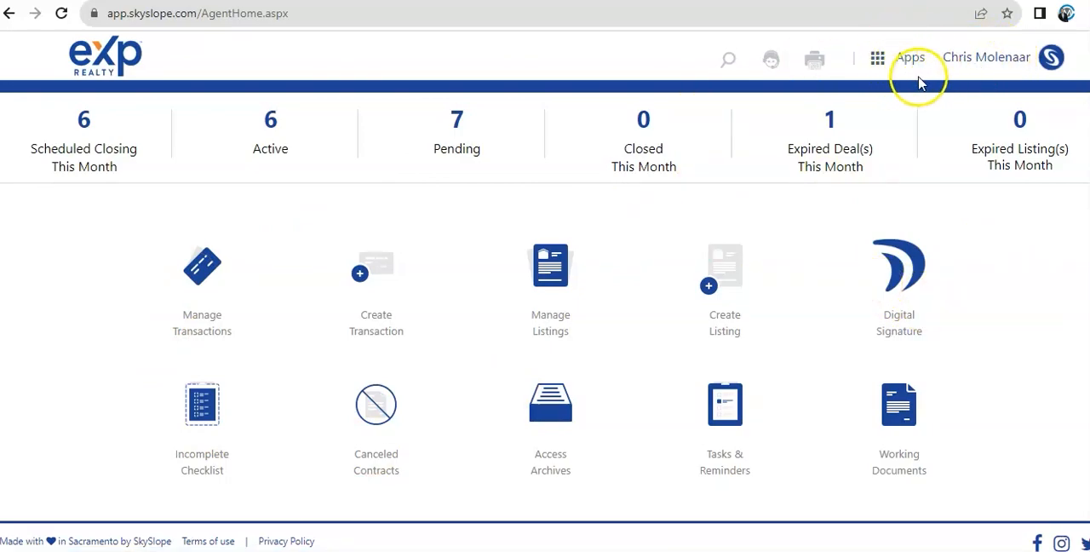
pyautogui.moveTo(770, 58)
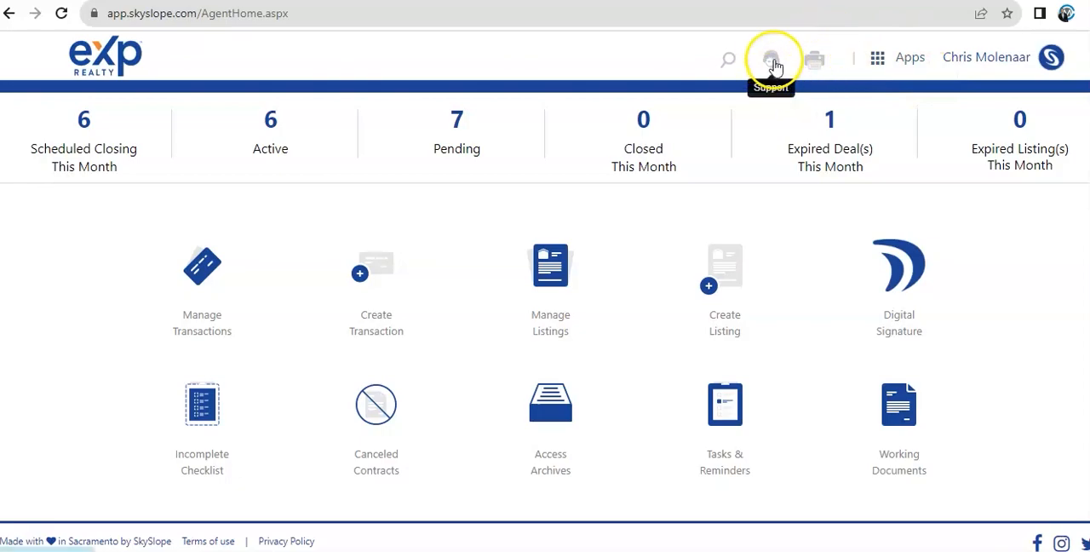
pyautogui.moveTo(986, 58)
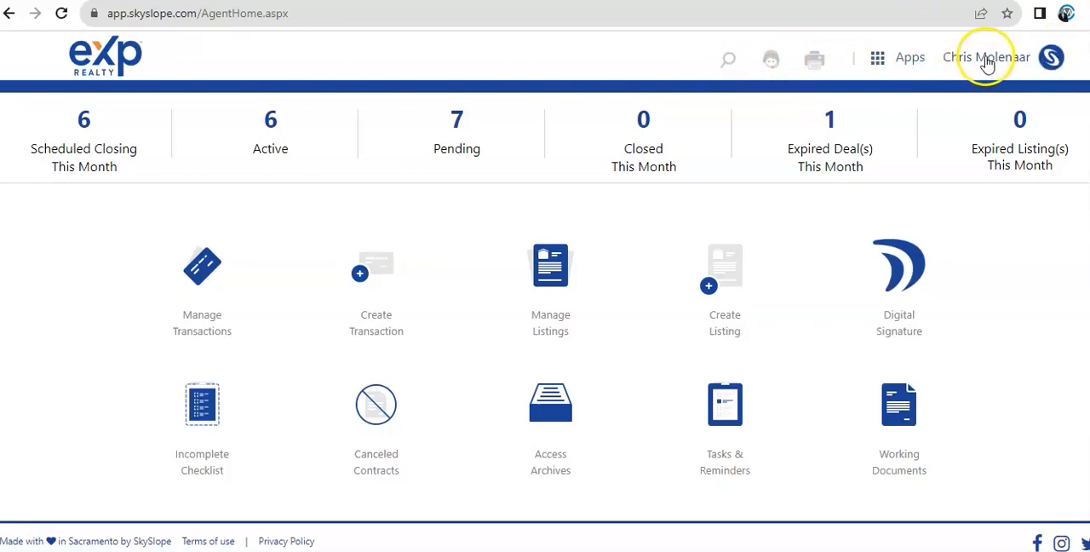
# Bring up the 'Switch to' list of other SkySlope apps, Forms and DigiSign
pyautogui.click(987, 58)
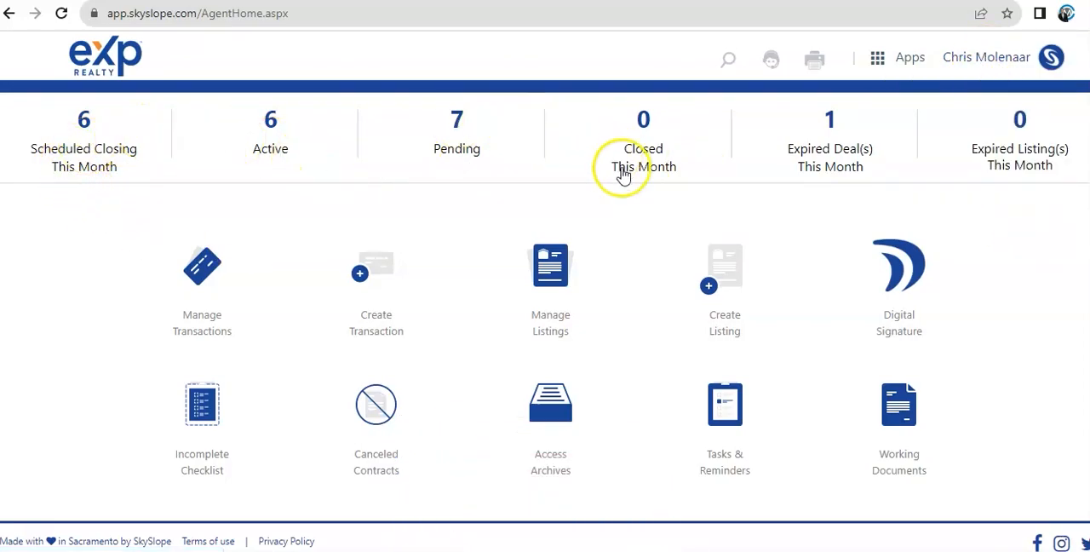
pyautogui.moveTo(247, 310)
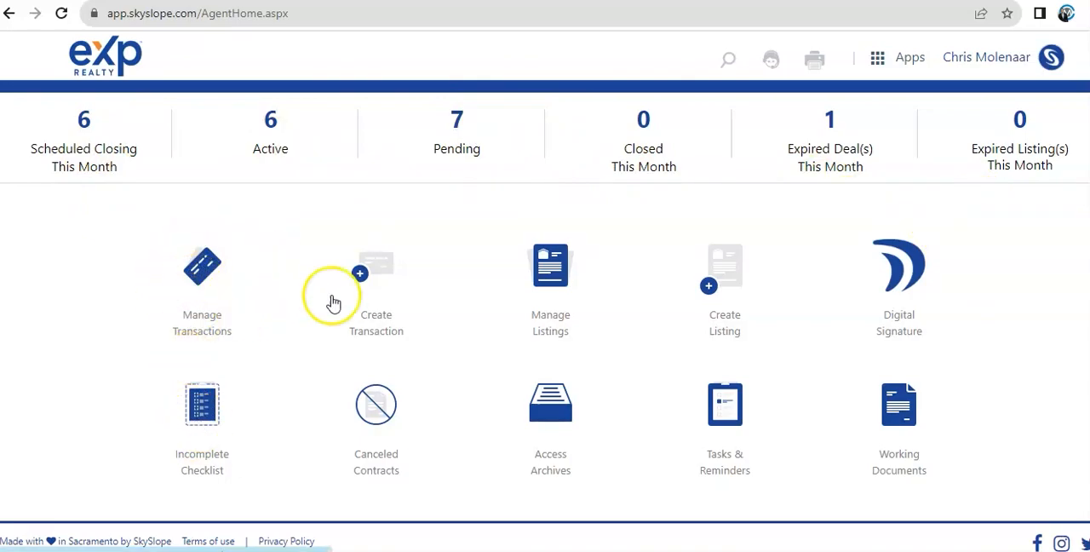
pyautogui.moveTo(201, 310)
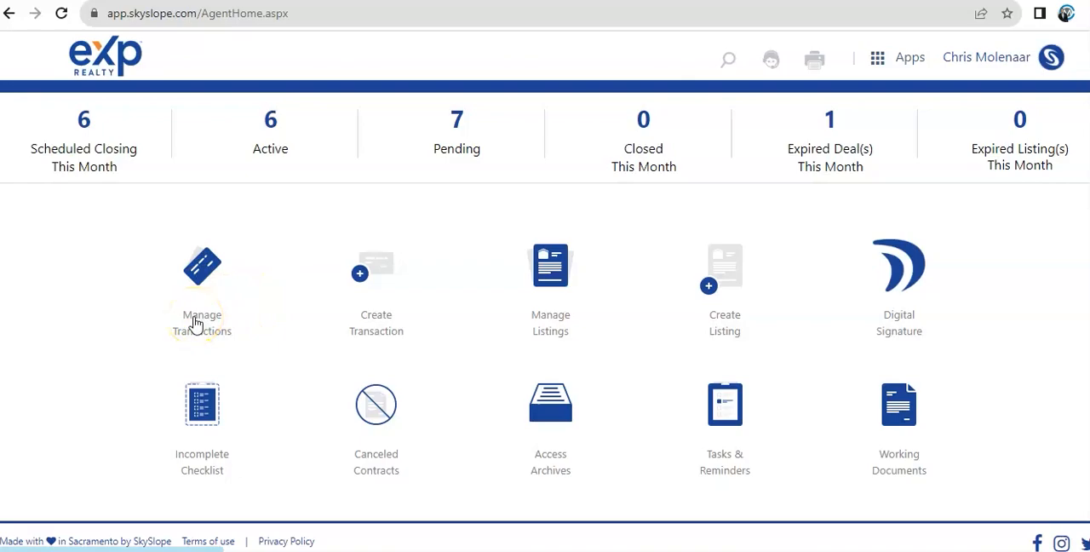
pyautogui.moveTo(690, 348)
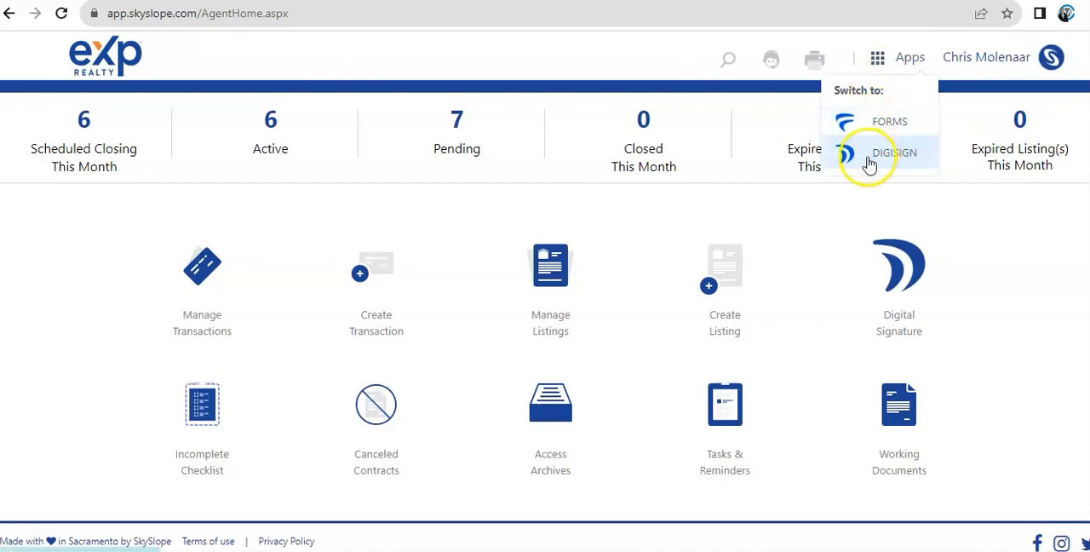
pyautogui.moveTo(886, 167)
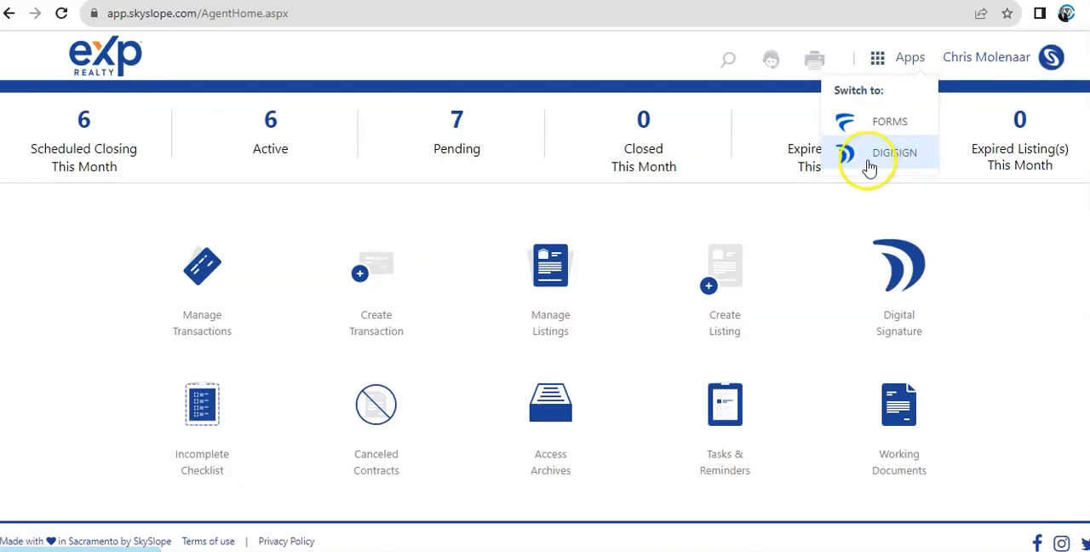
pyautogui.moveTo(877, 162)
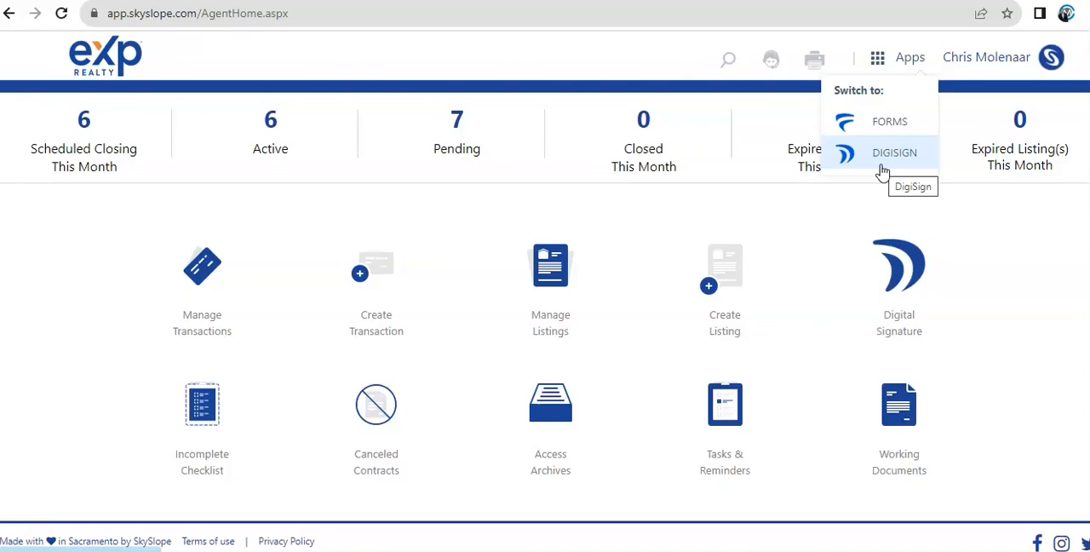
pyautogui.moveTo(885, 122)
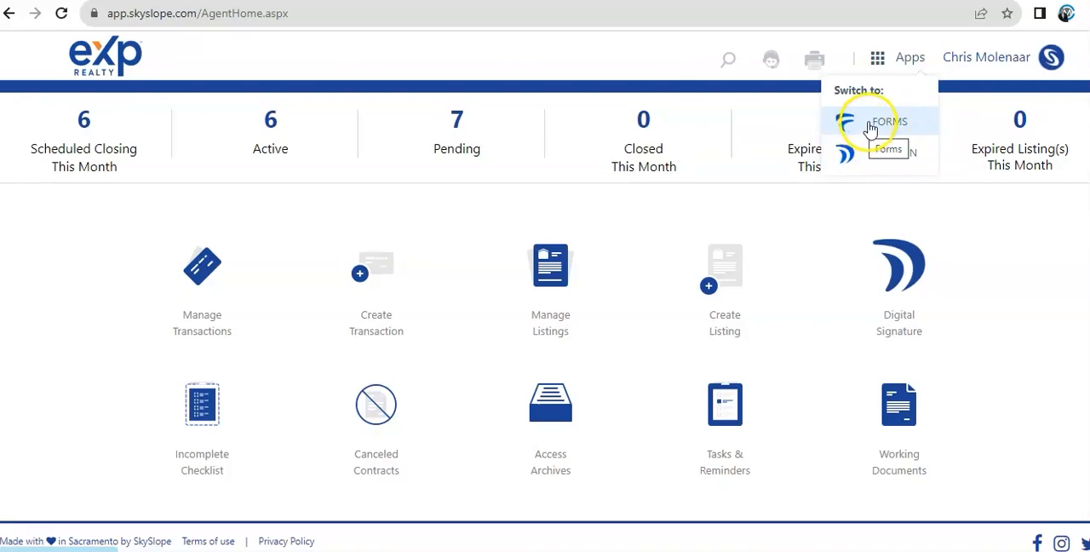
pyautogui.moveTo(889, 120)
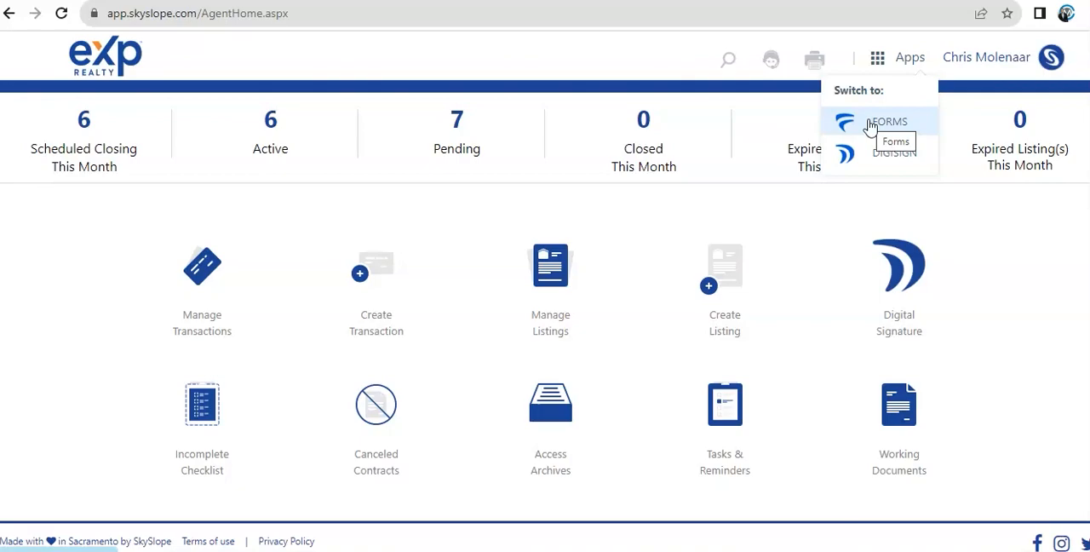
pyautogui.moveTo(894, 128)
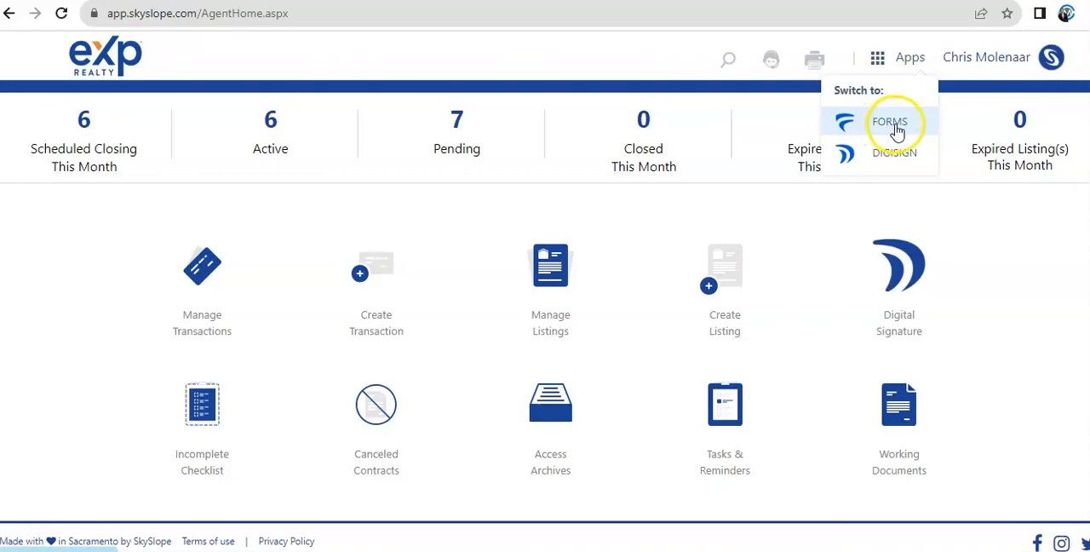
pyautogui.moveTo(889, 121)
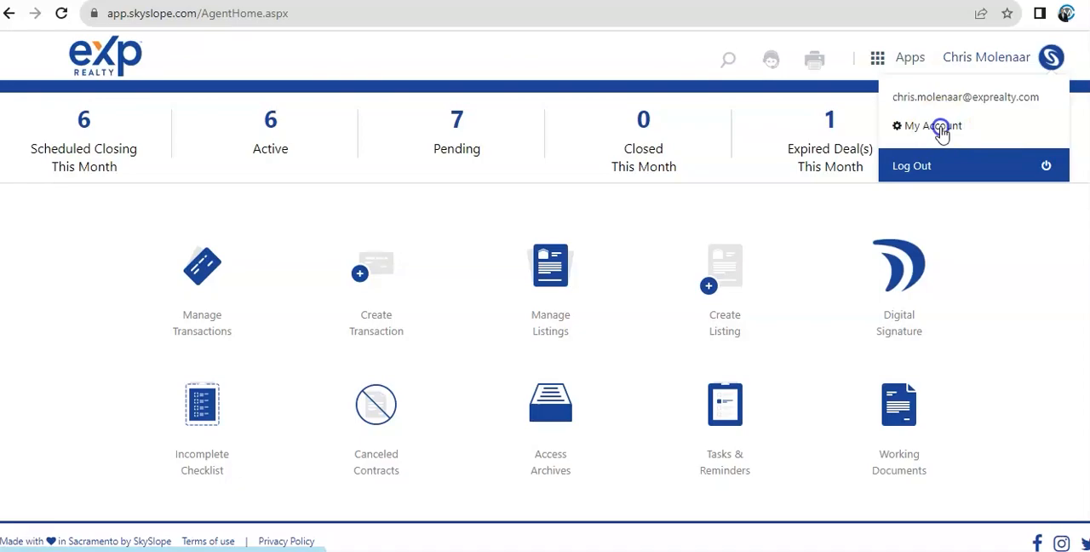
# Go to the account settings page showing the Personal Information fields
pyautogui.click(923, 126)
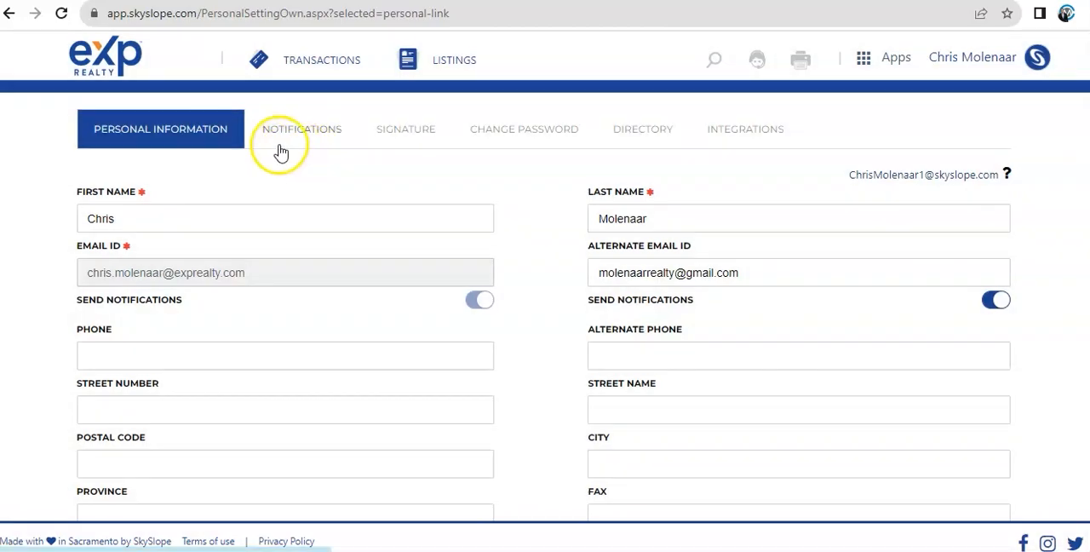
pyautogui.moveTo(507, 186)
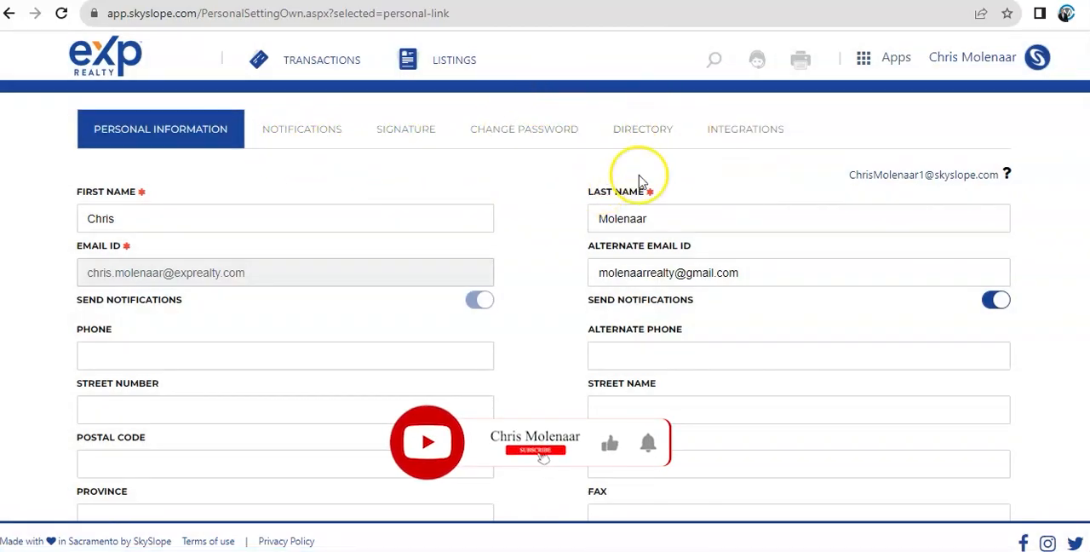
pyautogui.moveTo(451, 196)
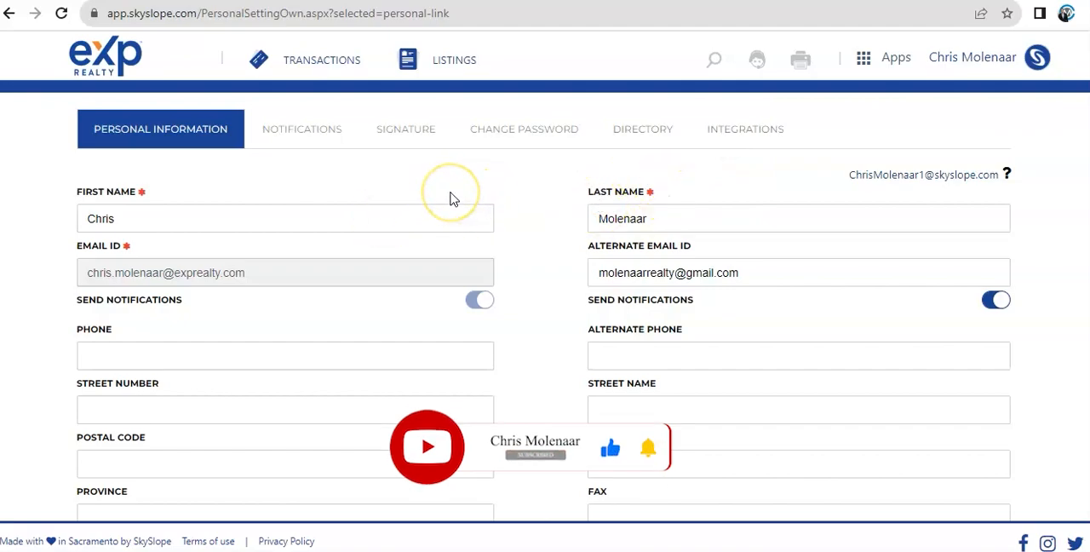
pyautogui.moveTo(593, 178)
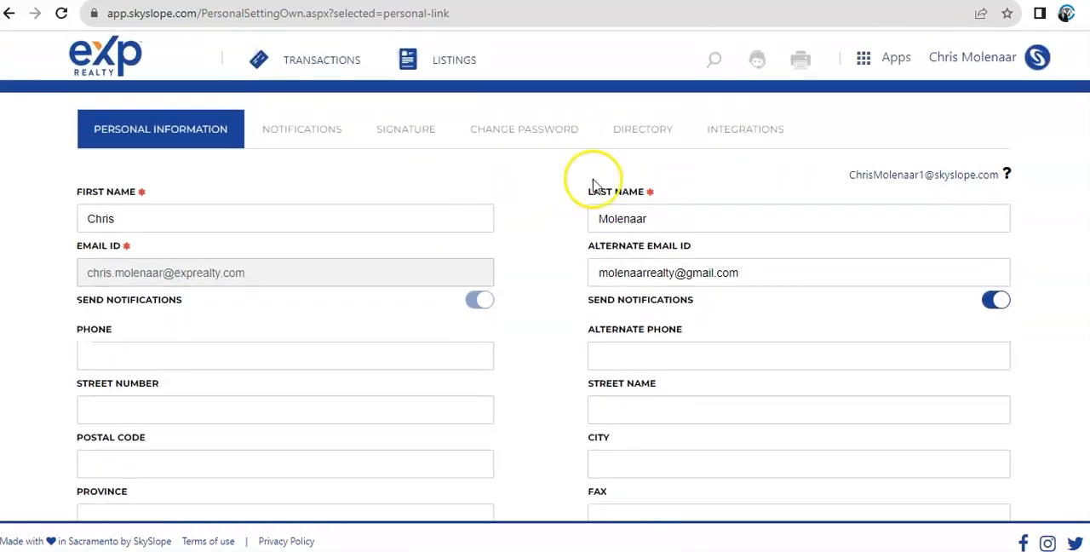
pyautogui.moveTo(504, 204)
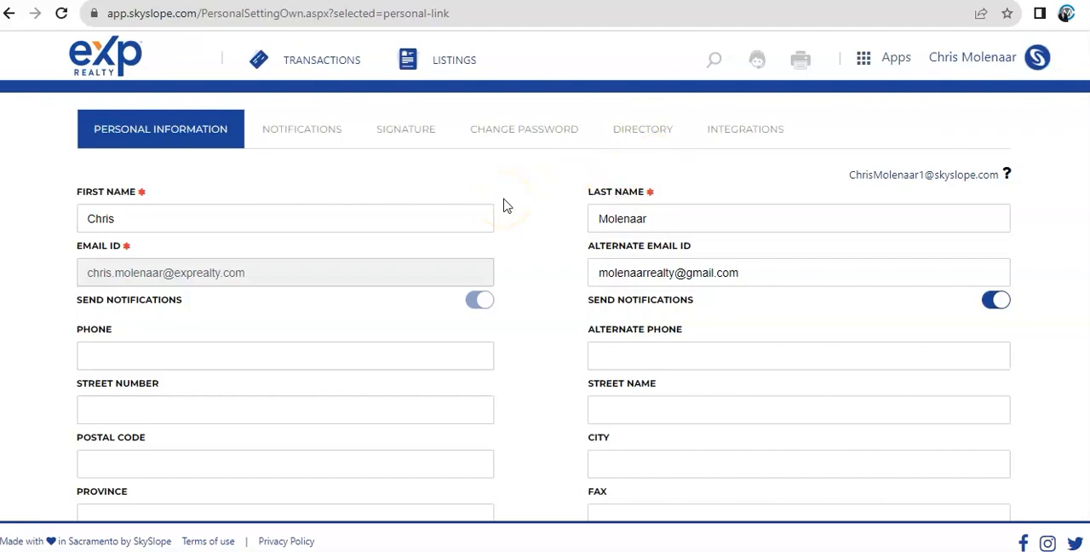
pyautogui.moveTo(737, 184)
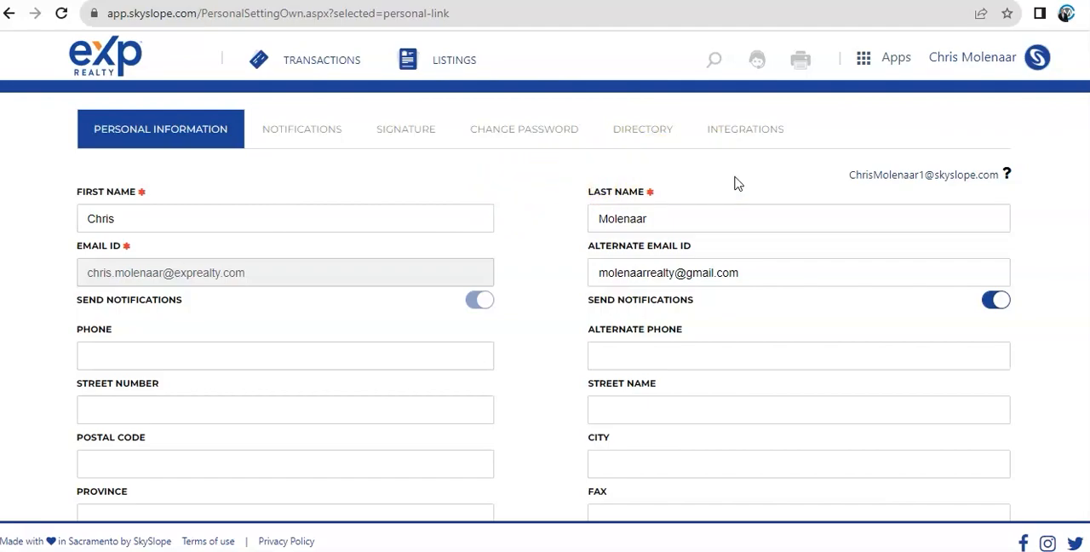
pyautogui.moveTo(811, 184)
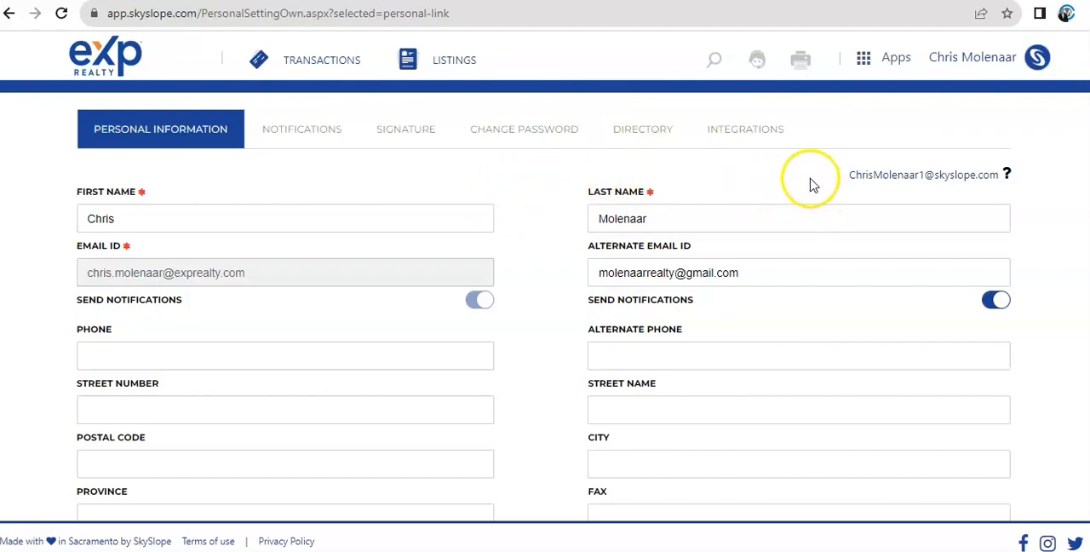
pyautogui.moveTo(811, 184)
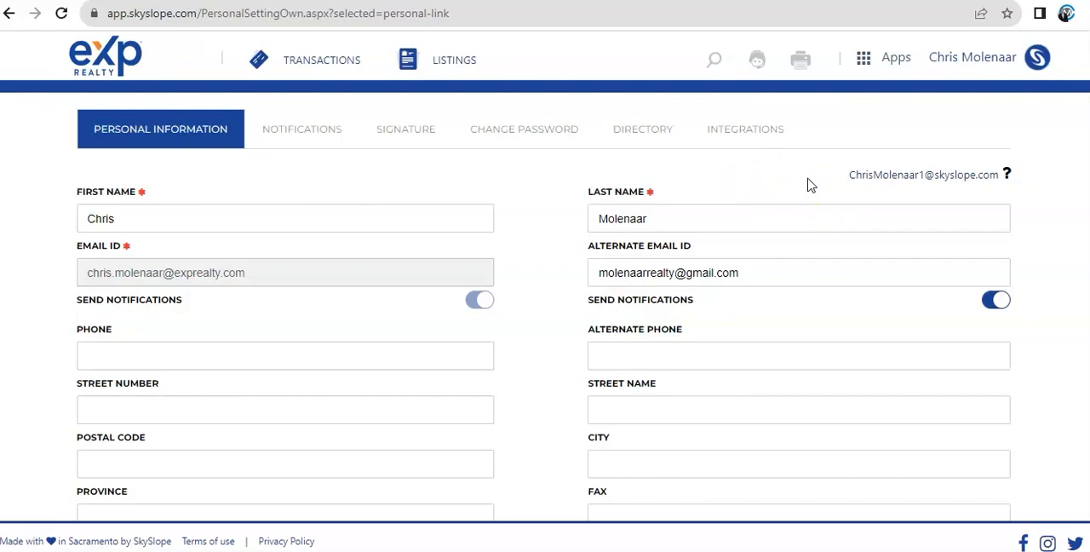
pyautogui.moveTo(821, 186)
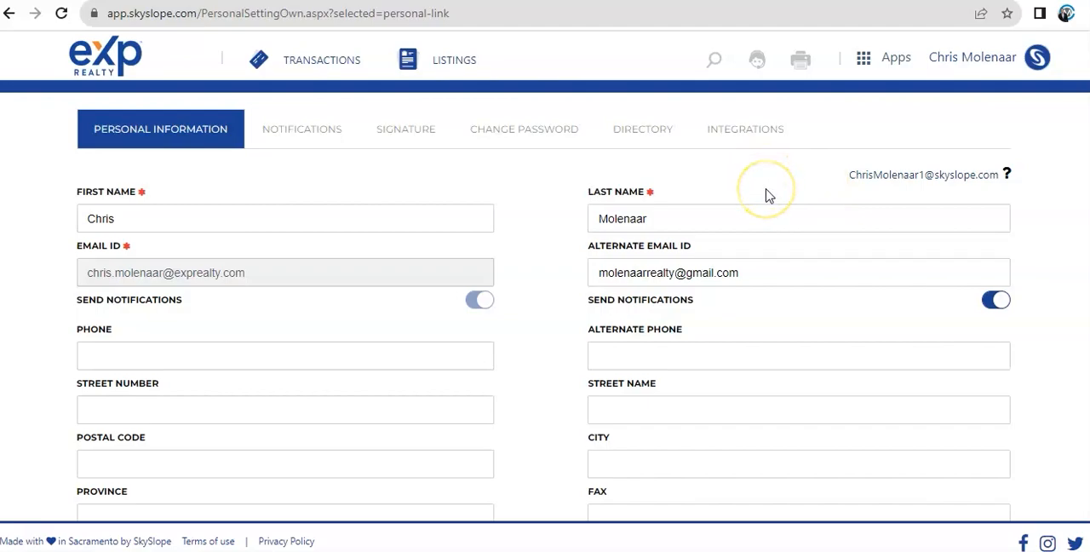
pyautogui.moveTo(862, 189)
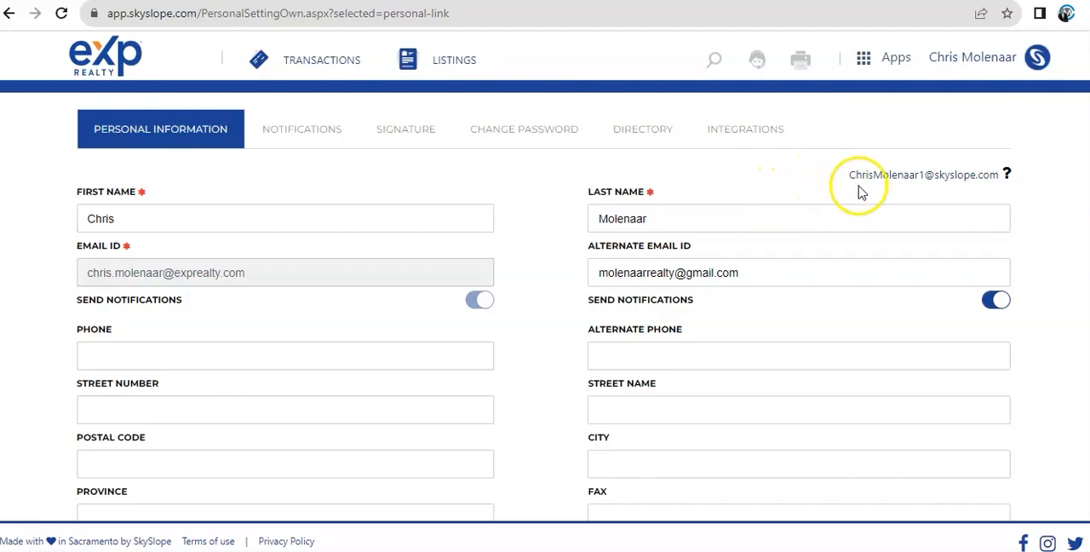
pyautogui.moveTo(937, 196)
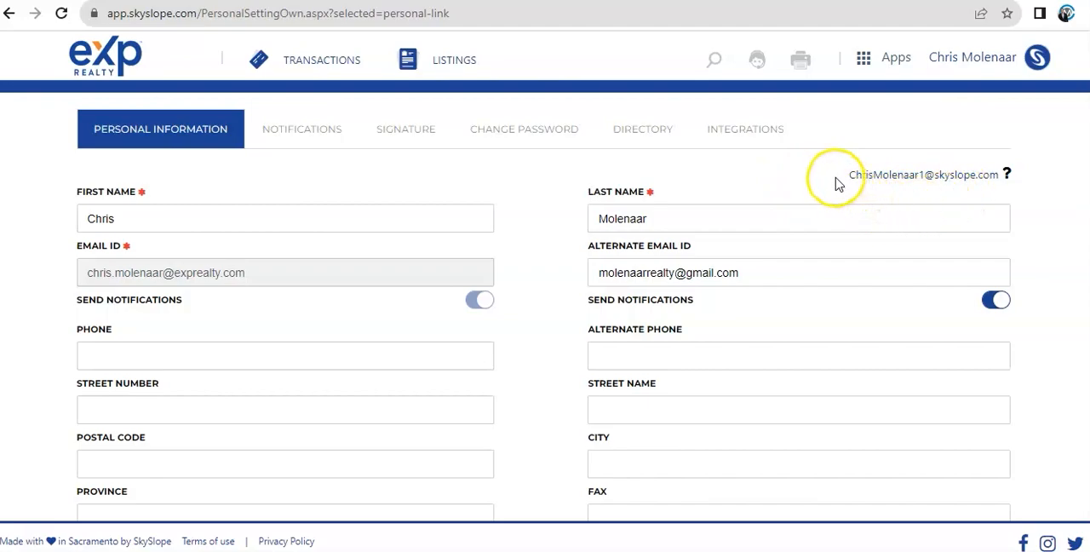
pyautogui.moveTo(986, 206)
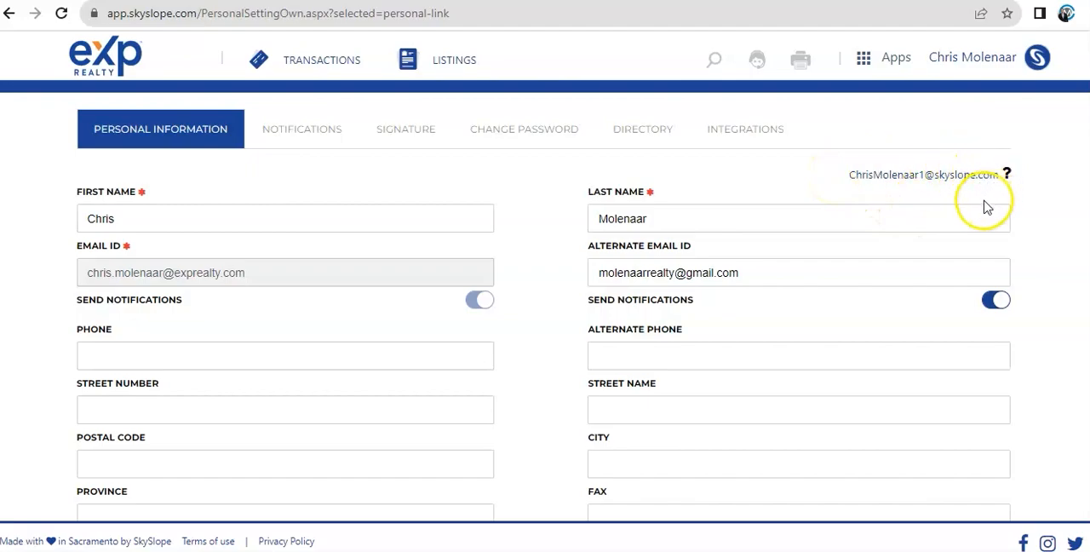
pyautogui.moveTo(923, 179)
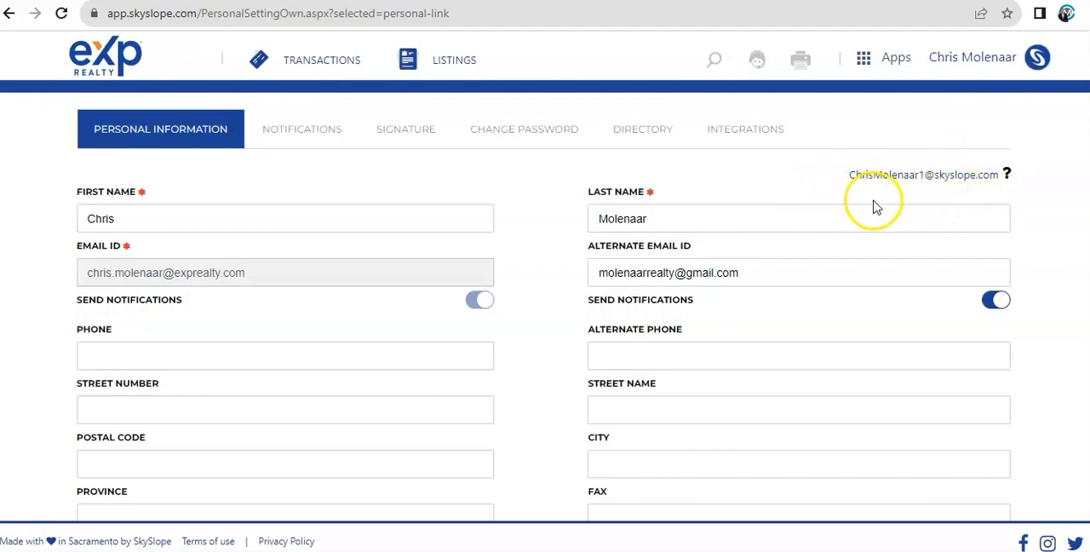
pyautogui.moveTo(807, 194)
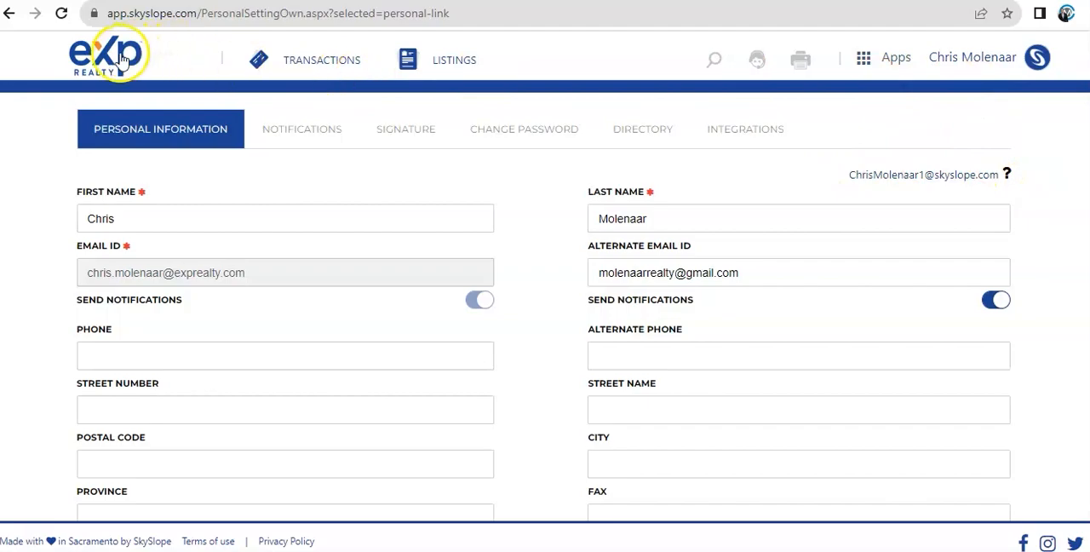
# From the dashboard, go to Working Documents and check the unfiled Agency Disclosure PDF
pyautogui.click(105, 54)
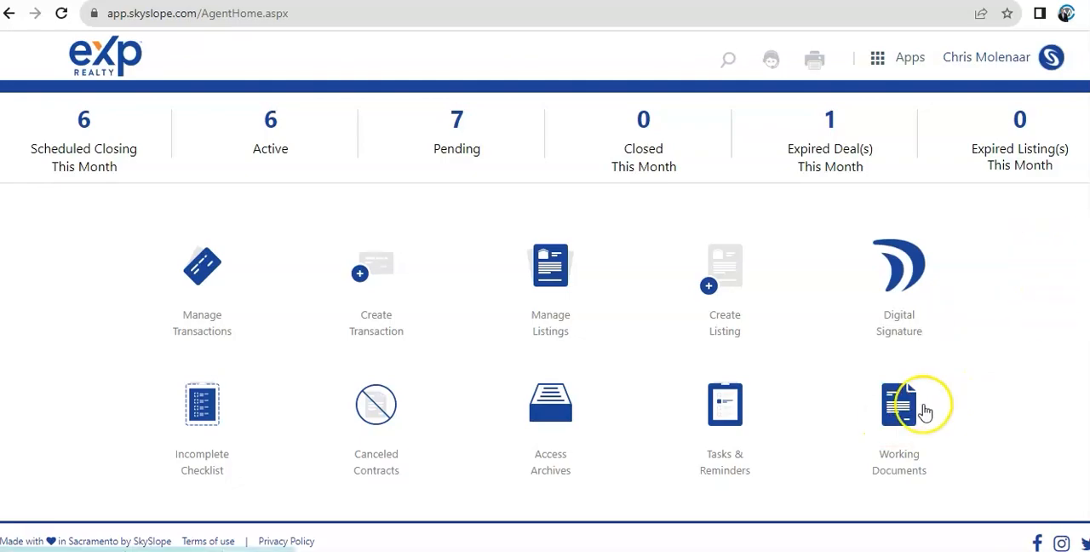
pyautogui.click(899, 405)
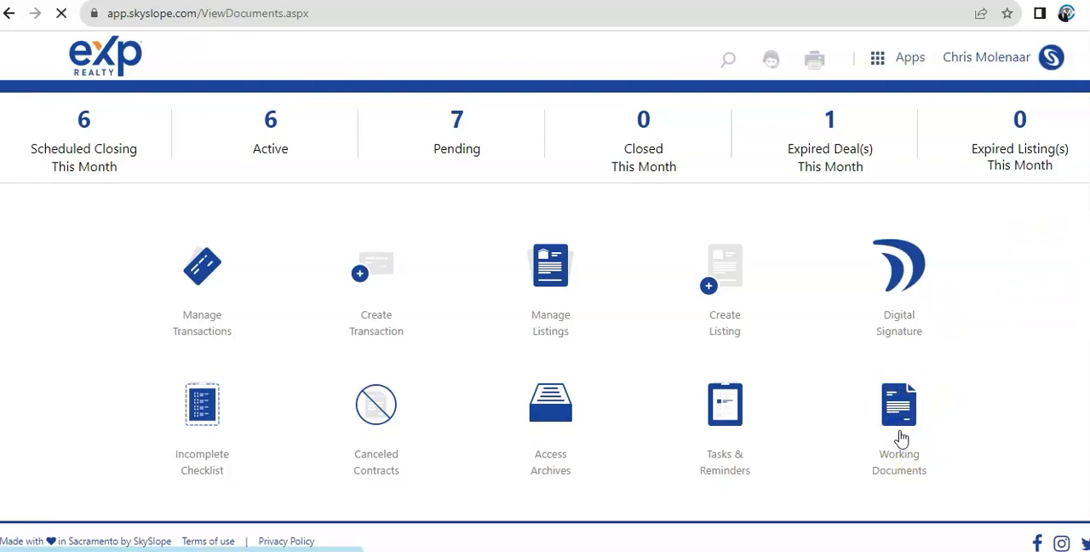
pyautogui.click(899, 417)
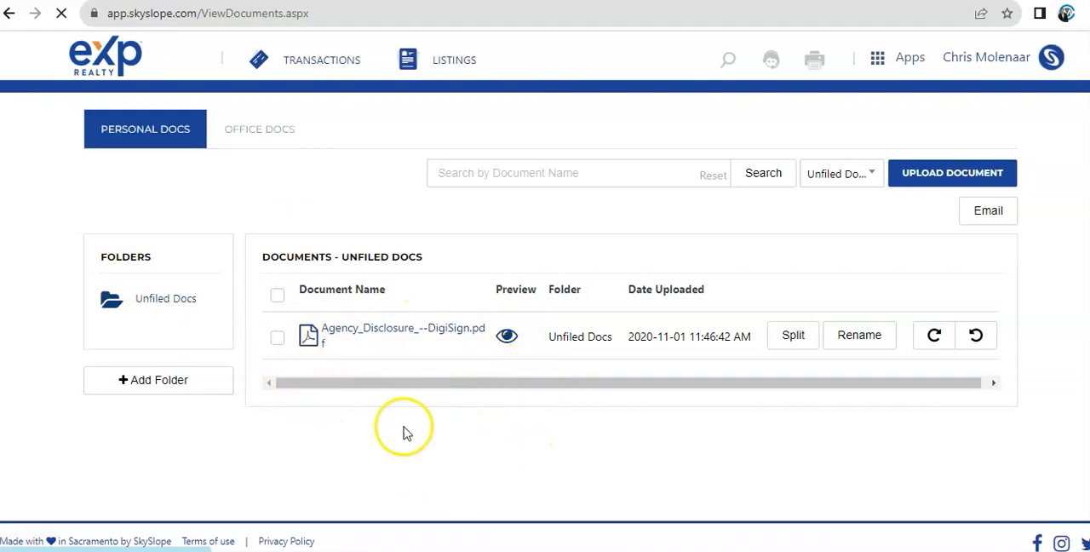
pyautogui.moveTo(219, 442)
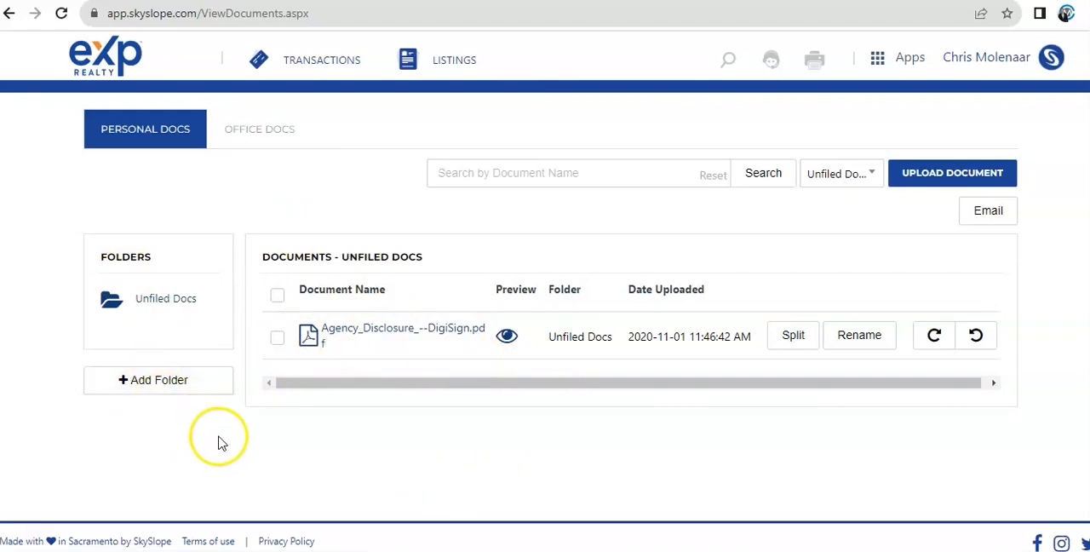
pyautogui.moveTo(259, 426)
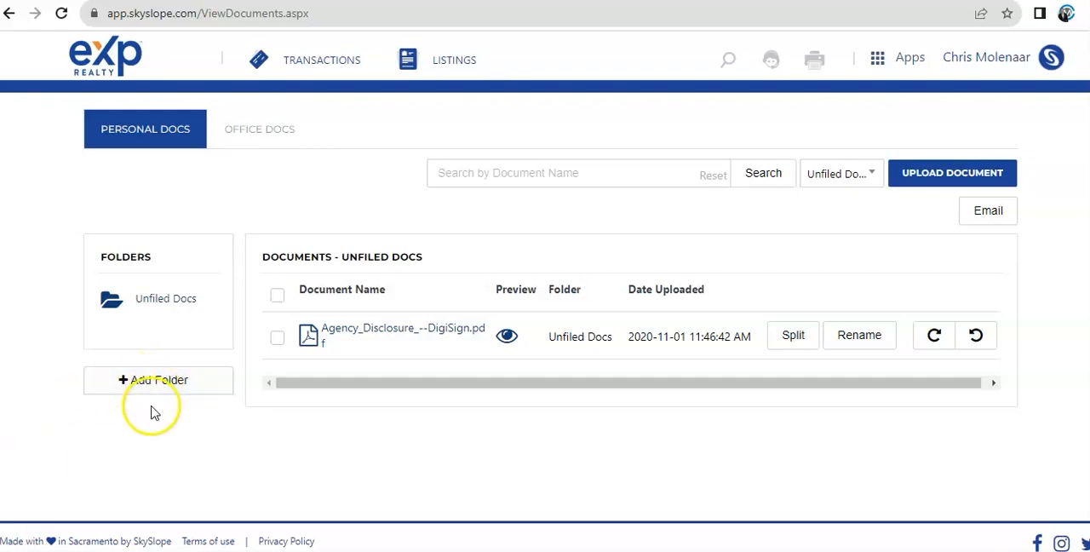
pyautogui.moveTo(162, 368)
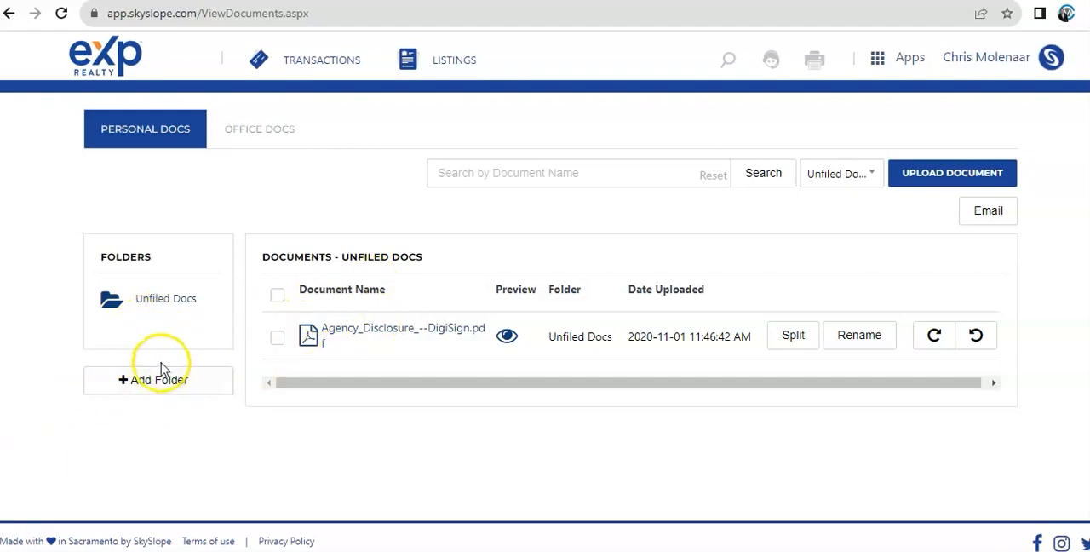
pyautogui.moveTo(225, 422)
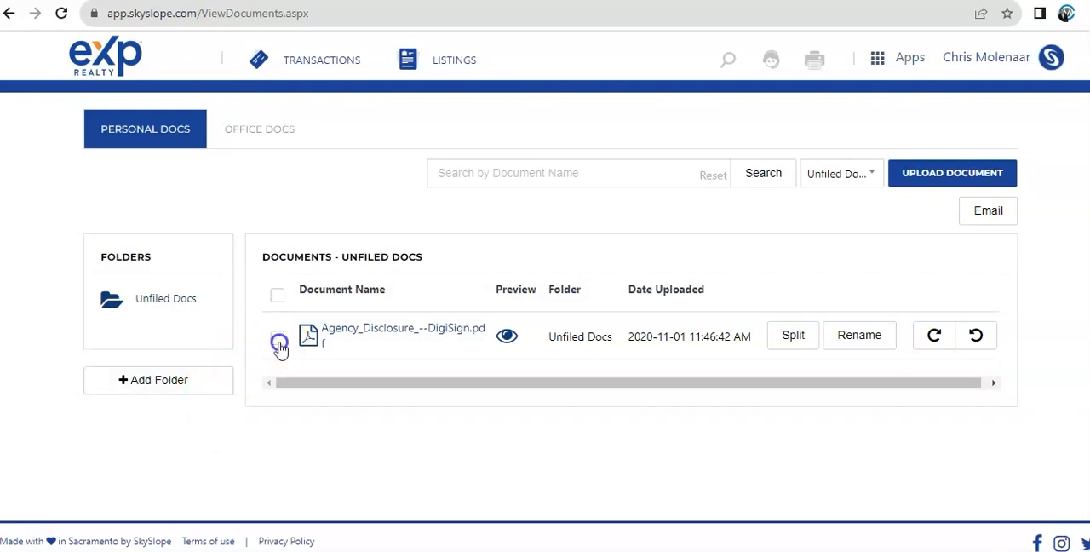
pyautogui.click(276, 337)
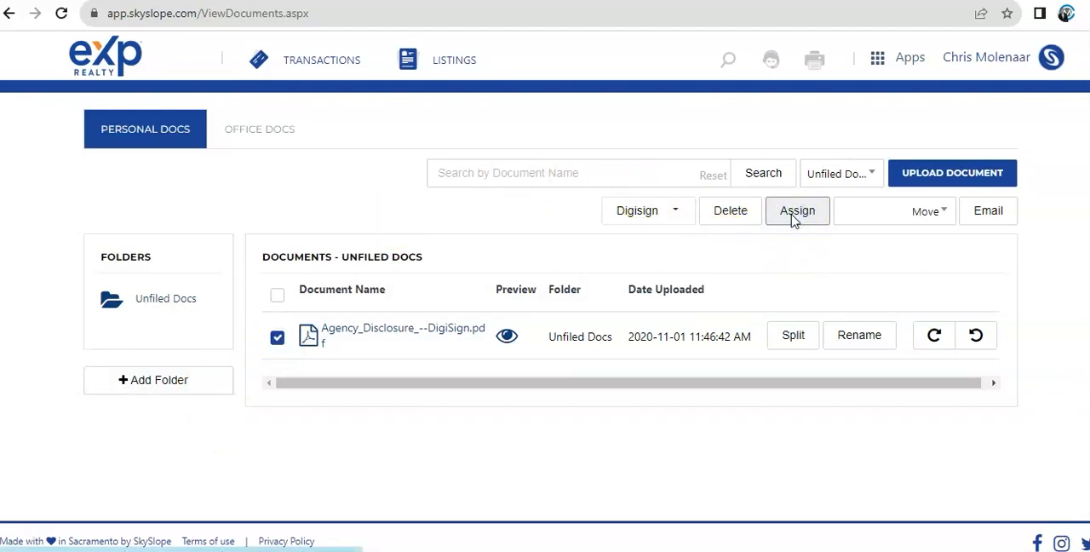
# Bring up the Assign Documents transaction list for the Agency Disclosure PDF
pyautogui.click(797, 212)
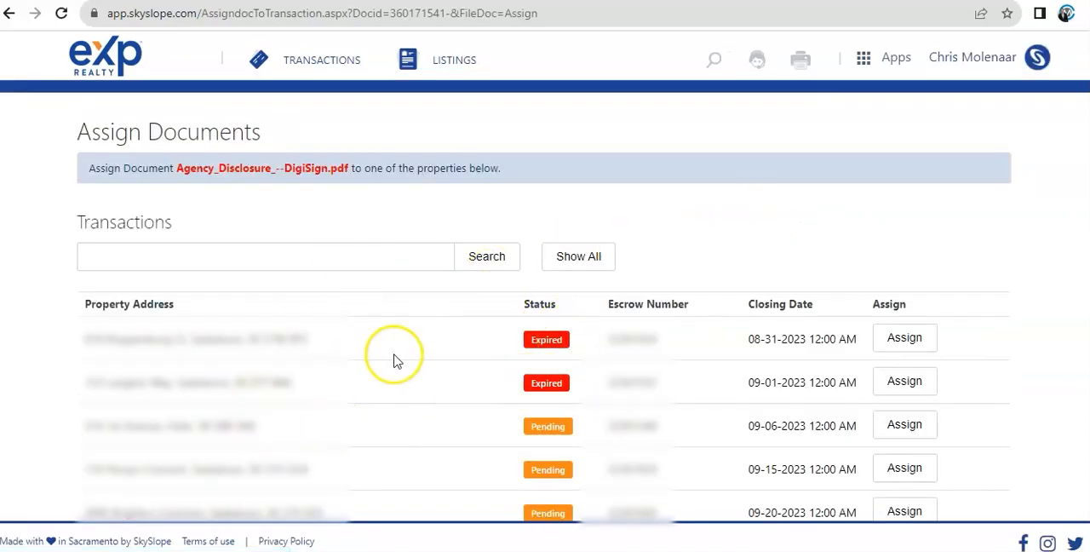
pyautogui.scroll(-3)
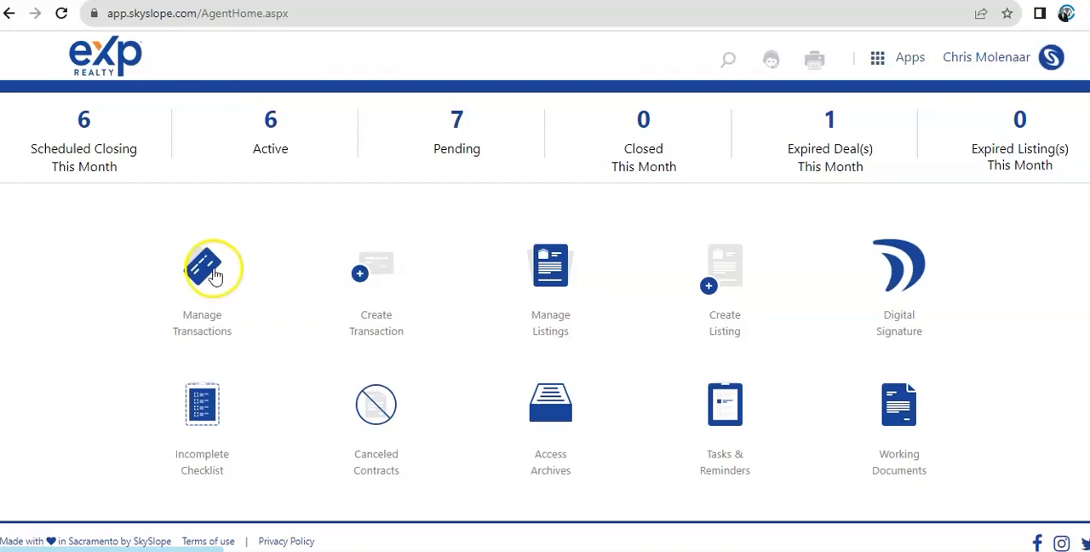
pyautogui.click(200, 266)
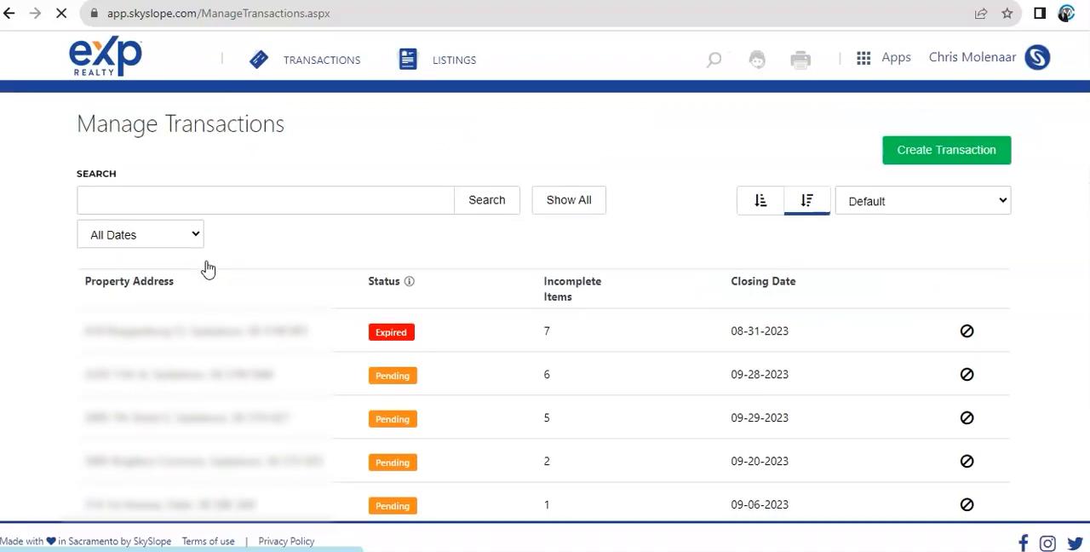
pyautogui.scroll(-3)
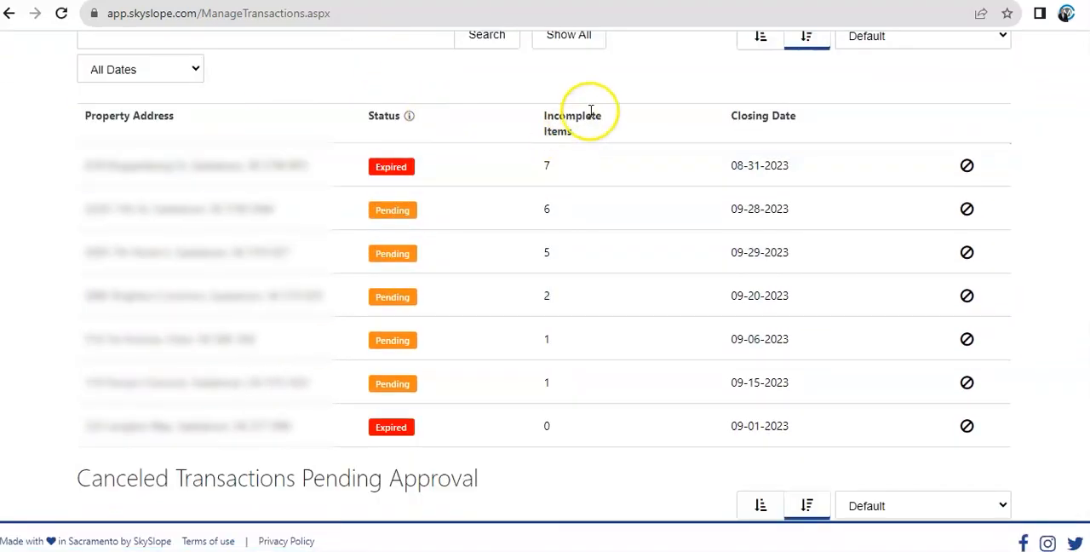
pyautogui.moveTo(610, 158)
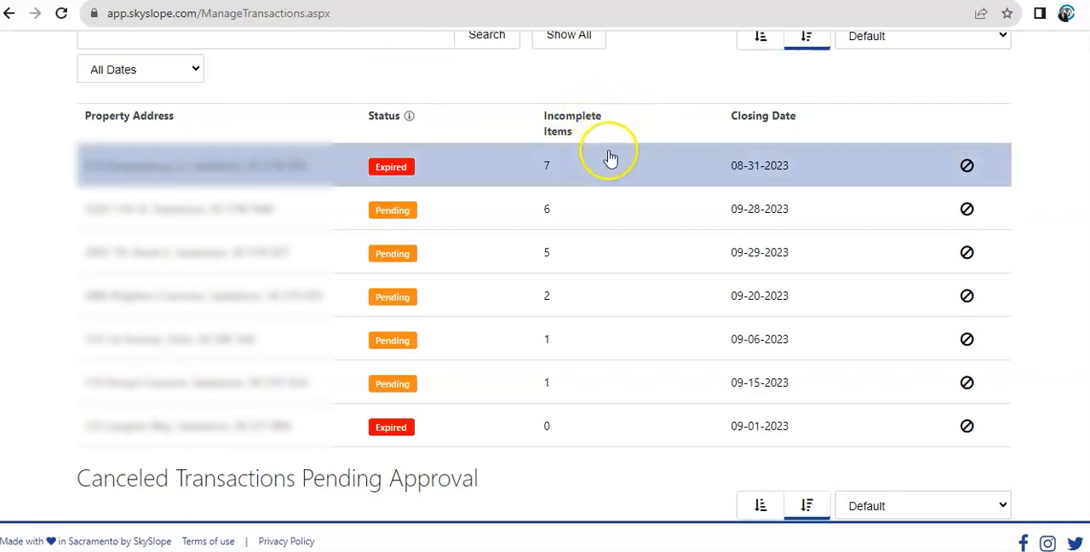
pyautogui.moveTo(824, 145)
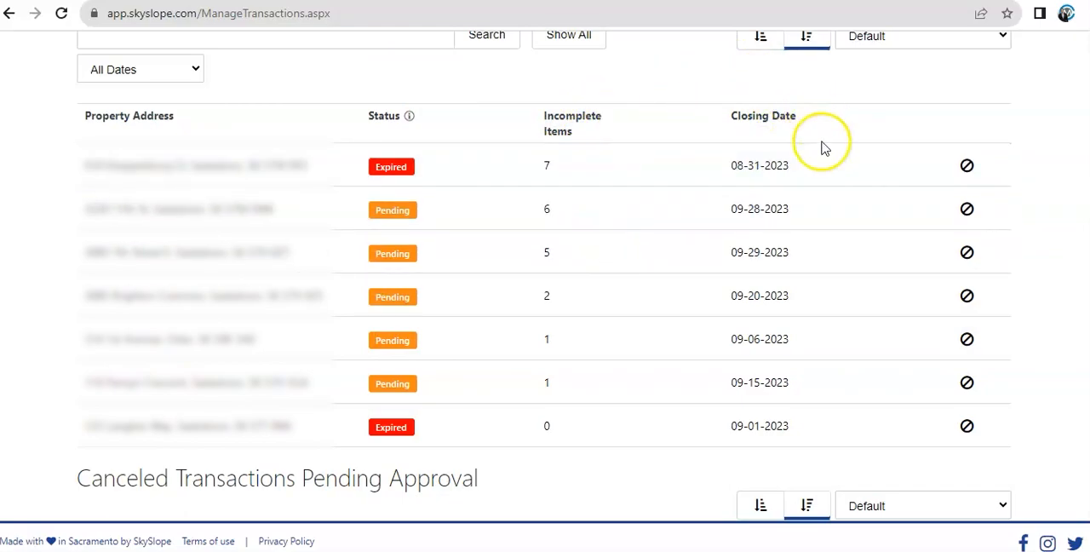
pyautogui.scroll(-3)
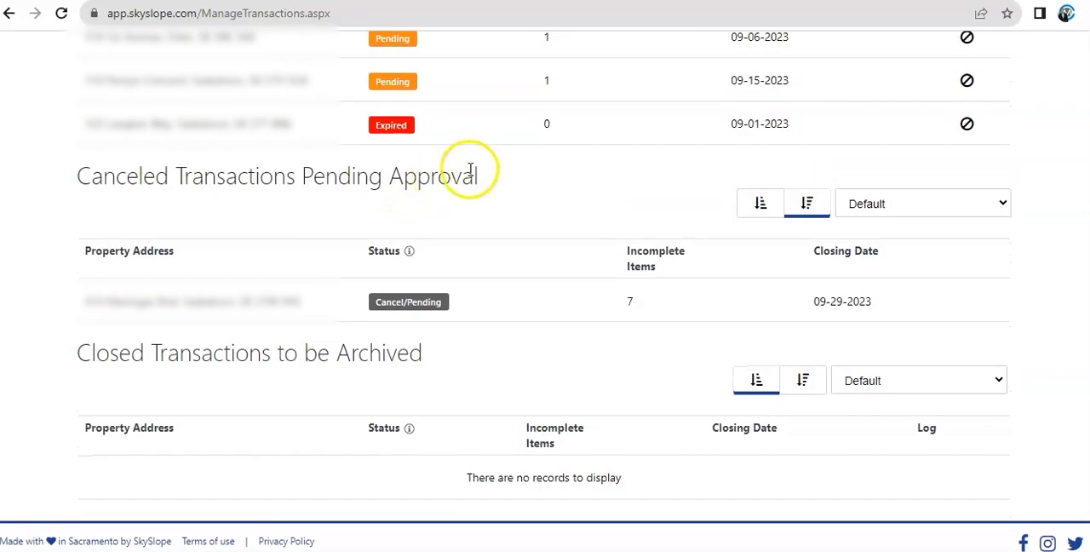
pyautogui.moveTo(647, 207)
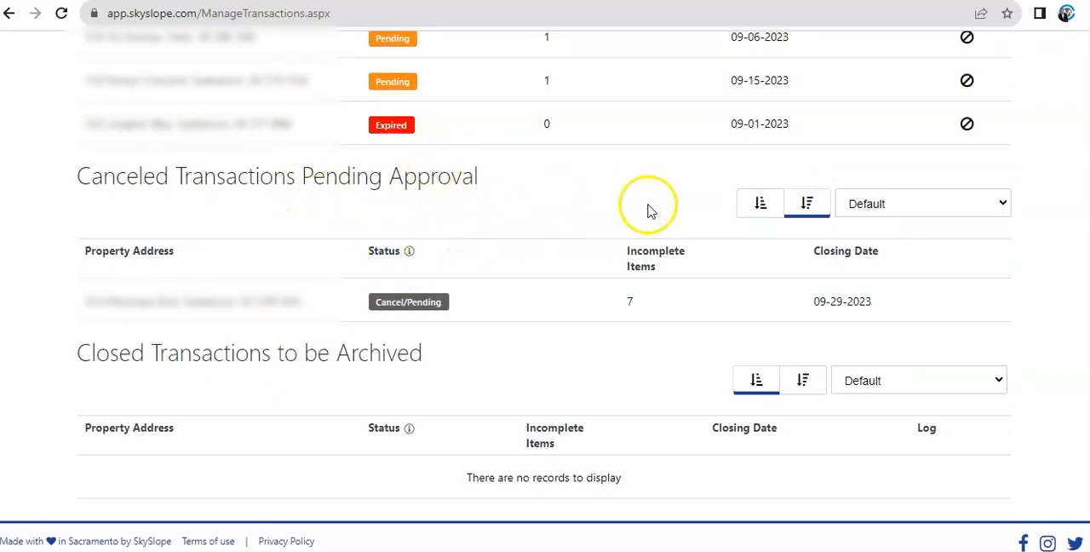
pyautogui.scroll(-3)
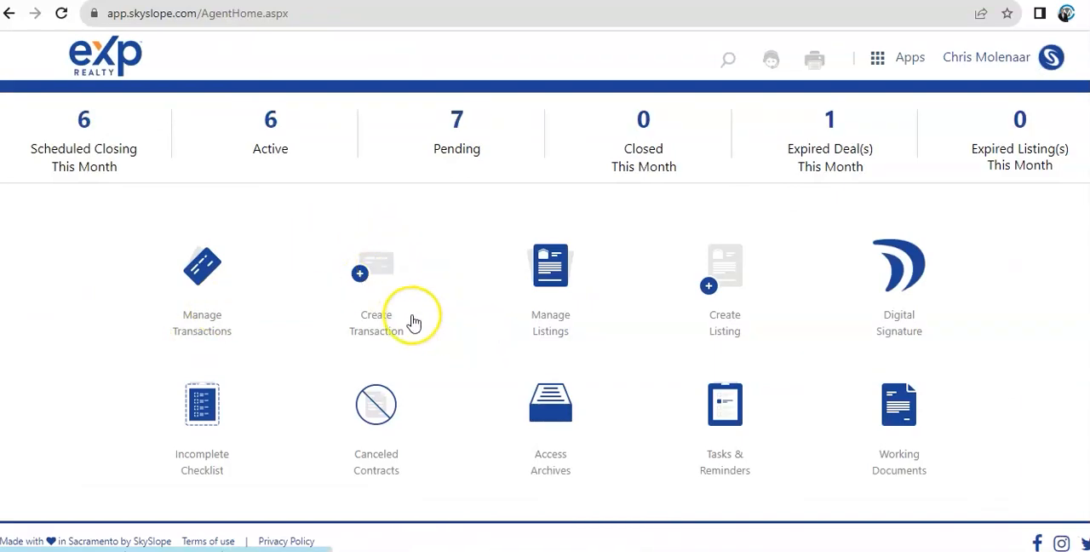
pyautogui.moveTo(395, 266)
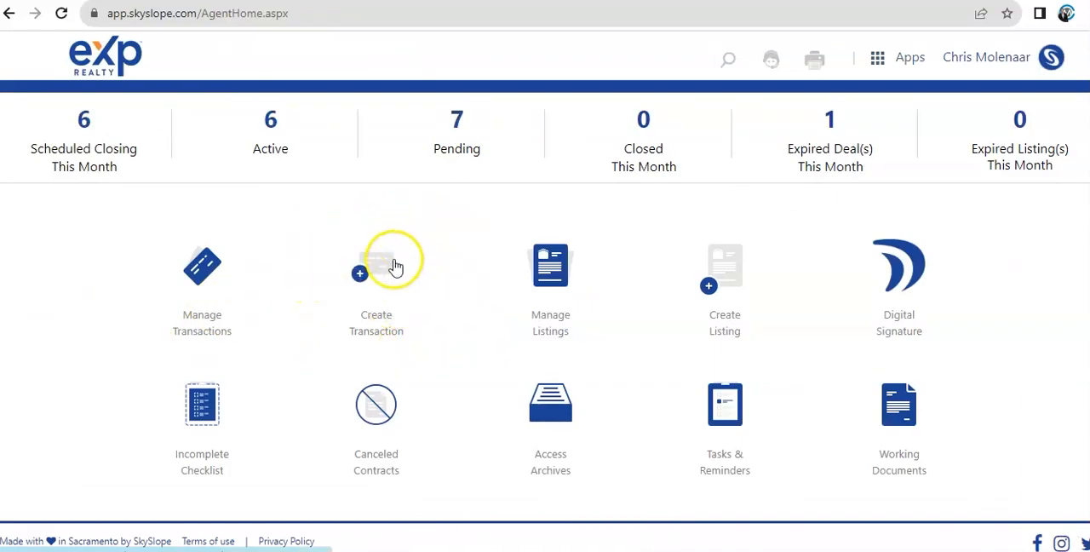
pyautogui.moveTo(441, 249)
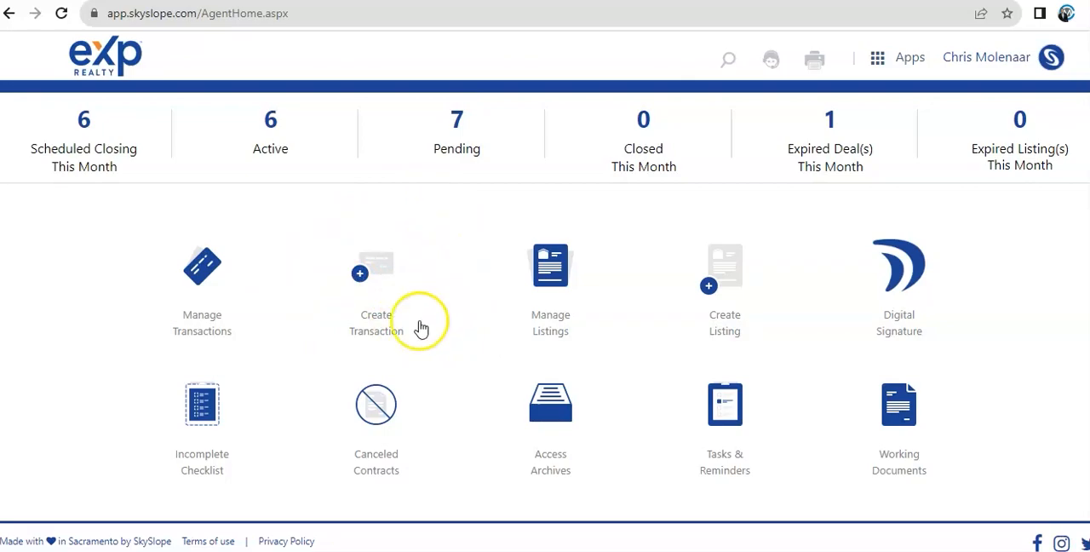
pyautogui.moveTo(419, 273)
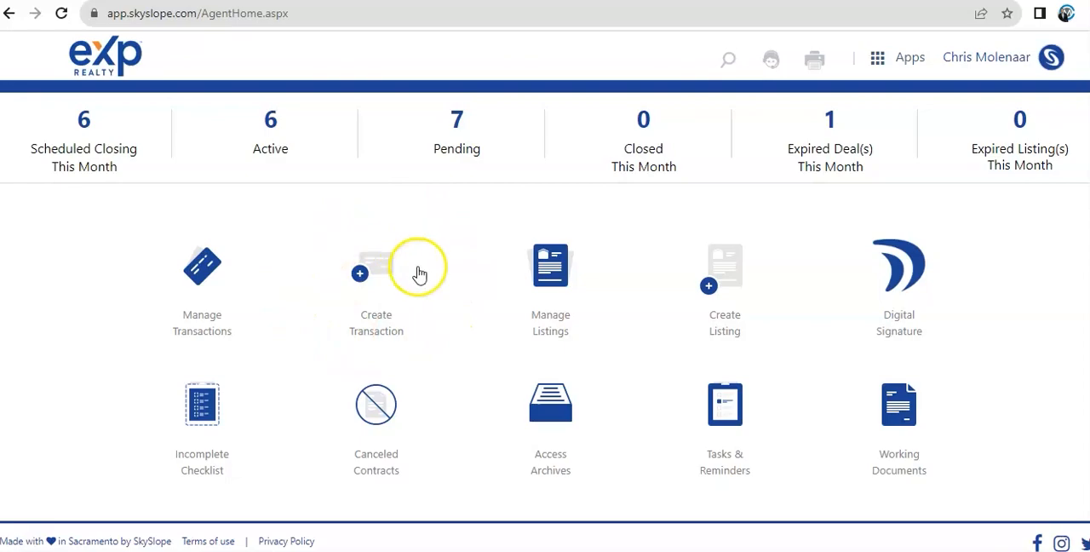
pyautogui.moveTo(350, 331)
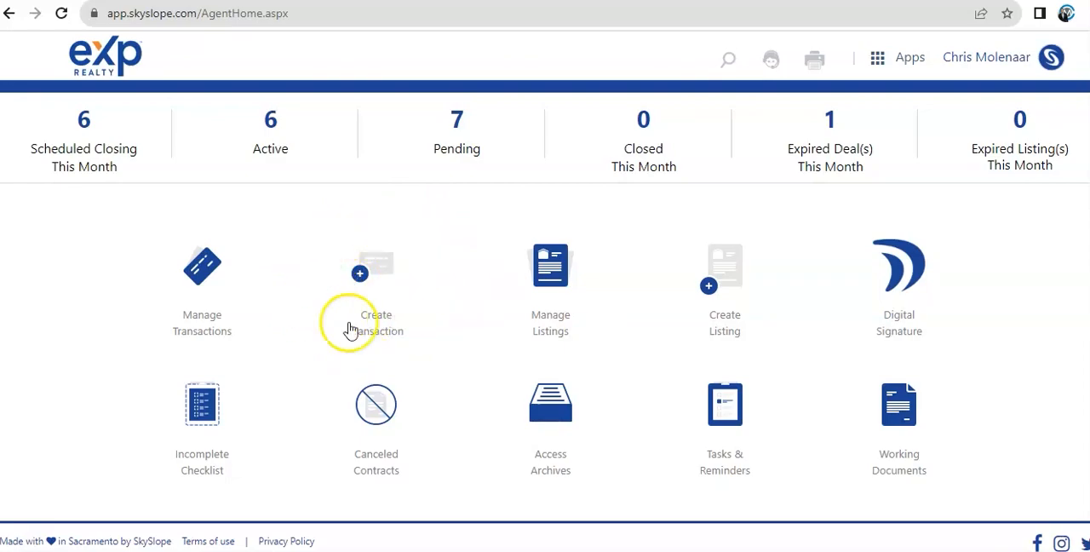
pyautogui.moveTo(397, 305)
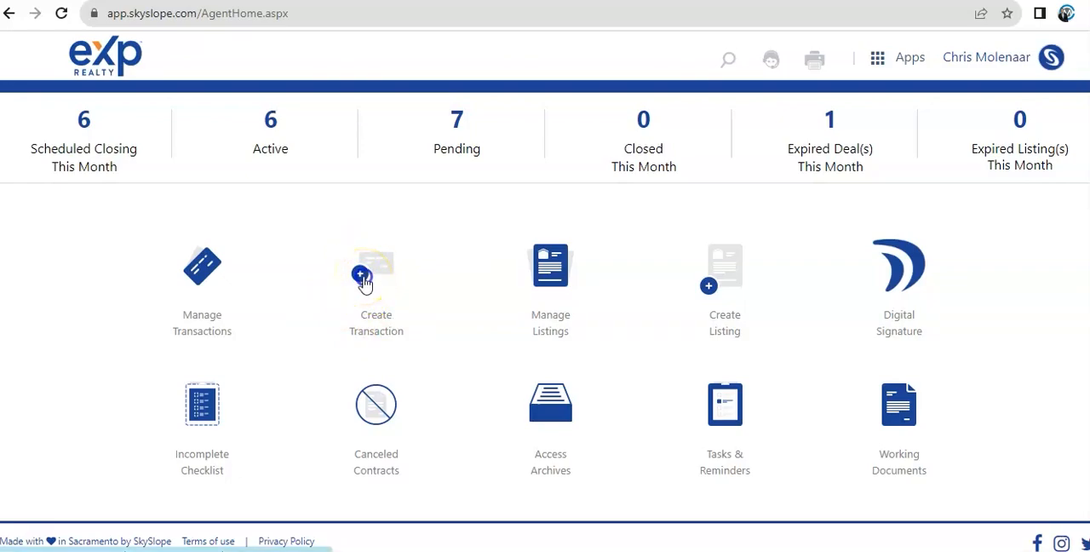
# Start a new transaction and dismiss the file-creation choice popup to reveal the blank form
pyautogui.click(374, 272)
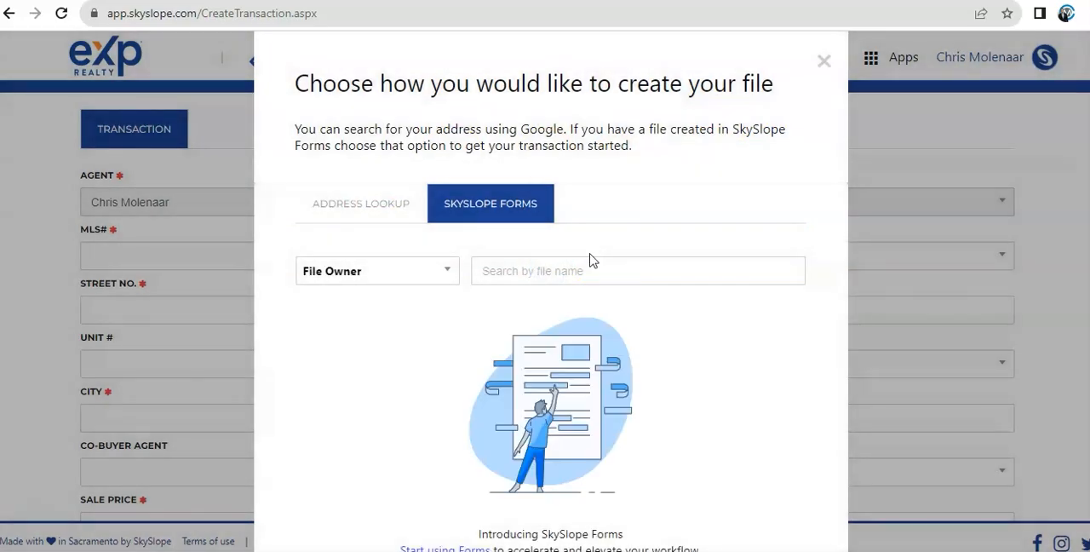
pyautogui.moveTo(661, 350)
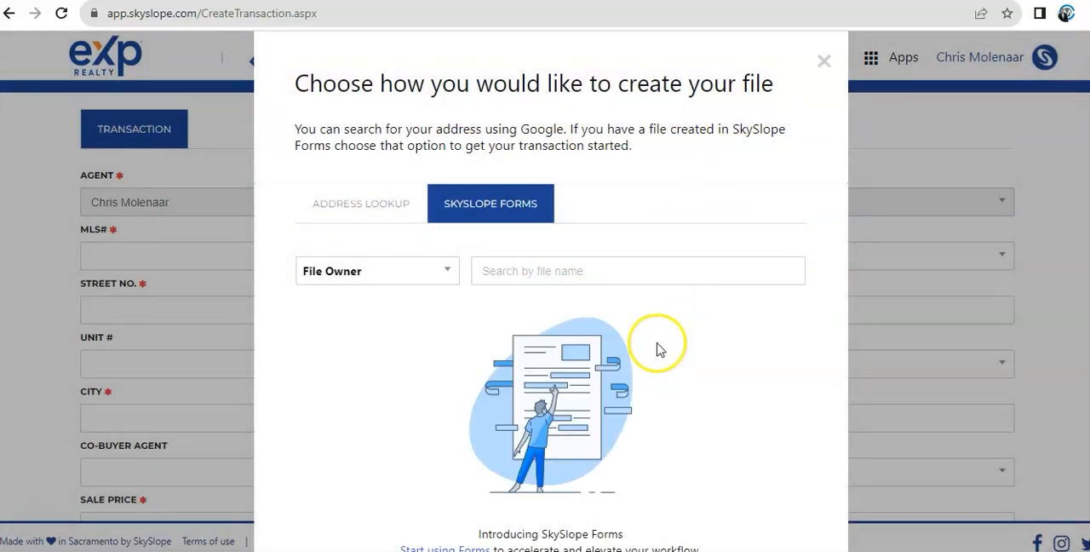
pyautogui.click(822, 61)
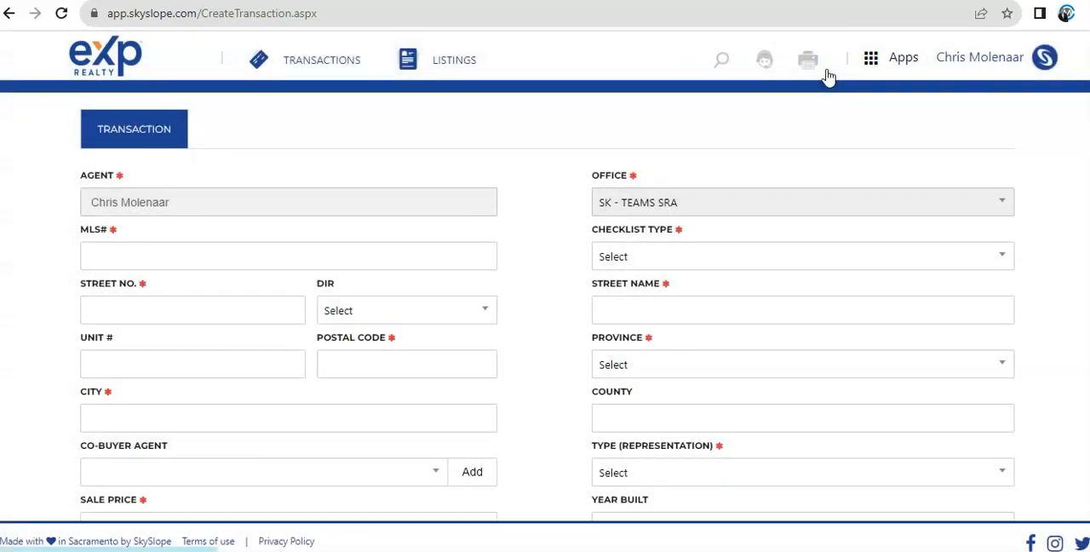
pyautogui.scroll(-3)
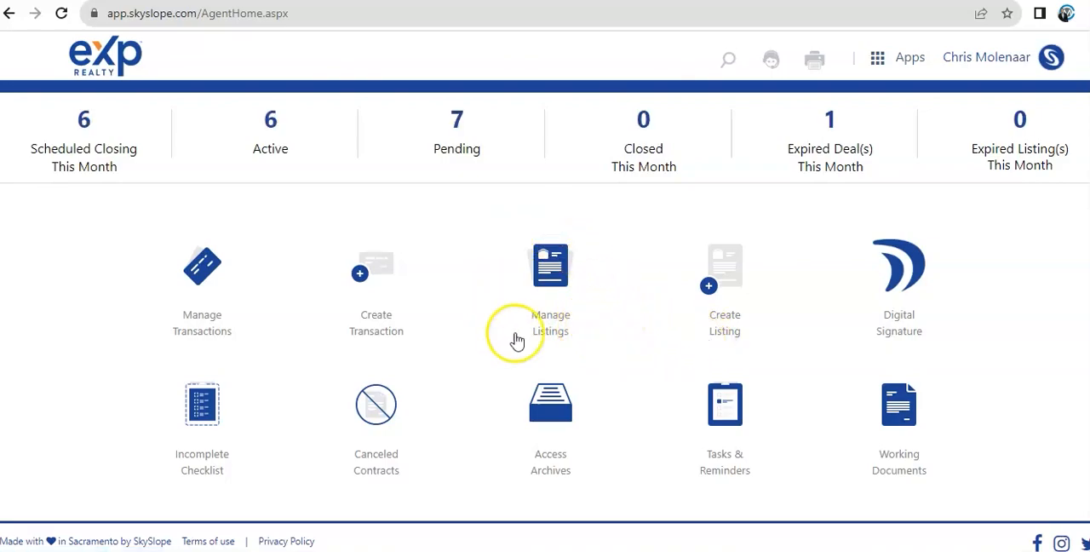
pyautogui.moveTo(242, 245)
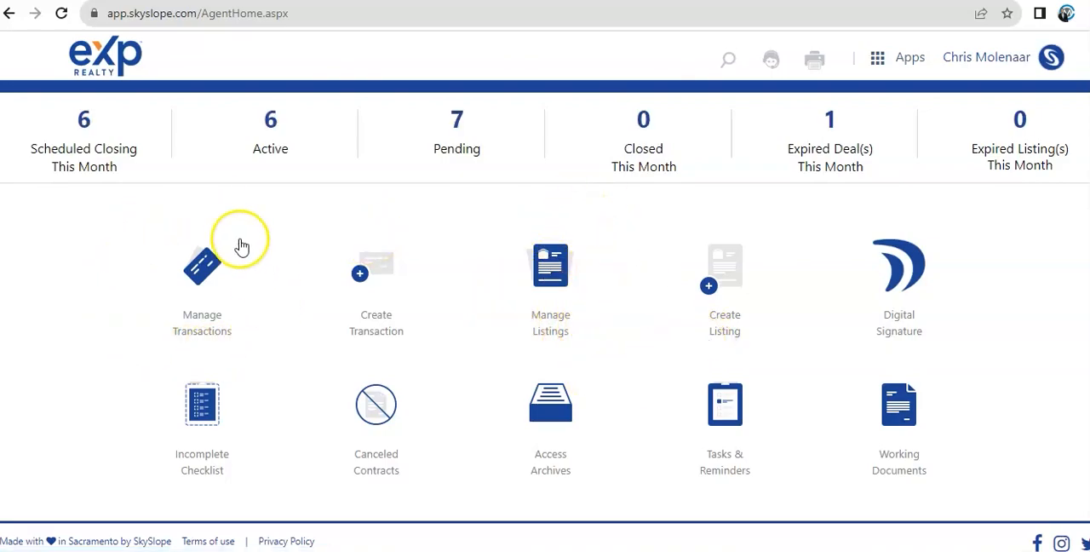
pyautogui.moveTo(272, 286)
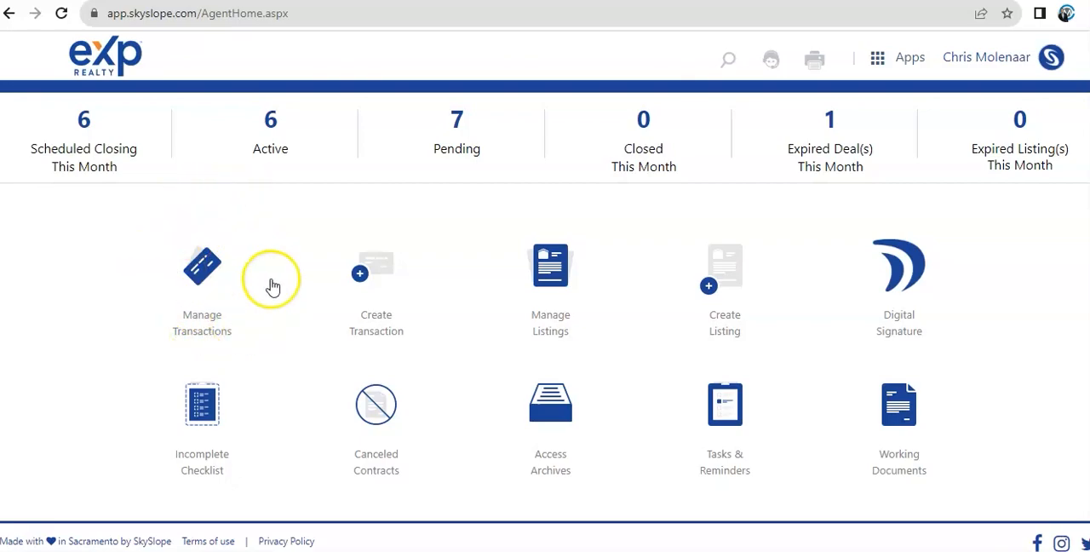
pyautogui.moveTo(133, 286)
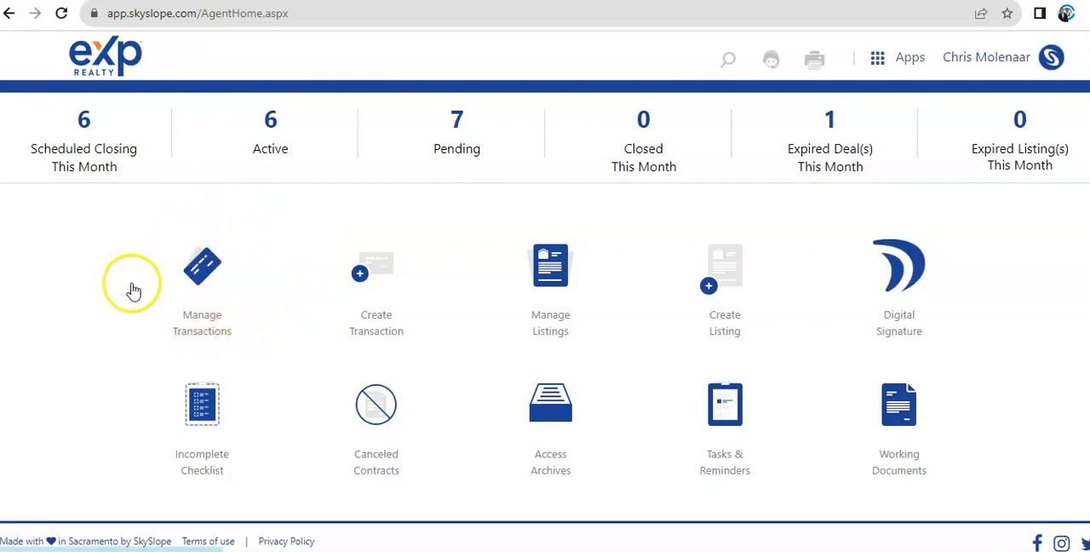
pyautogui.moveTo(422, 379)
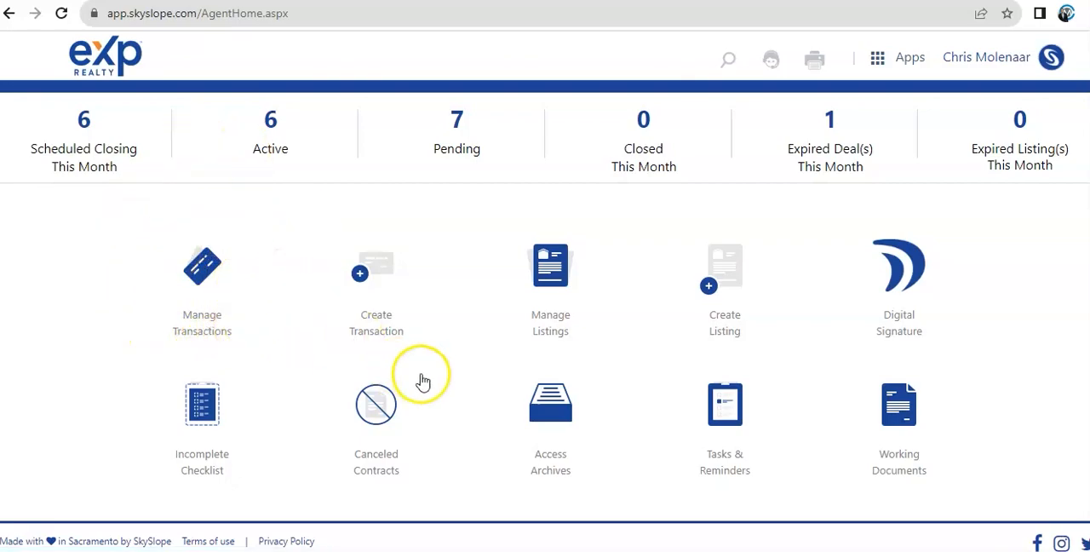
pyautogui.moveTo(344, 303)
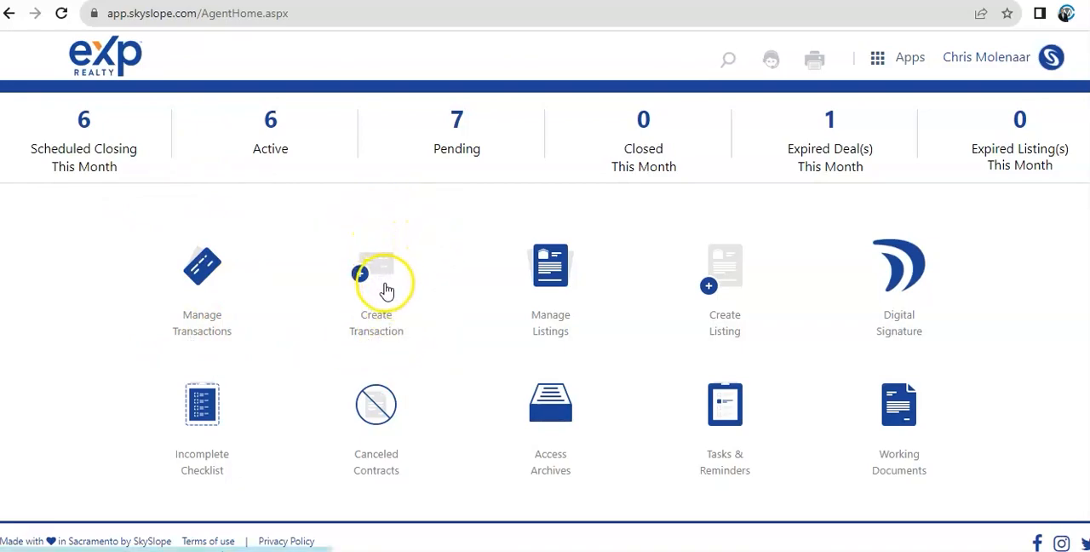
pyautogui.moveTo(184, 283)
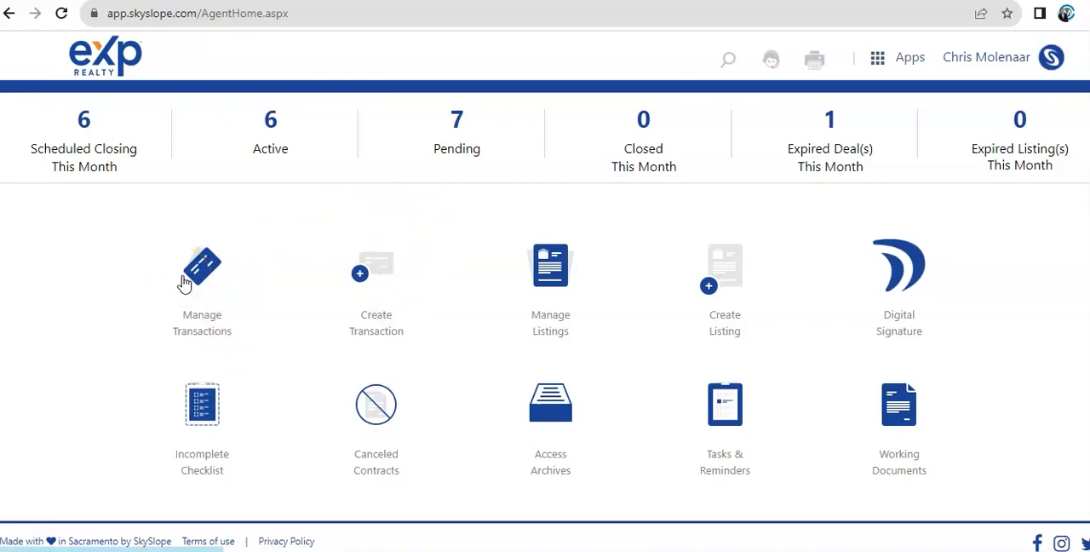
pyautogui.moveTo(715, 322)
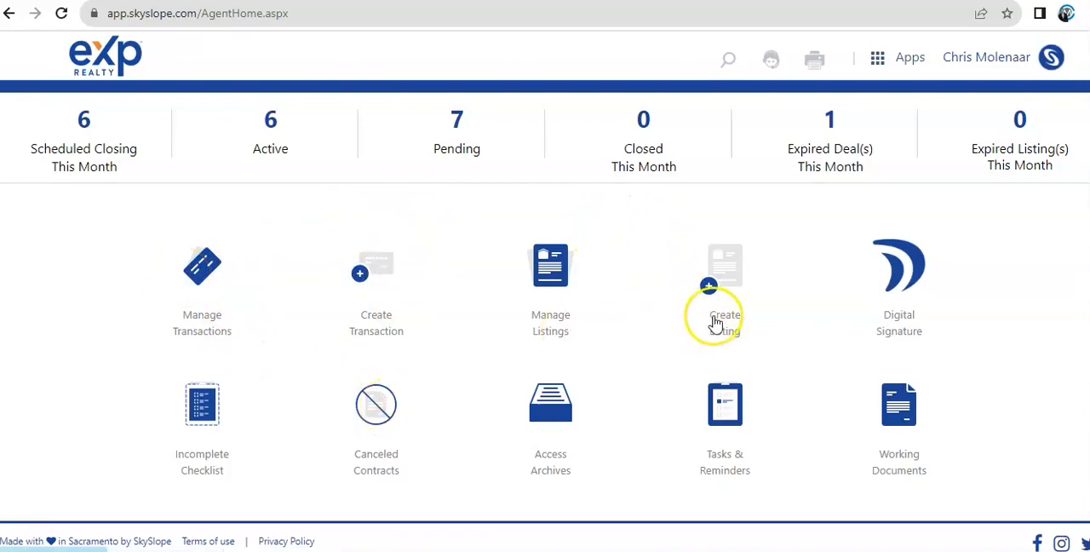
pyautogui.moveTo(565, 252)
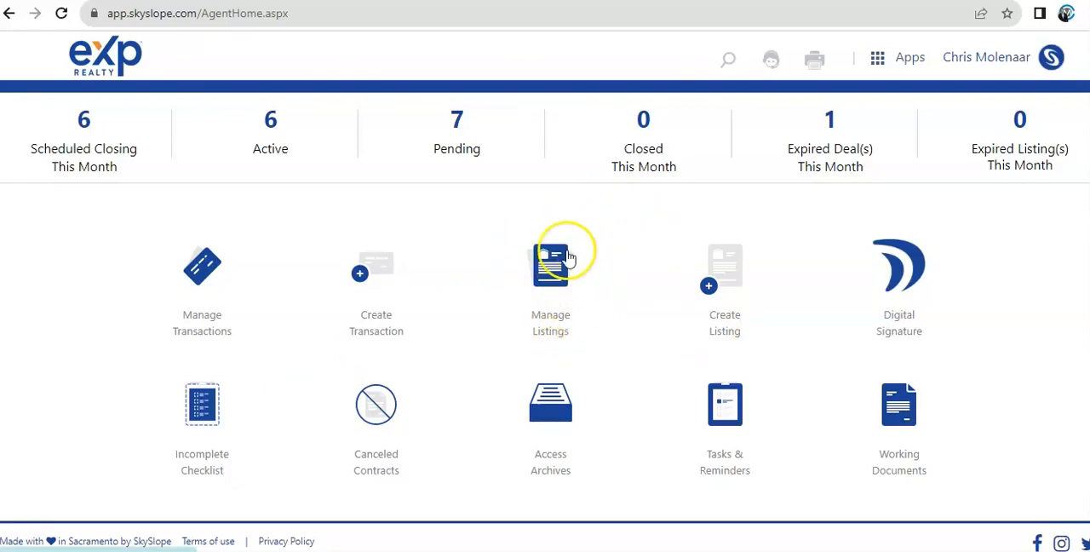
pyautogui.moveTo(677, 337)
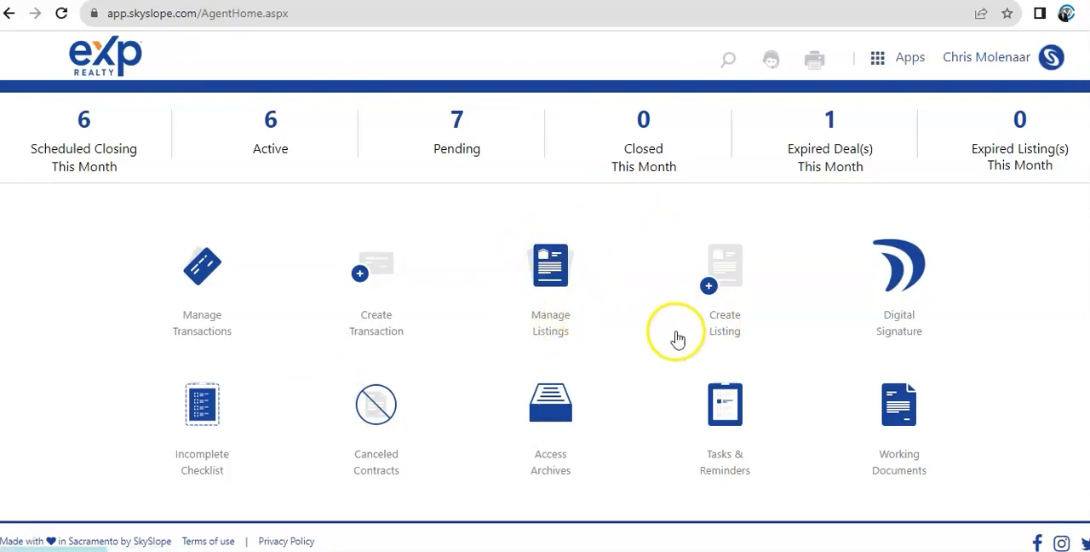
pyautogui.moveTo(562, 303)
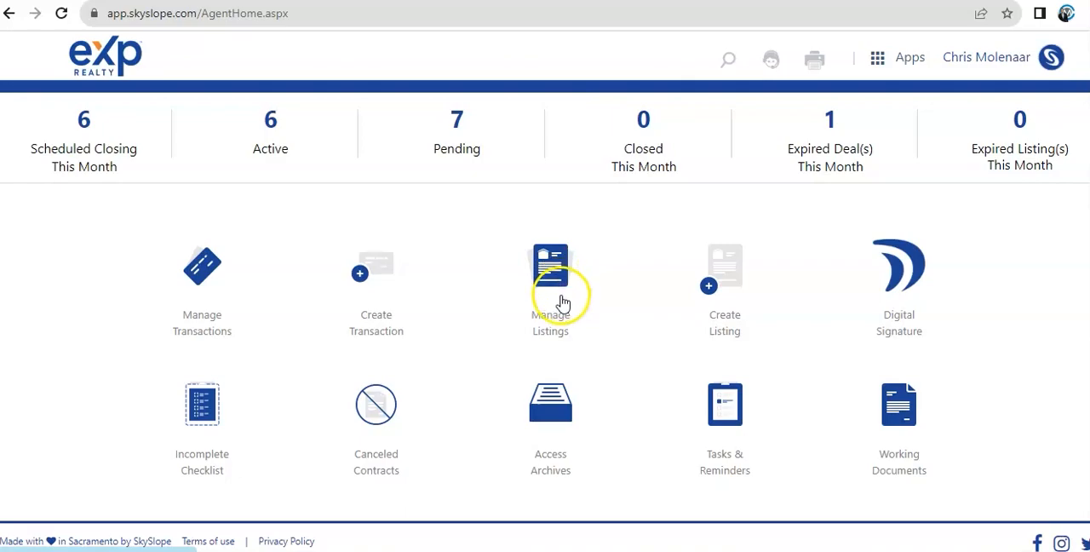
pyautogui.moveTo(746, 316)
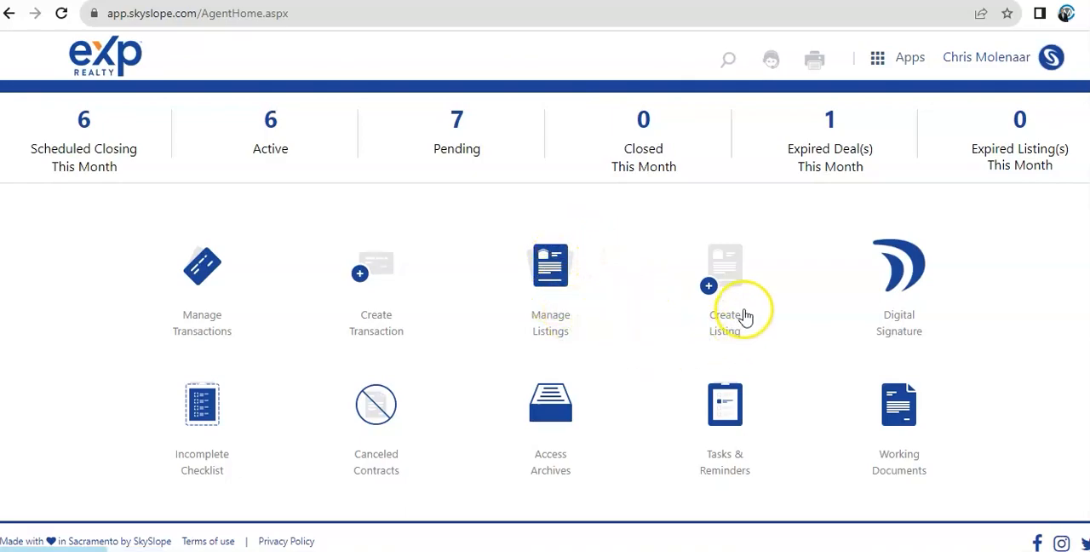
pyautogui.moveTo(650, 286)
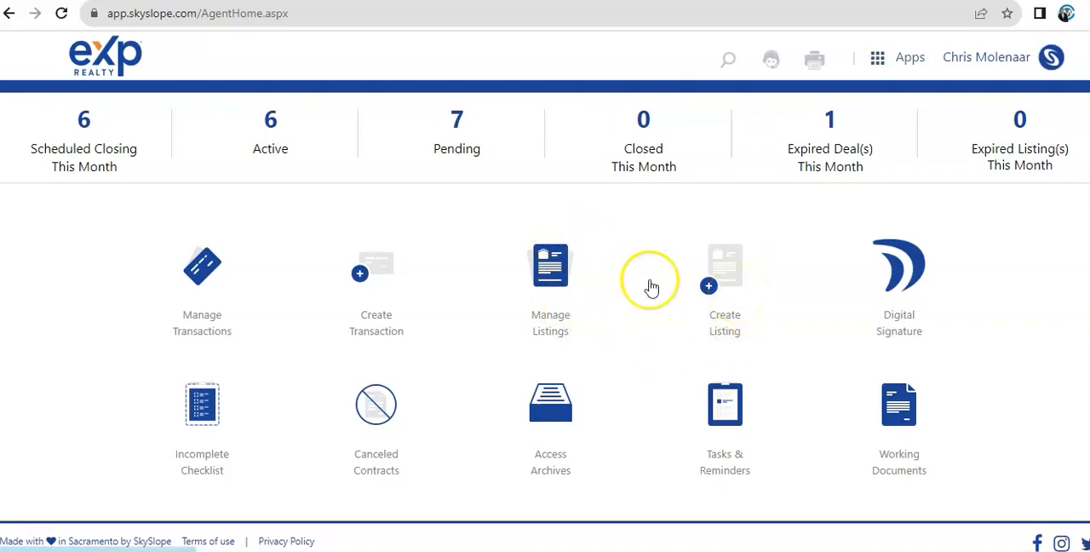
pyautogui.moveTo(741, 315)
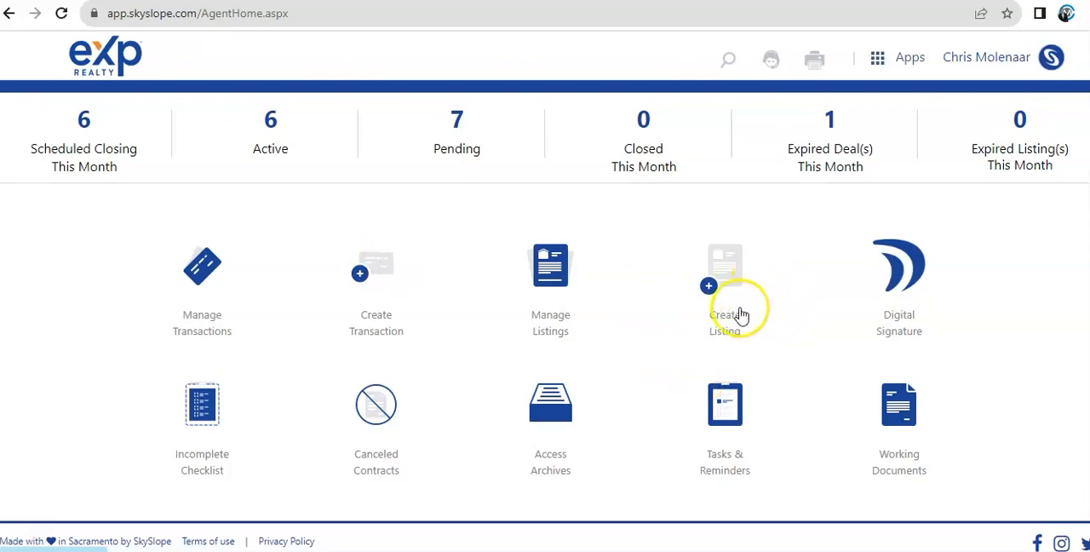
pyautogui.moveTo(729, 272)
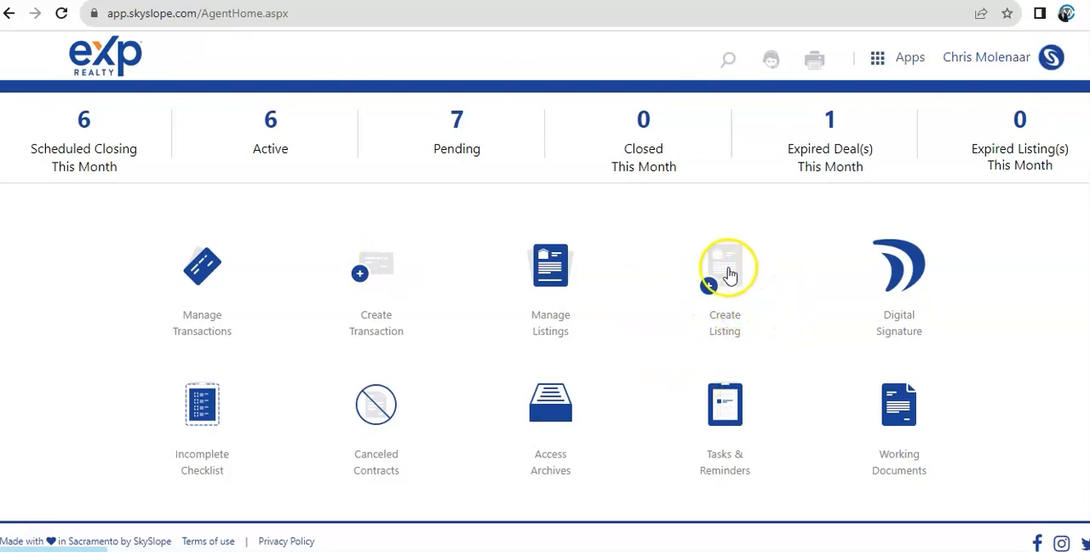
pyautogui.click(726, 269)
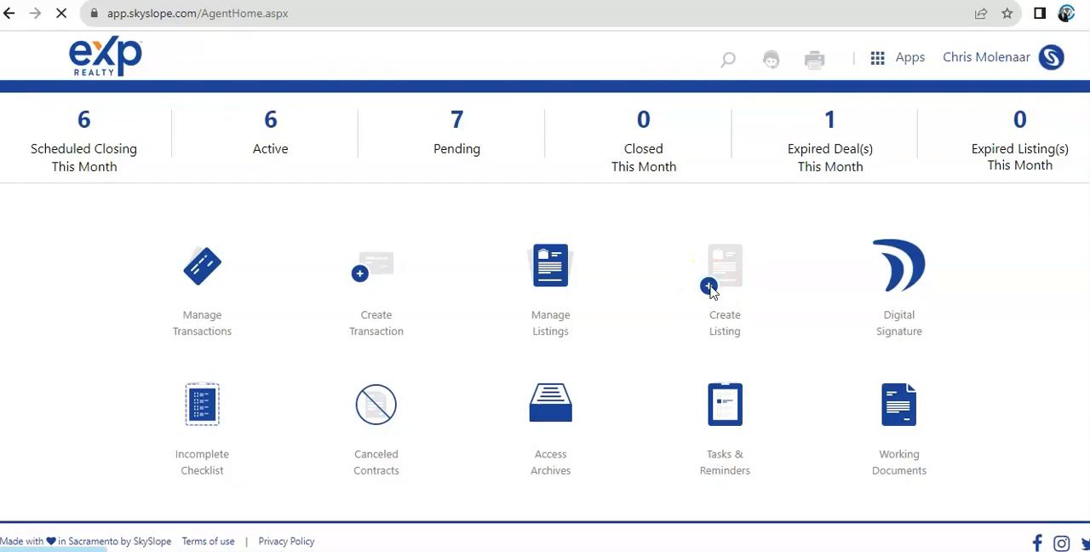
pyautogui.click(726, 264)
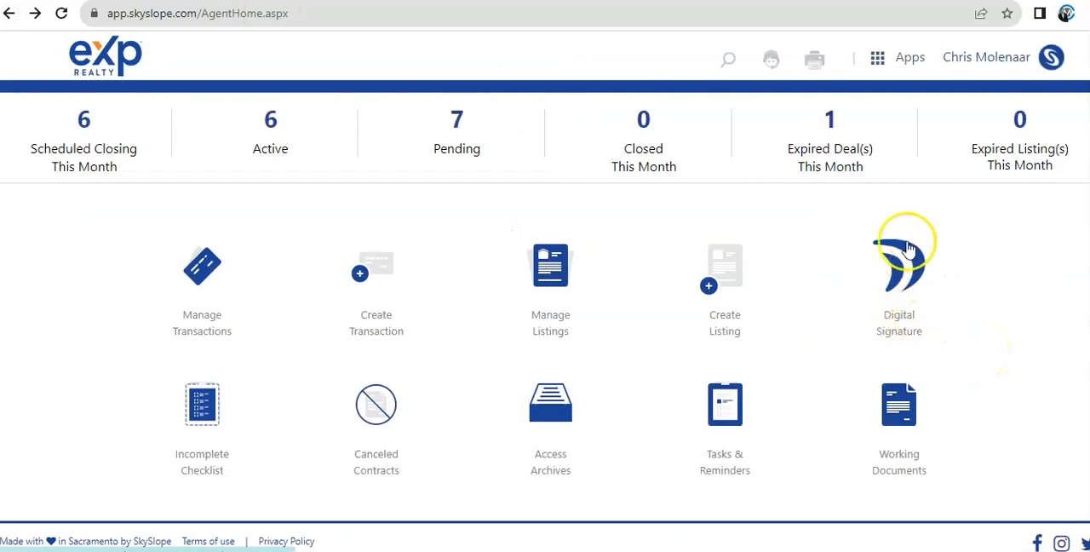
# Launch the DigiSign envelopes page from the Digital Signature tile
pyautogui.click(877, 58)
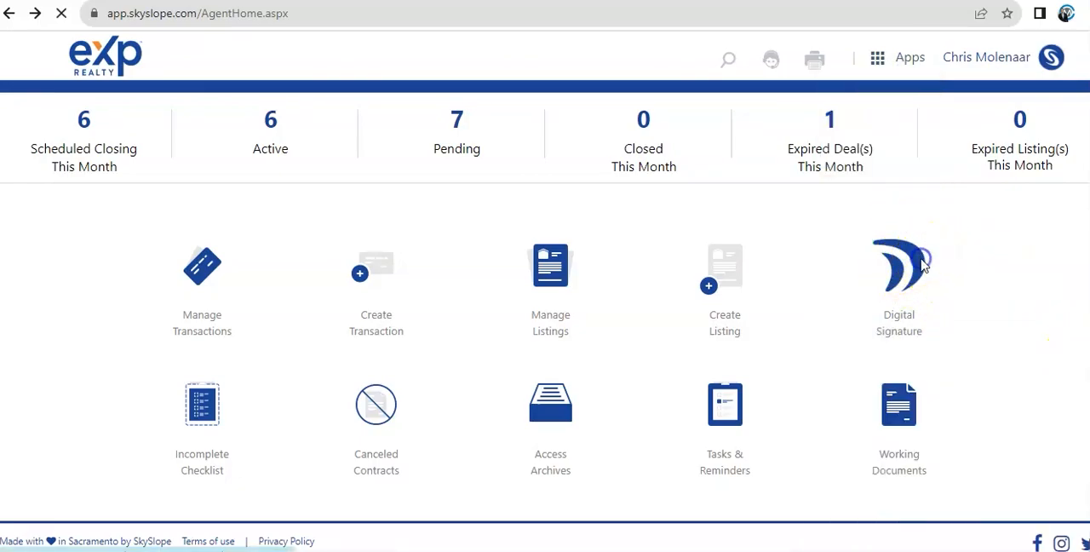
pyautogui.click(899, 269)
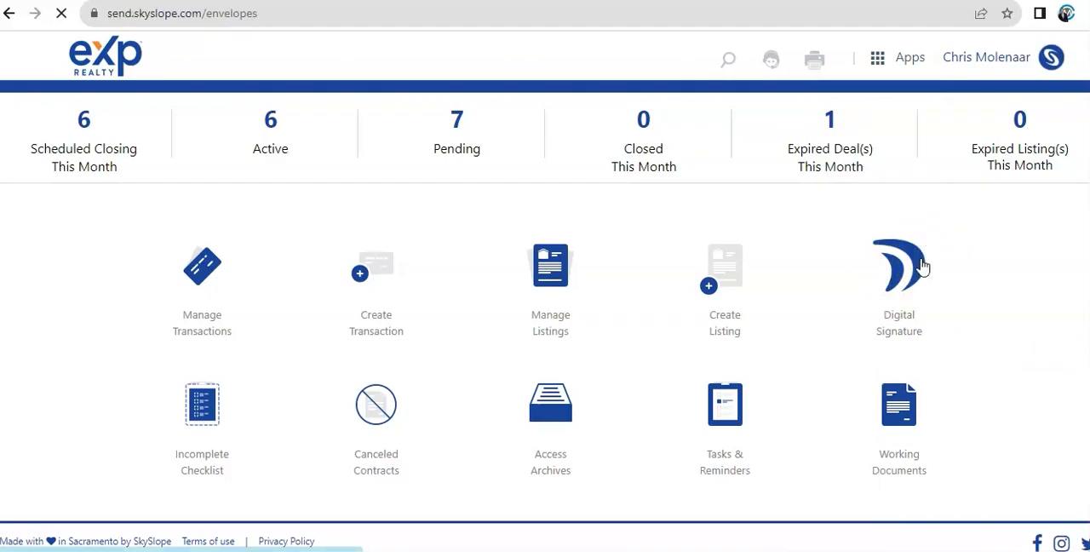
pyautogui.click(900, 272)
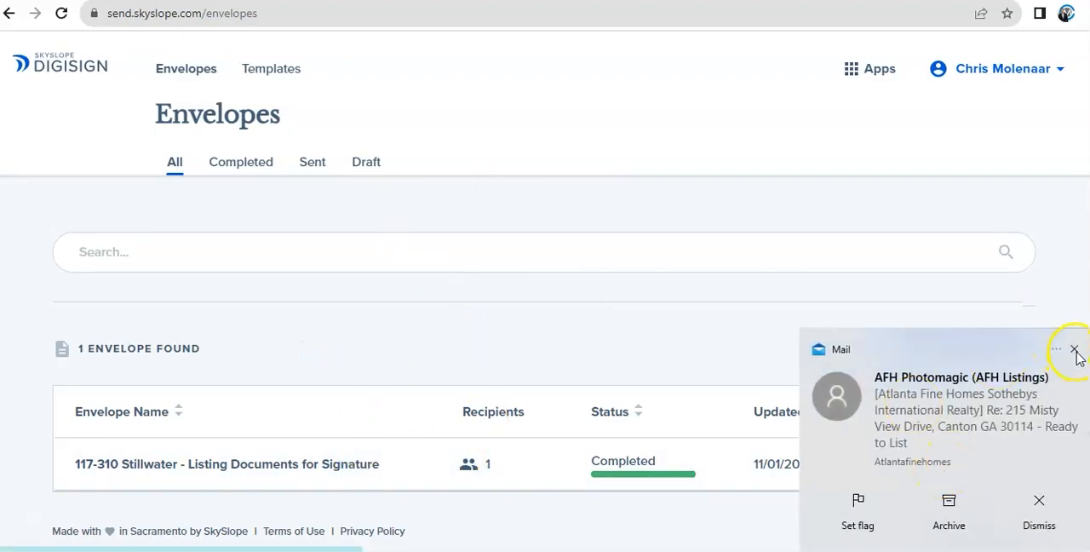
pyautogui.click(1076, 351)
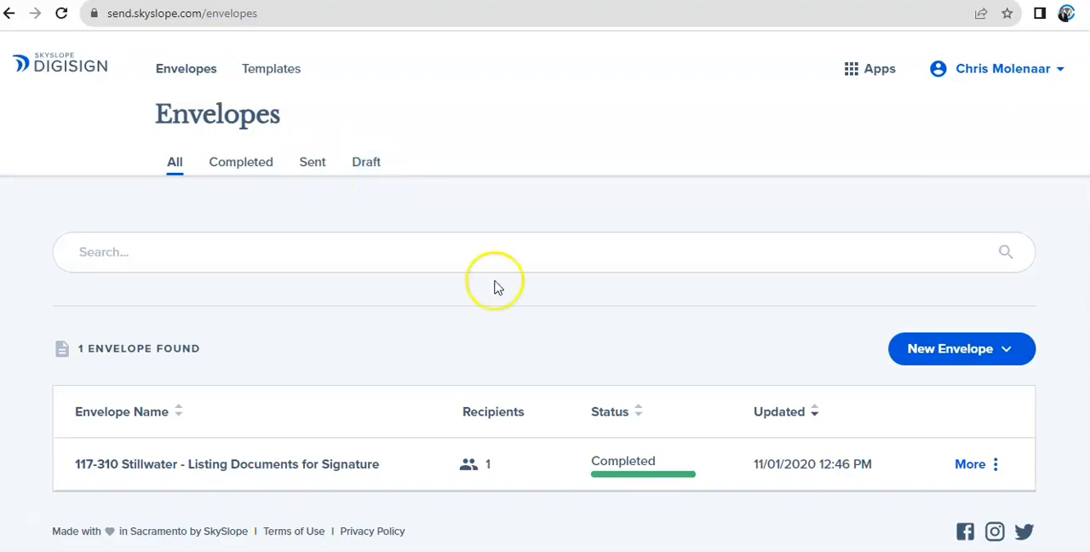
pyautogui.moveTo(917, 469)
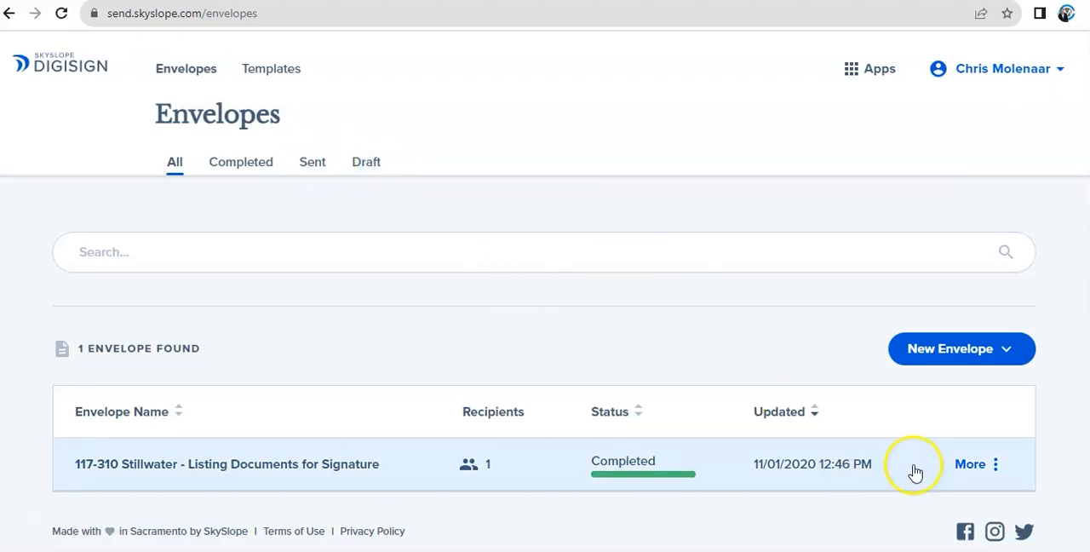
pyautogui.moveTo(984, 361)
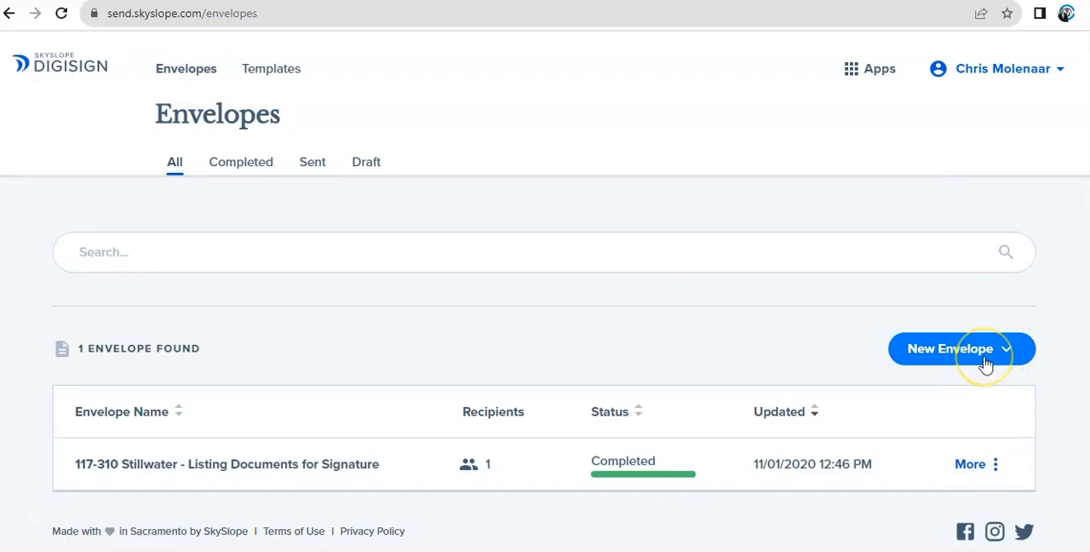
pyautogui.moveTo(963, 327)
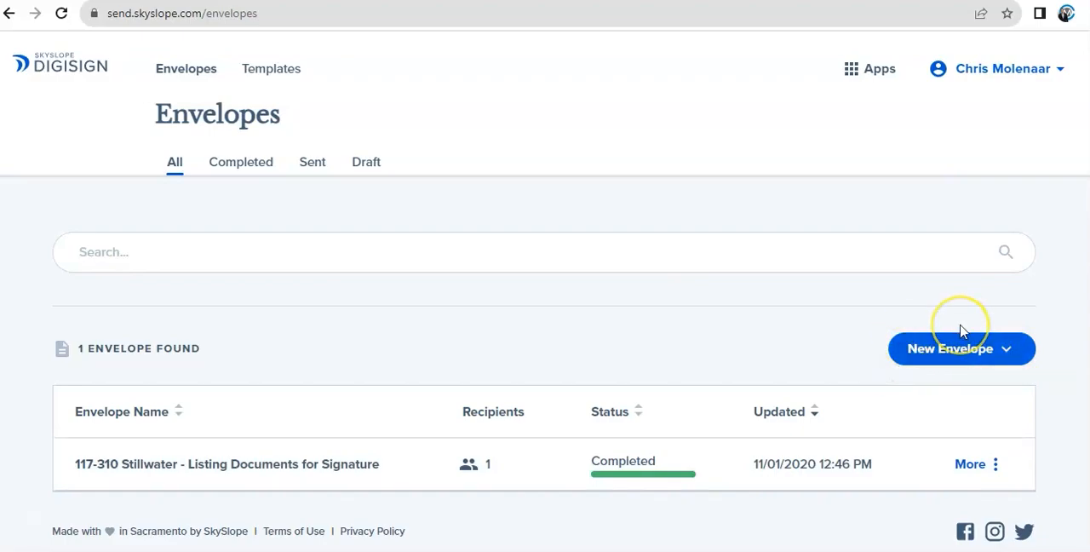
pyautogui.moveTo(719, 371)
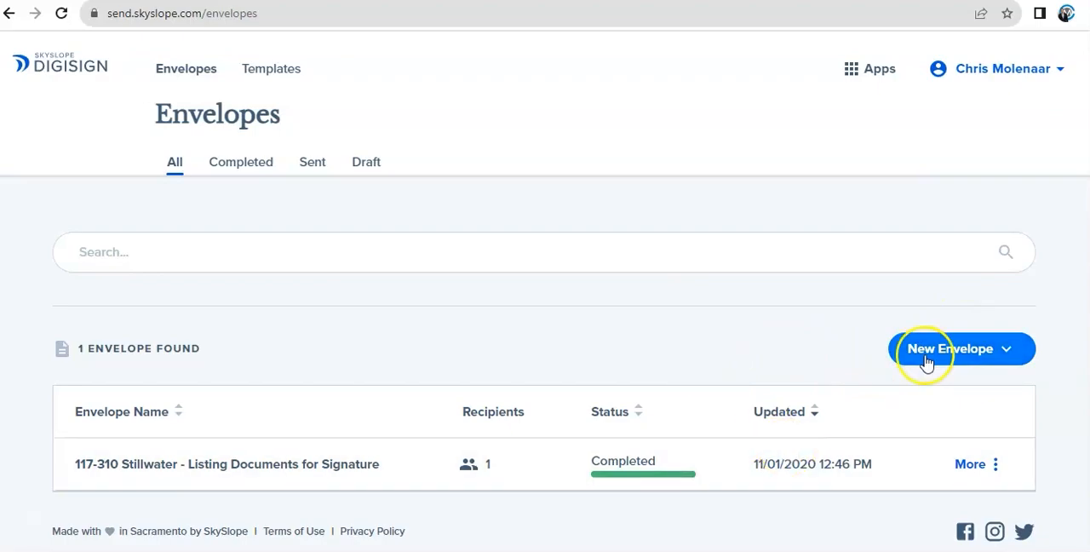
pyautogui.moveTo(271, 68)
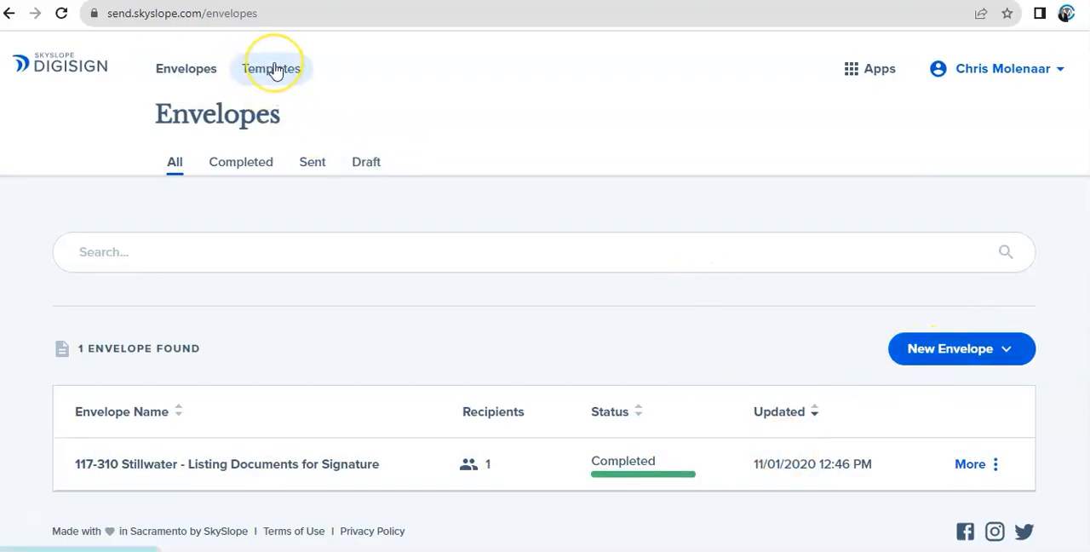
pyautogui.moveTo(271, 68)
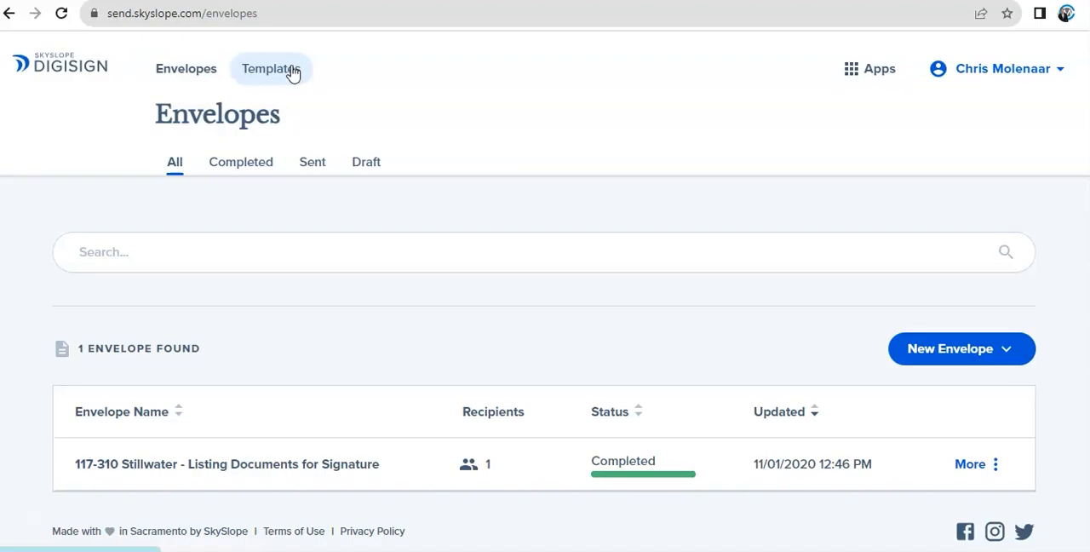
pyautogui.moveTo(662, 119)
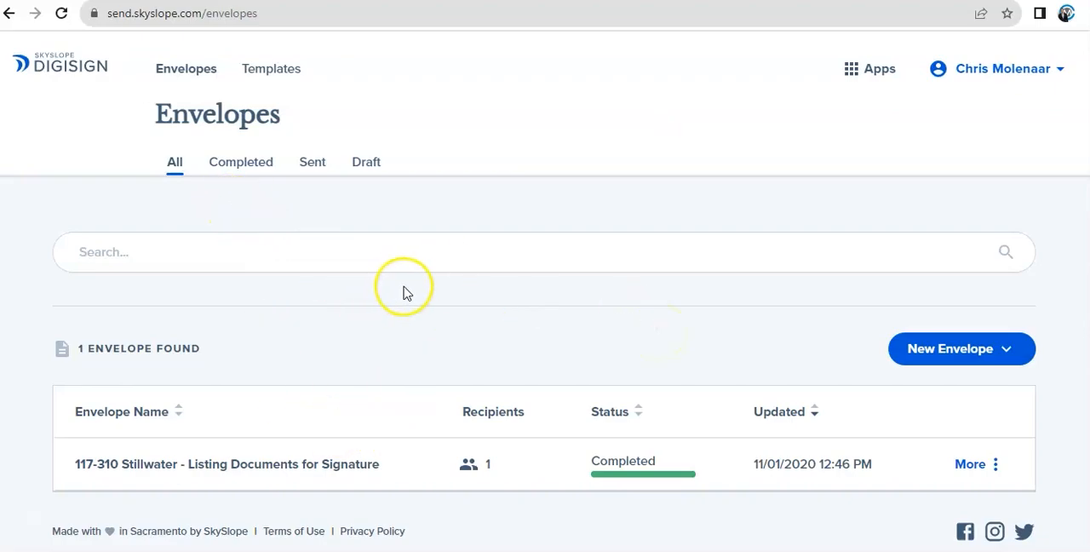
pyautogui.moveTo(247, 332)
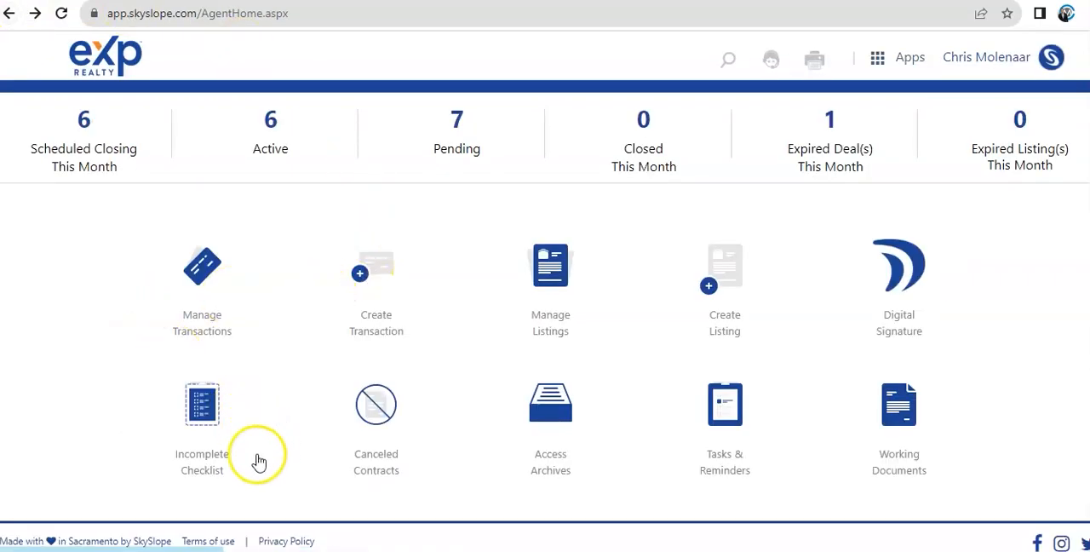
pyautogui.moveTo(201, 404)
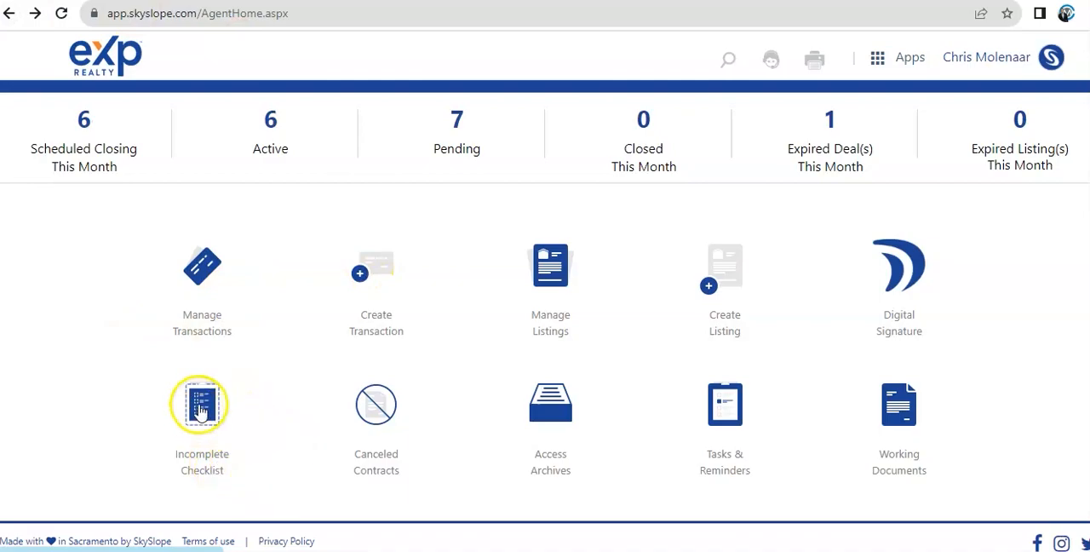
# Review the Incomplete Checklist transactions table with COD dates and item counts
pyautogui.click(201, 404)
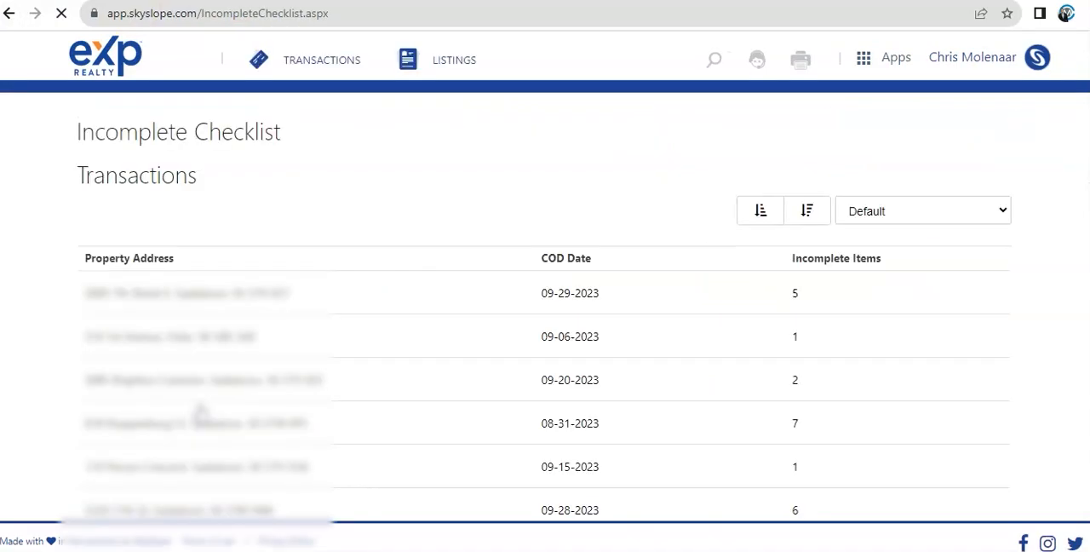
pyautogui.scroll(-3)
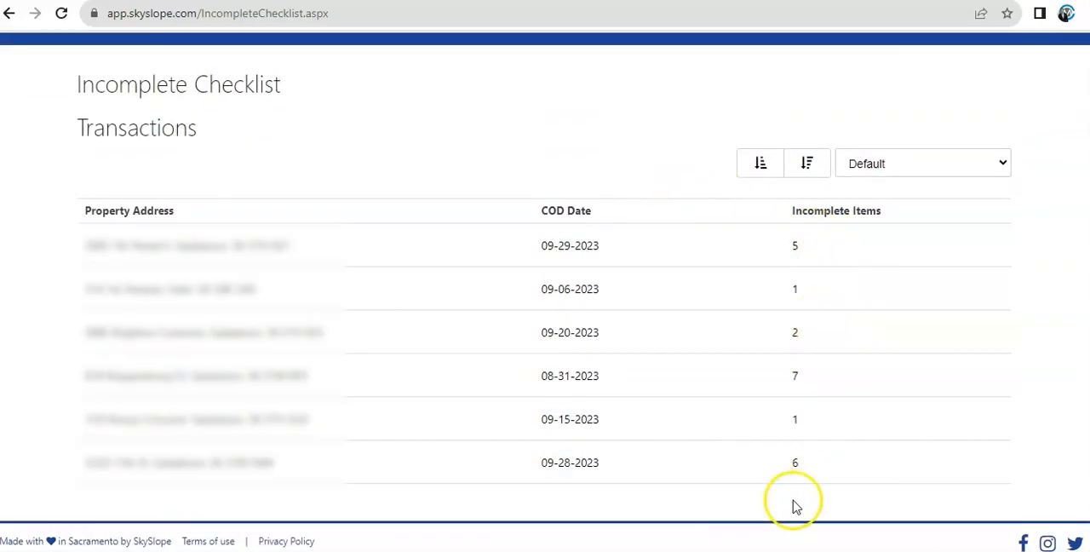
pyautogui.scroll(-3)
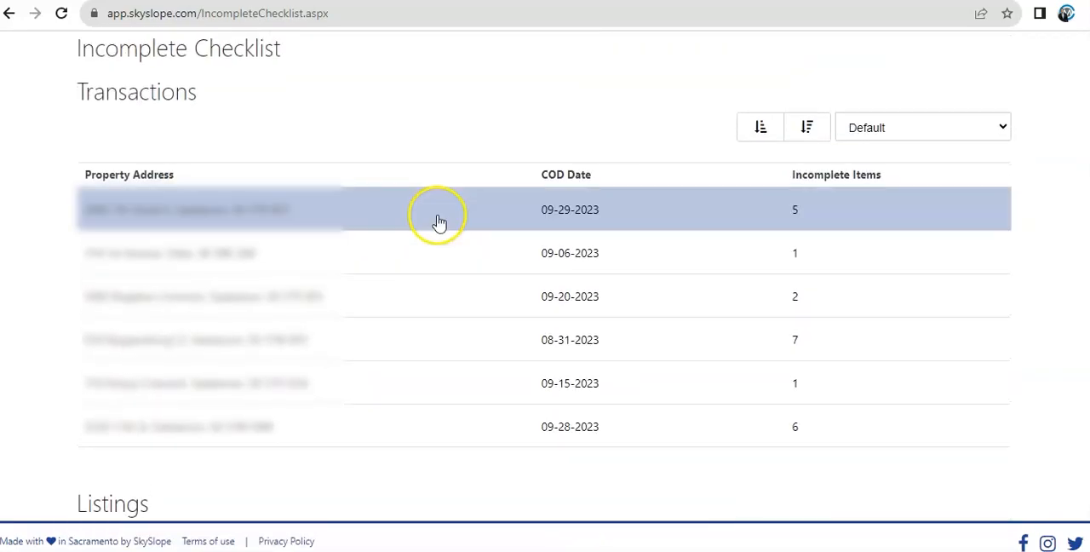
pyautogui.moveTo(201, 126)
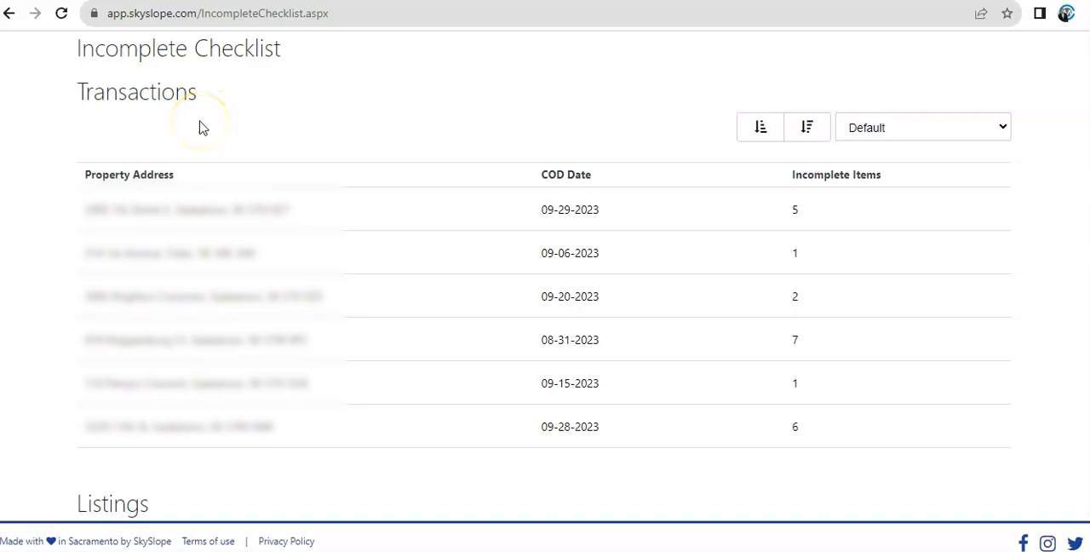
pyautogui.scroll(-3)
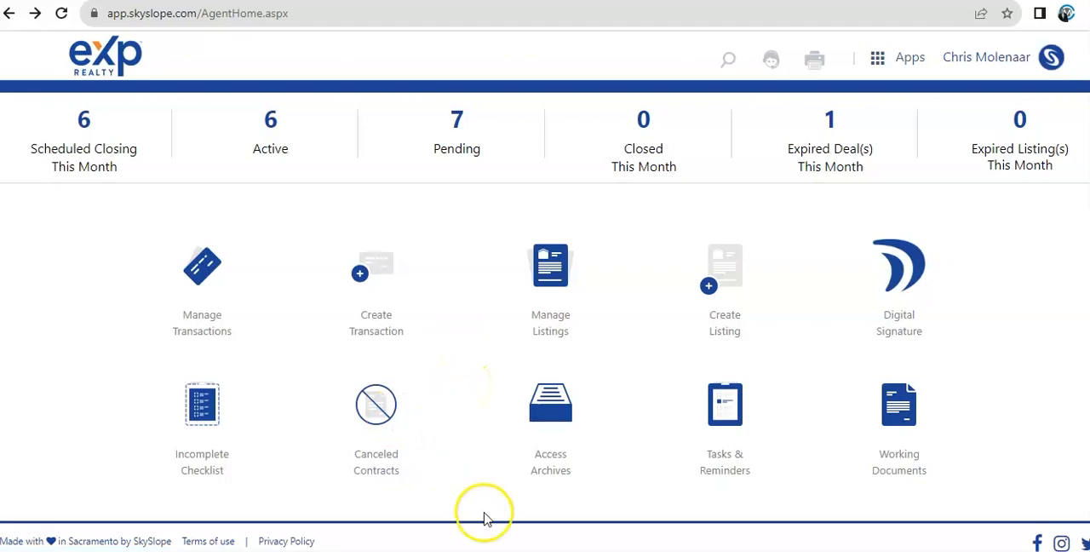
pyautogui.moveTo(375, 412)
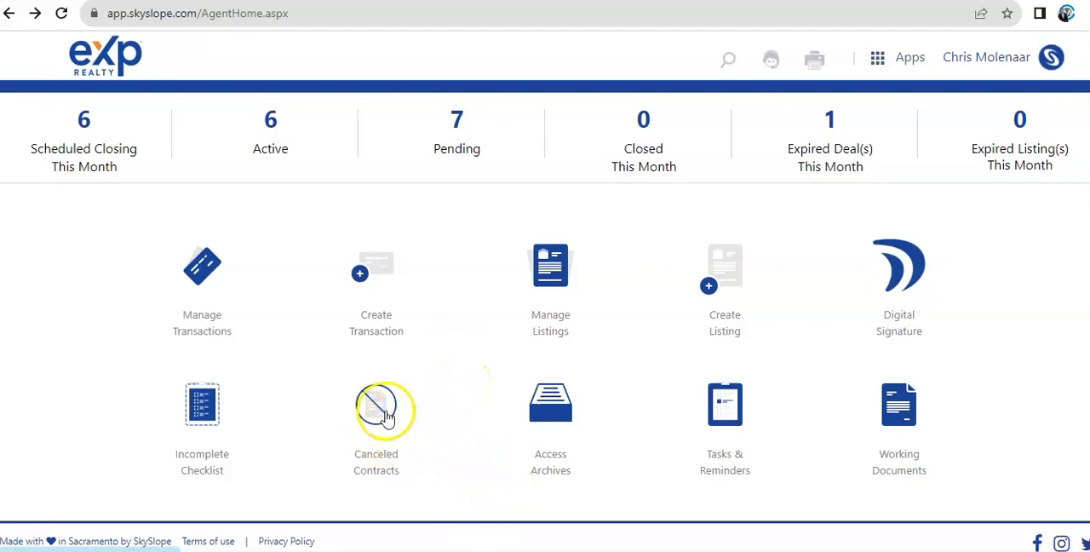
pyautogui.moveTo(567, 470)
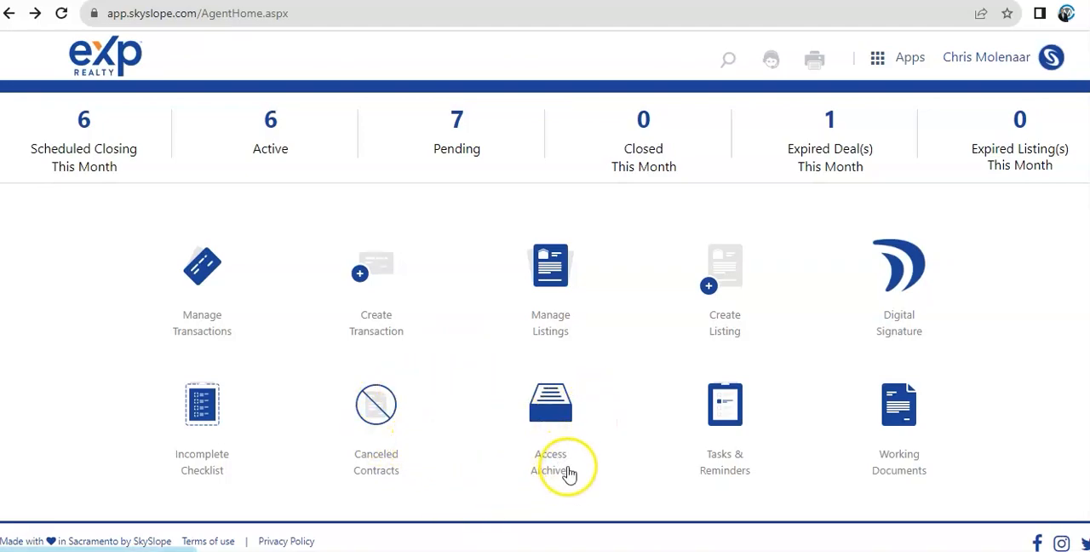
pyautogui.moveTo(570, 436)
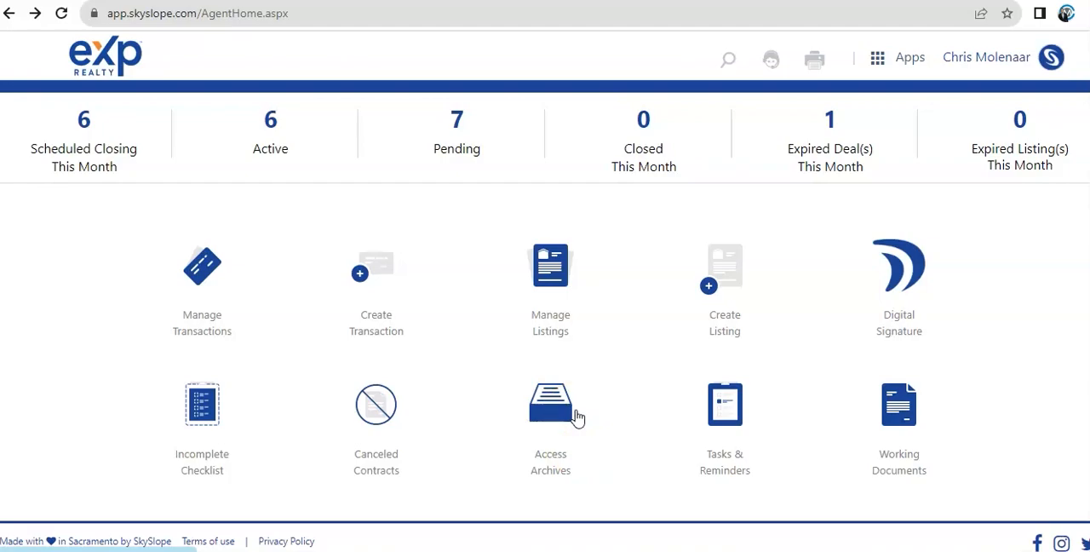
pyautogui.moveTo(719, 389)
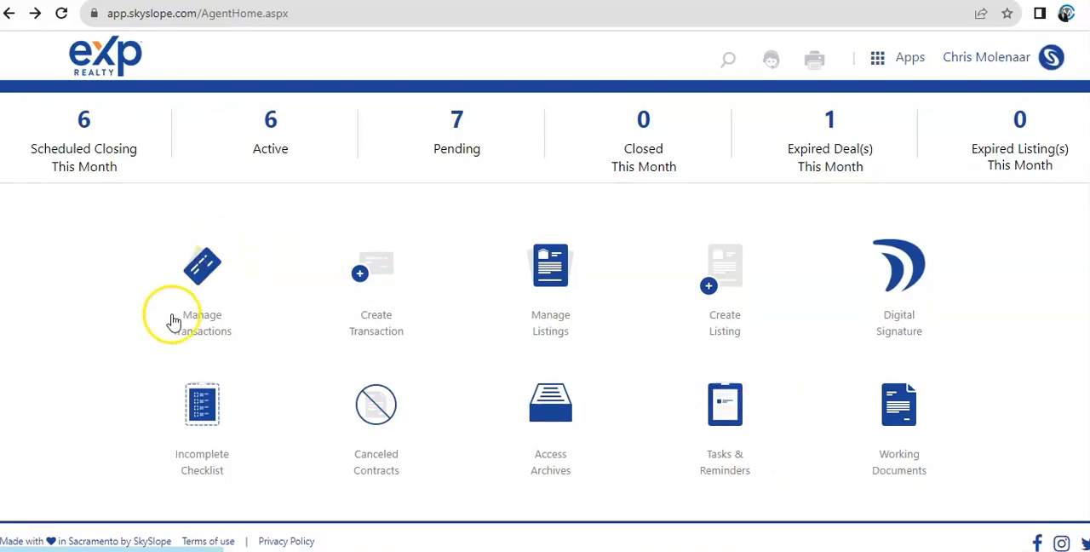
pyautogui.moveTo(763, 460)
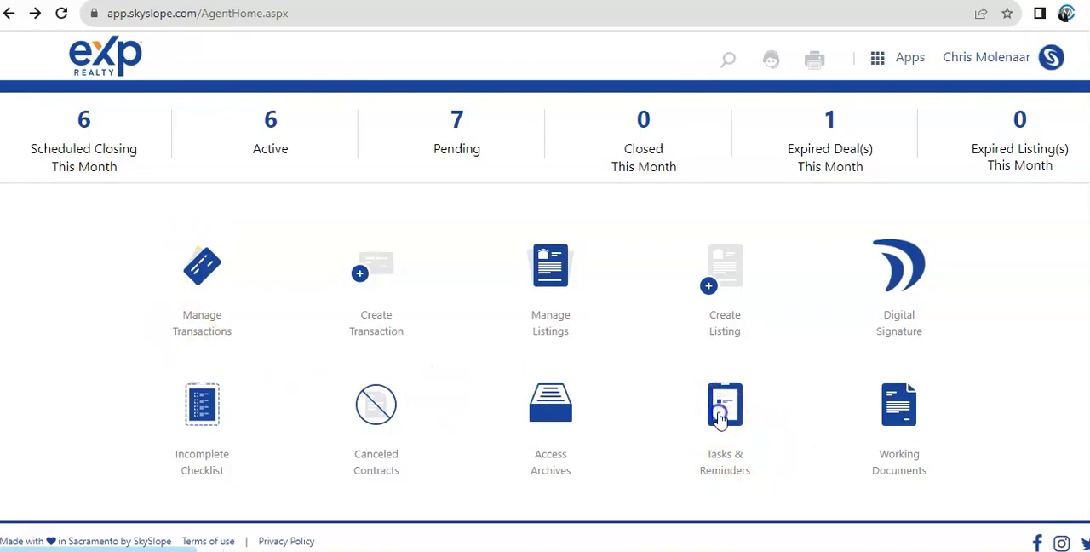
# Hover over the agent dashboard tiles after returning to AgentHome
pyautogui.click(725, 406)
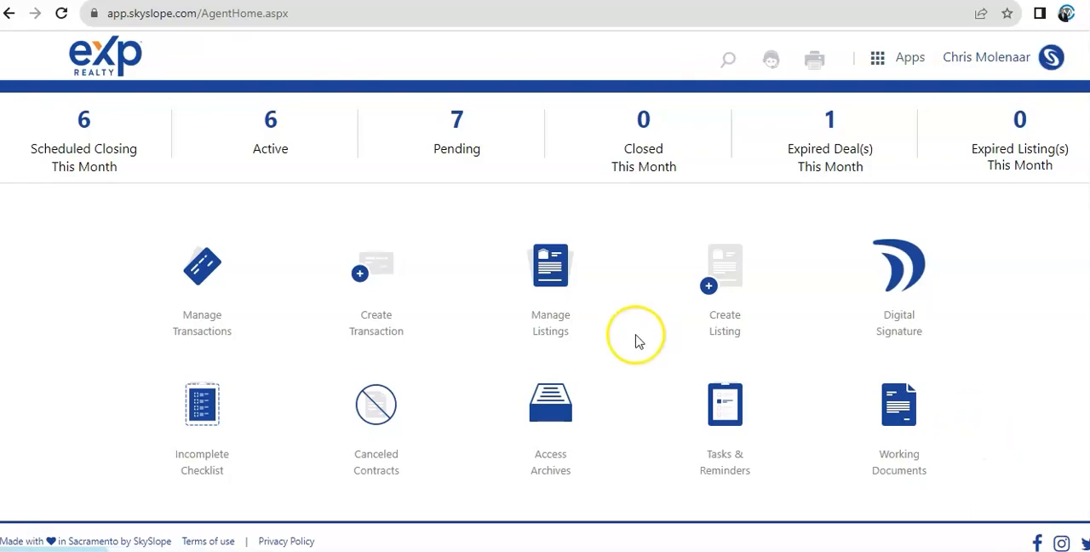
# Show the Manage Transactions table with status, incomplete items and closing dates
pyautogui.click(201, 269)
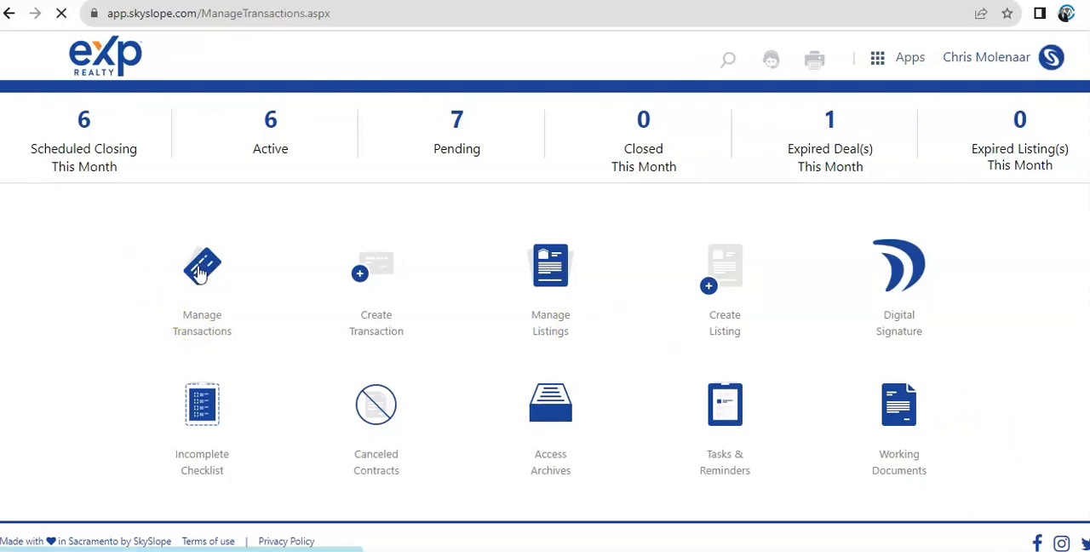
pyautogui.click(201, 272)
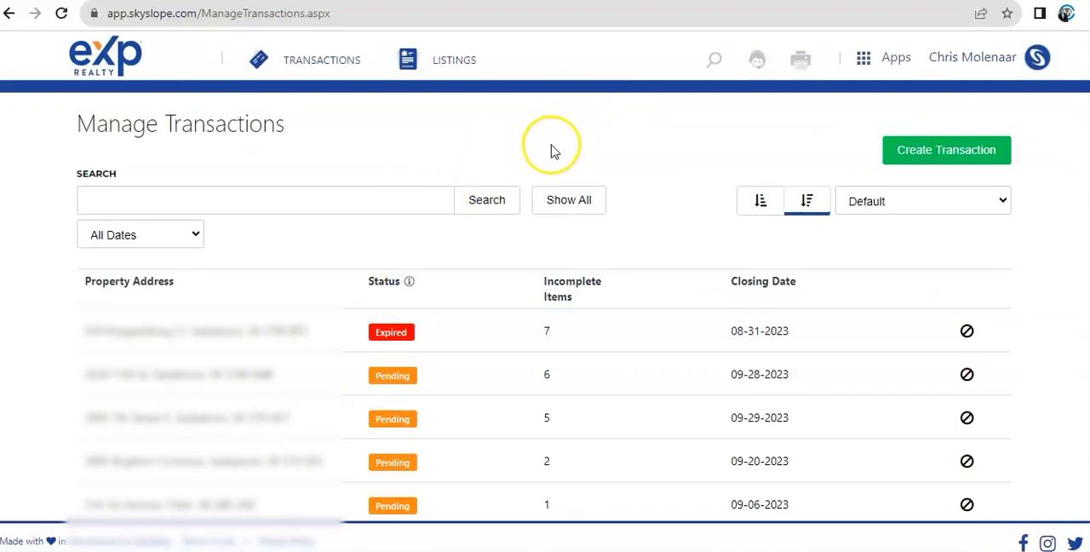
pyautogui.scroll(-3)
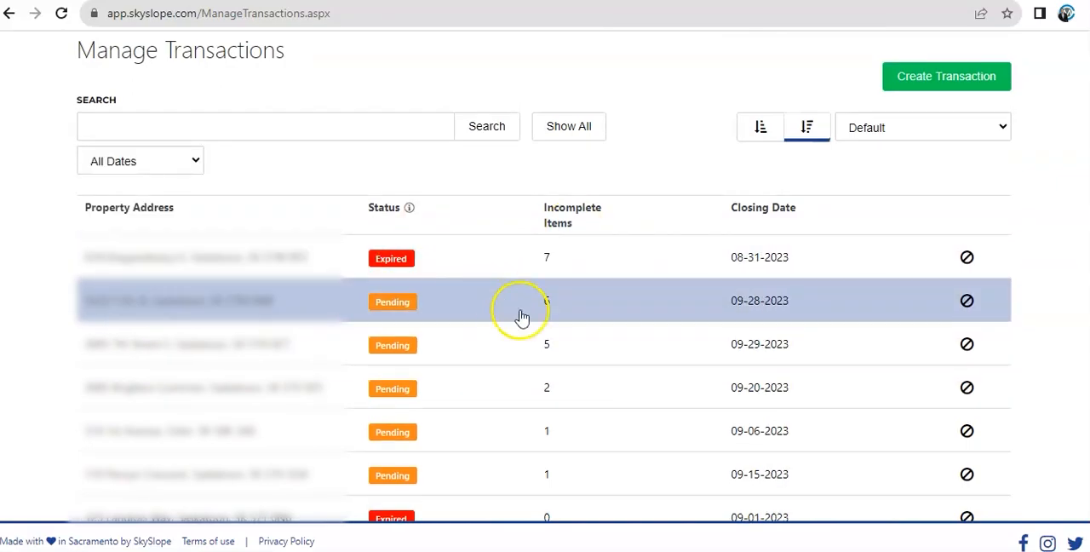
pyautogui.moveTo(545, 307)
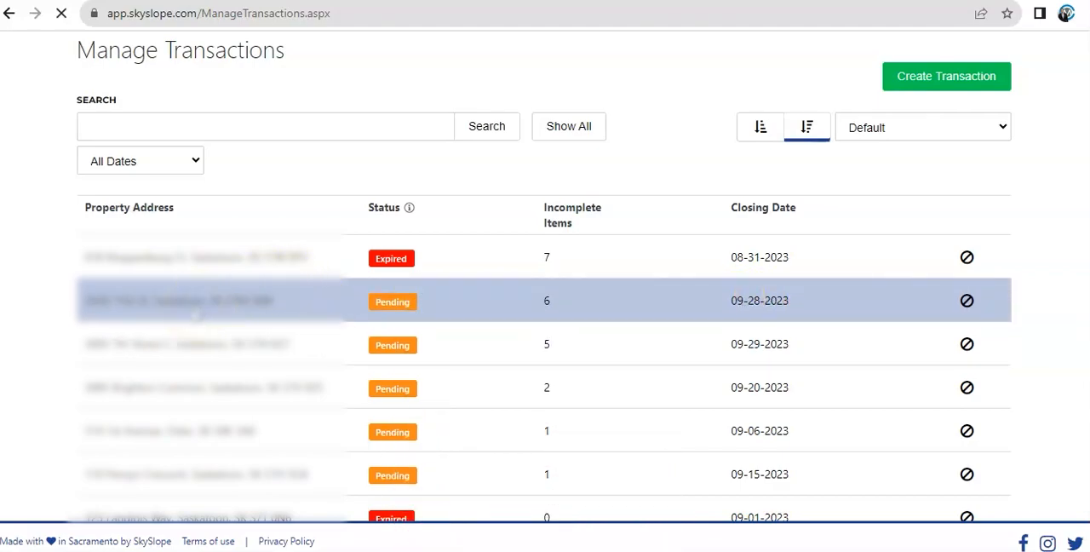
# Review the details form of the pending transaction closing 09-28-2023
pyautogui.click(213, 299)
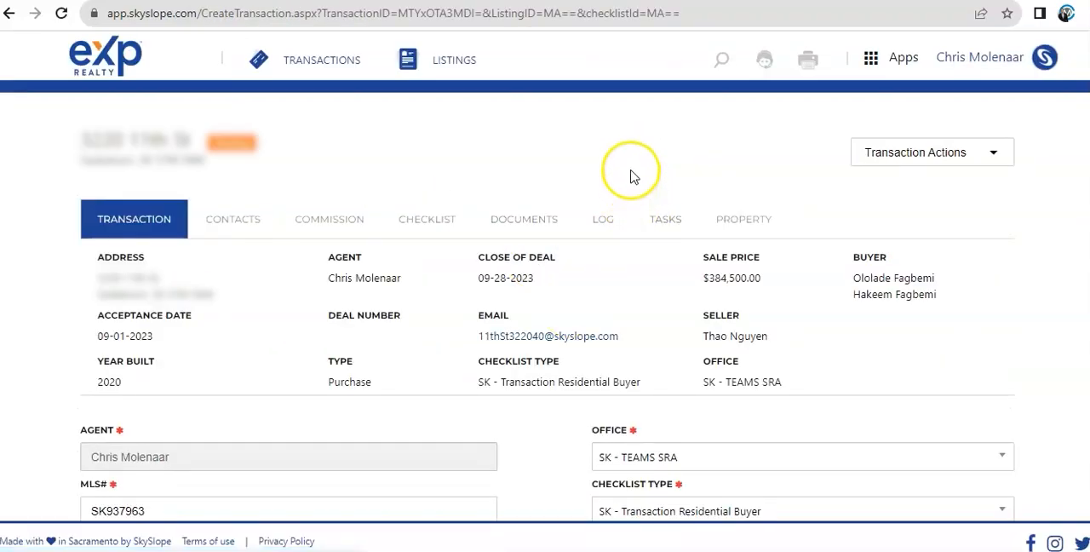
pyautogui.scroll(-3)
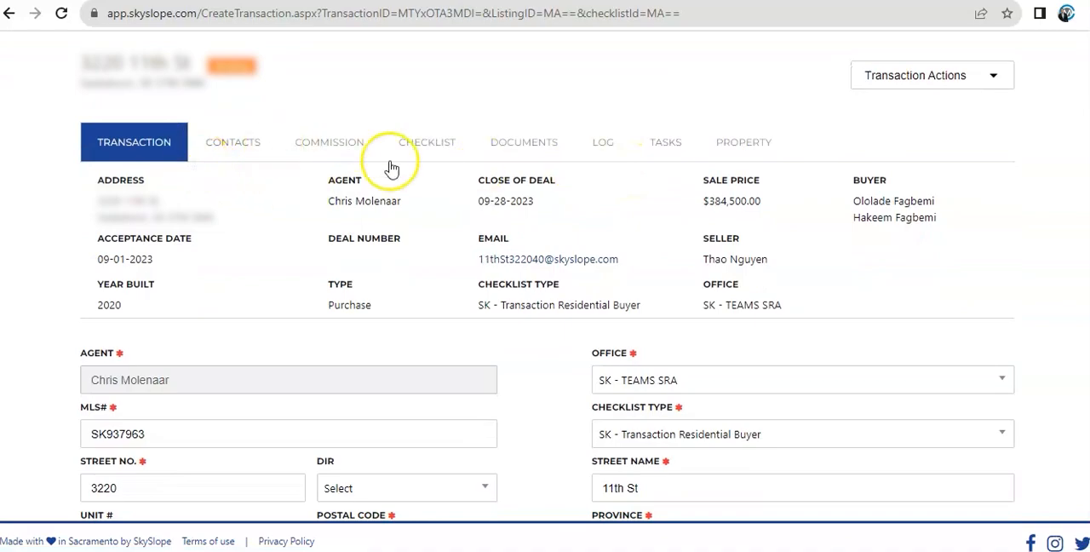
pyautogui.moveTo(293, 305)
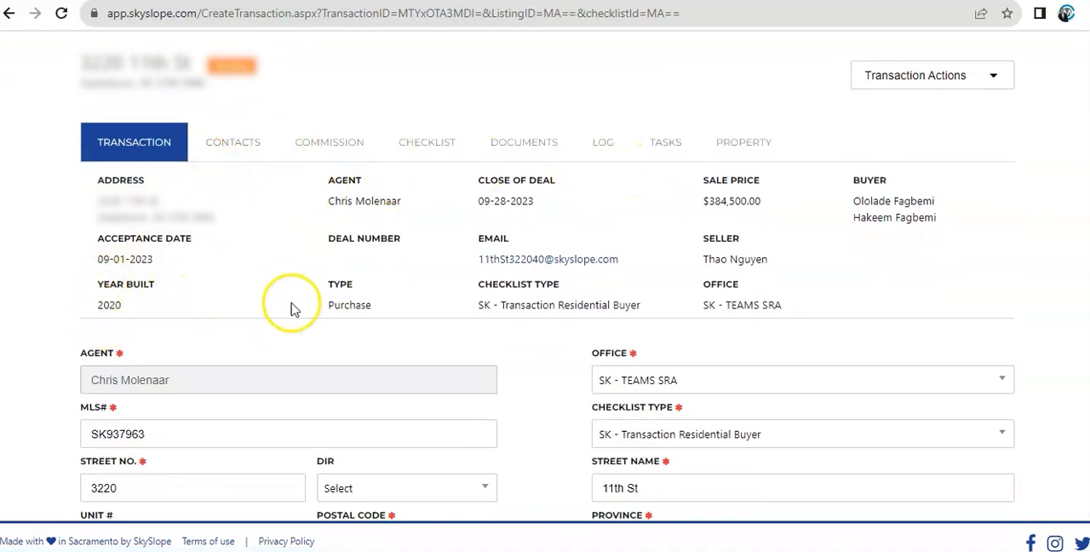
pyautogui.moveTo(511, 285)
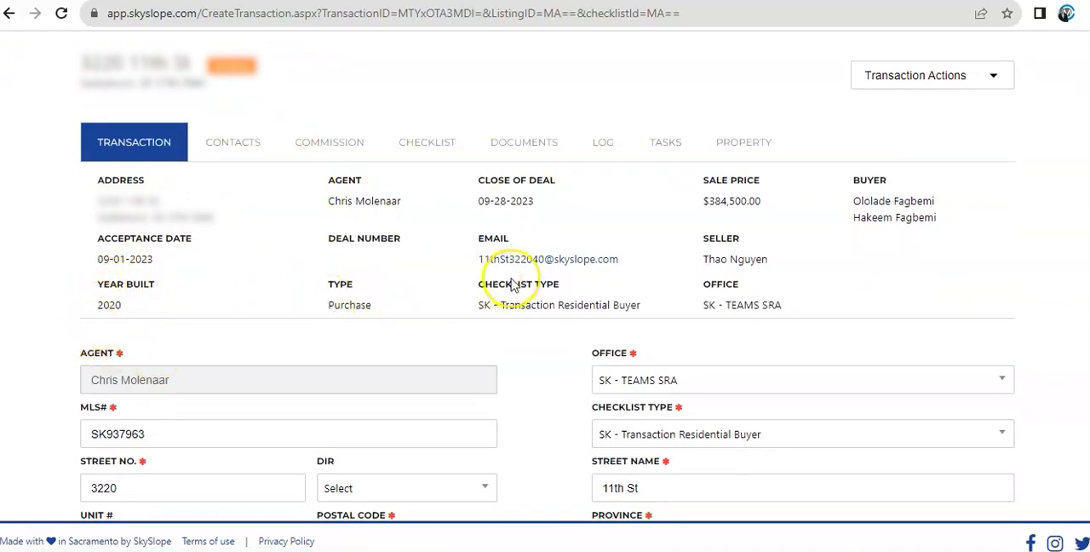
pyautogui.moveTo(463, 315)
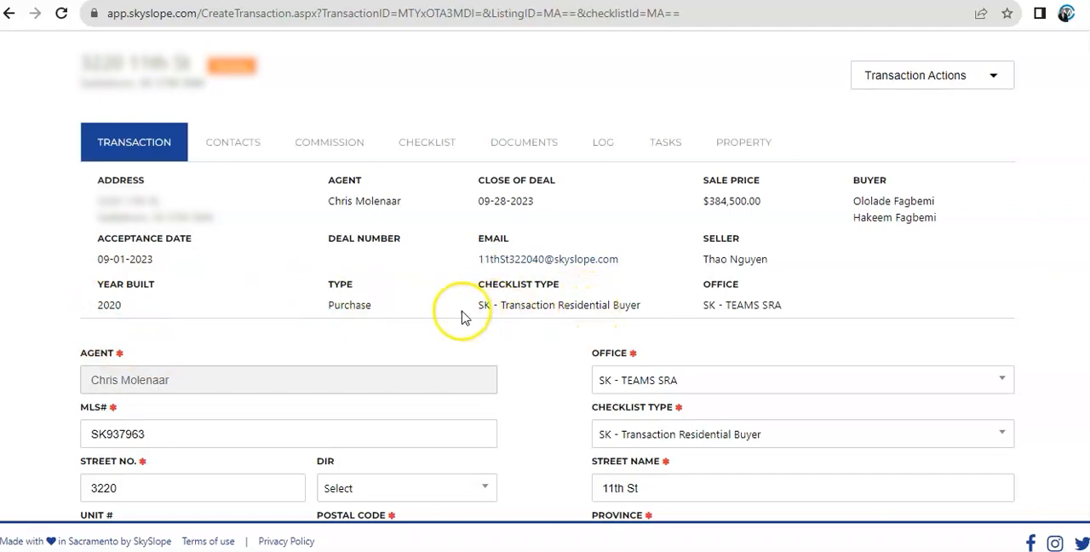
pyautogui.moveTo(474, 344)
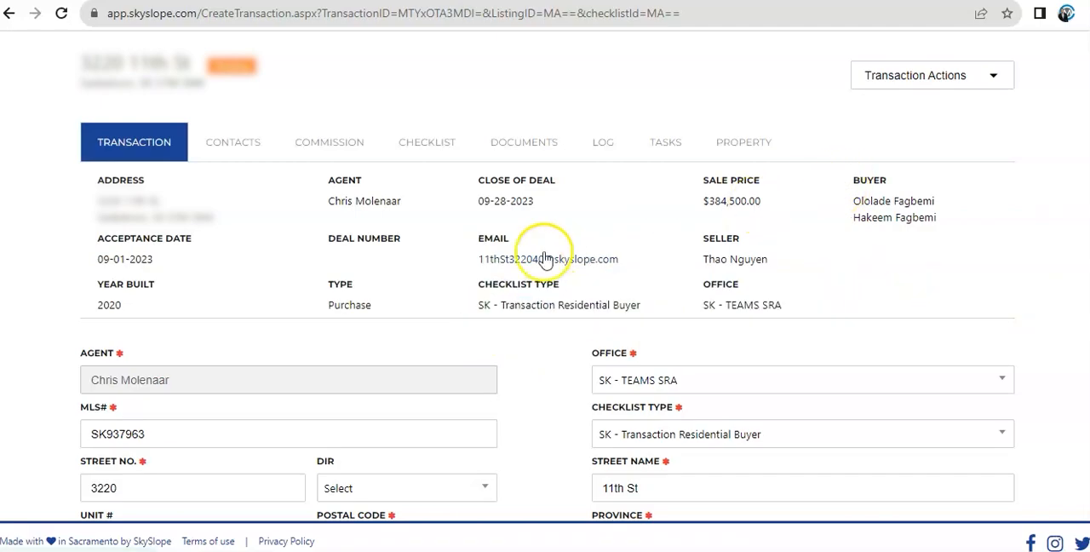
pyautogui.moveTo(517, 225)
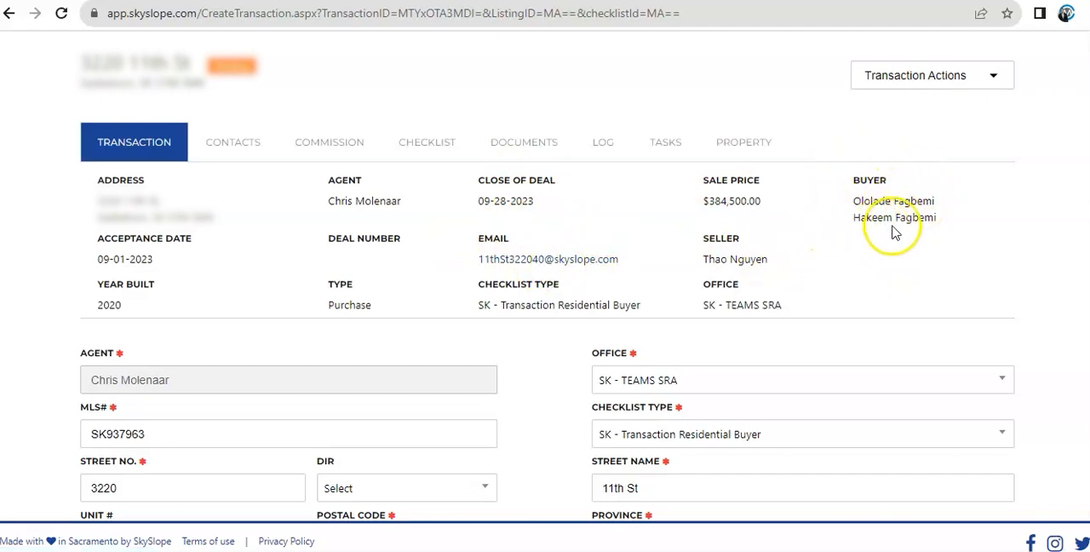
pyautogui.moveTo(912, 249)
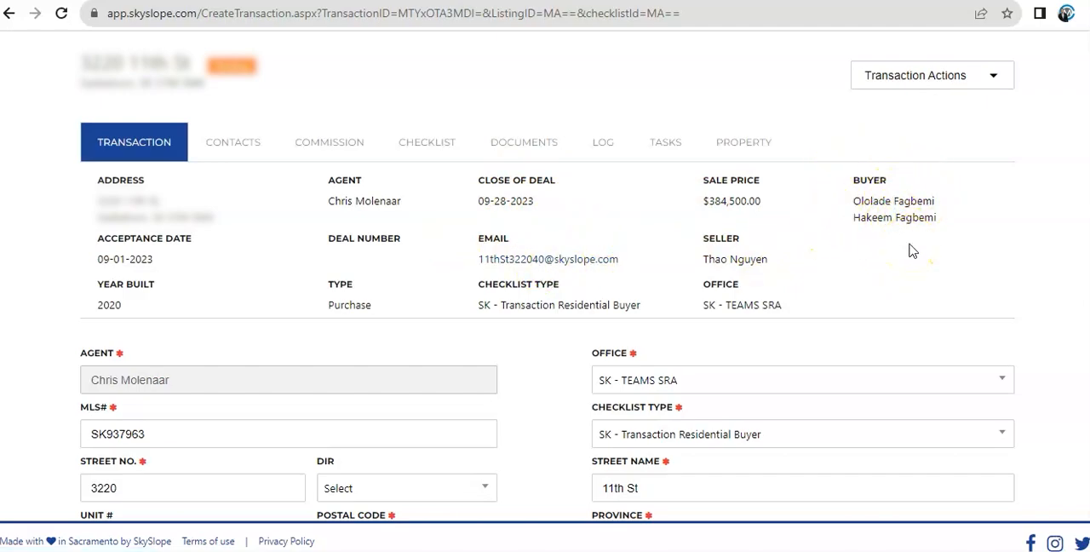
pyautogui.scroll(-3)
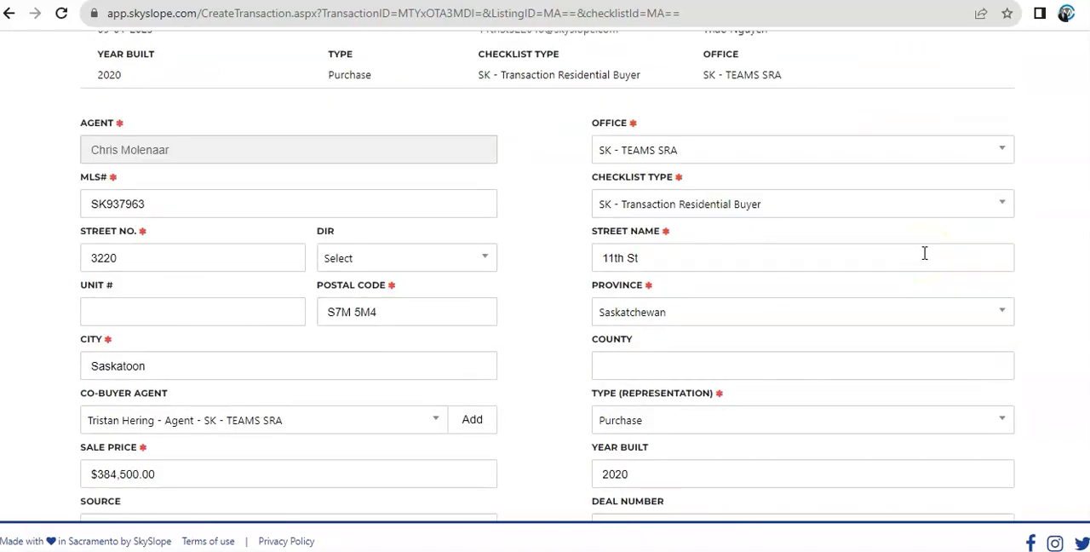
pyautogui.scroll(-3)
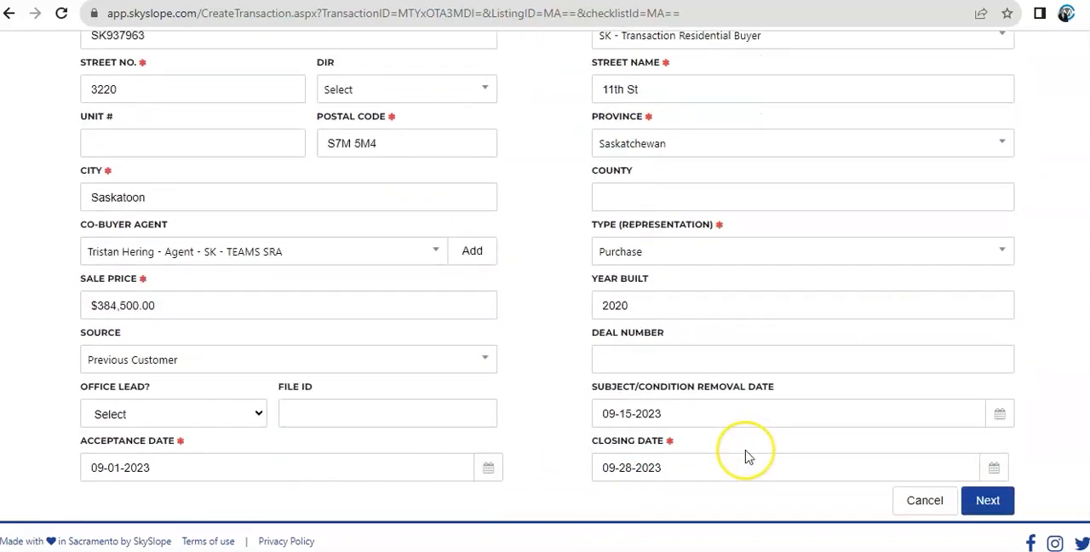
# Switch to the transaction's Contacts section
pyautogui.click(988, 501)
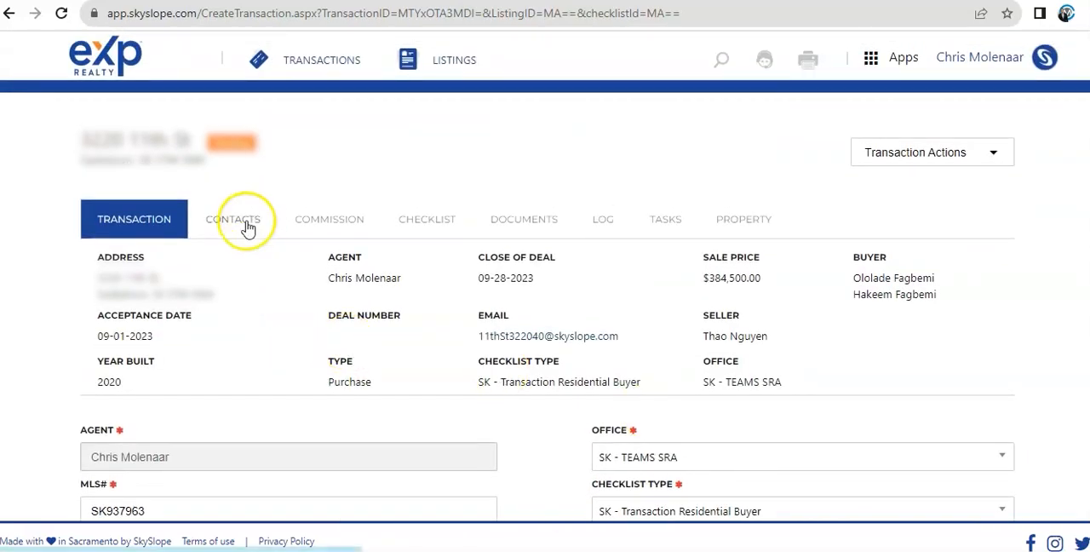
pyautogui.click(232, 218)
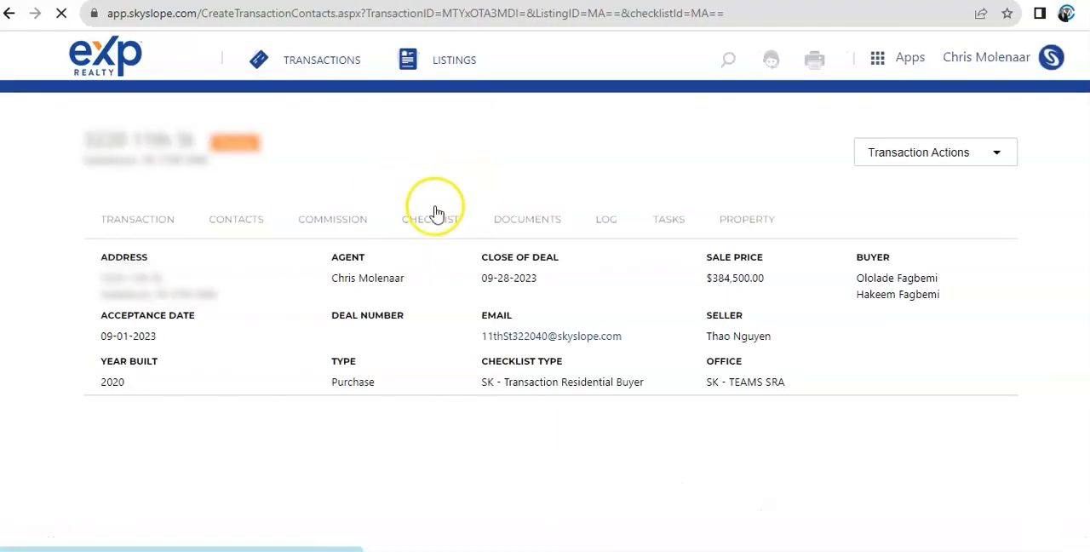
# Show the Checklist tab's Sales Documentation items marked Required with comment fields
pyautogui.click(430, 218)
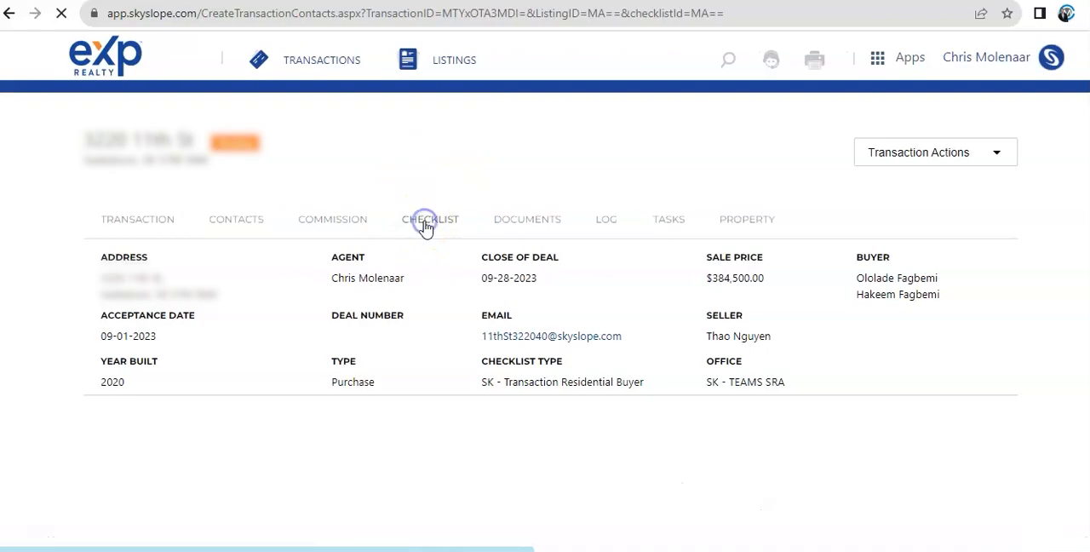
pyautogui.click(429, 218)
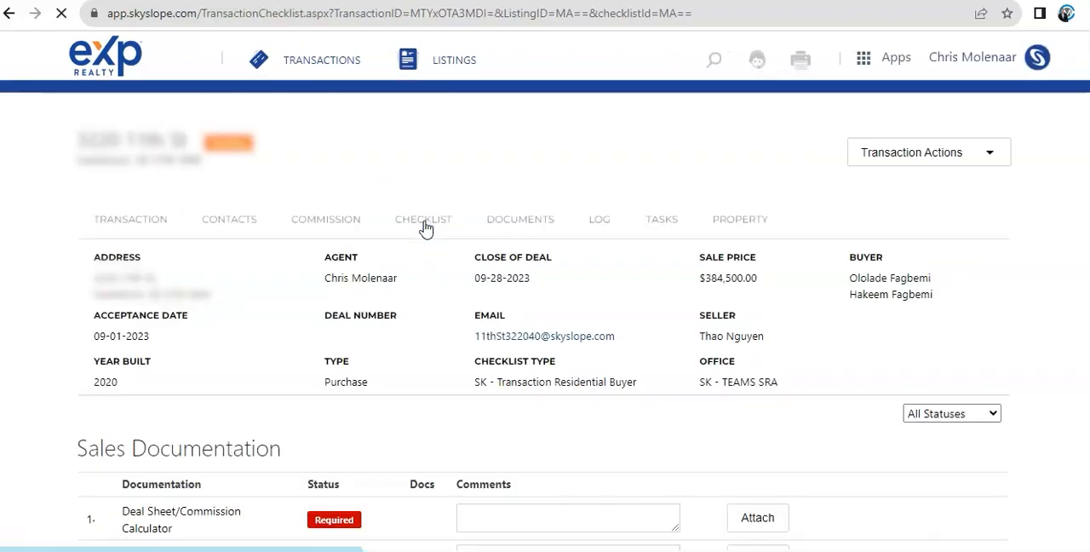
pyautogui.scroll(-3)
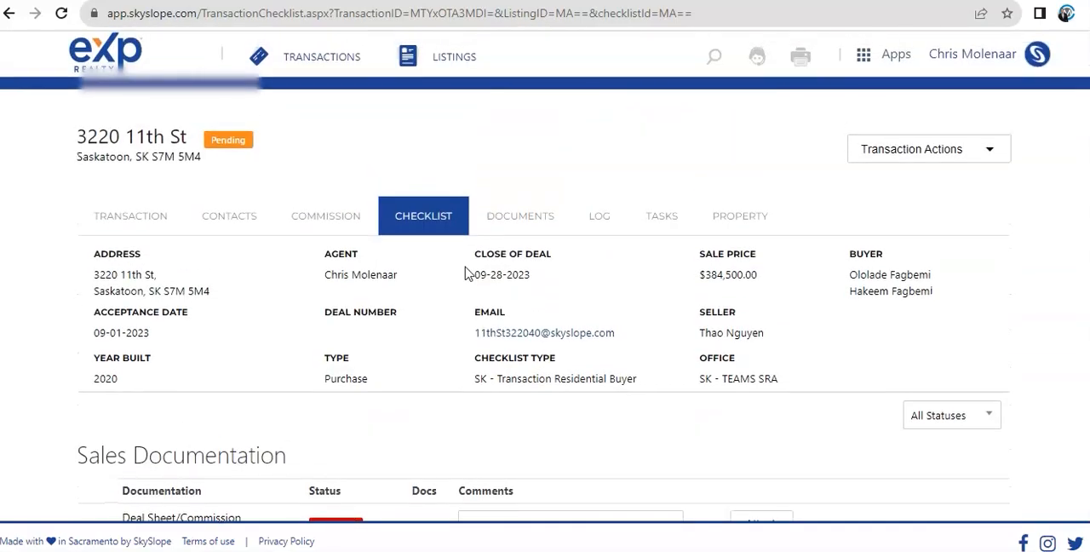
pyautogui.scroll(-3)
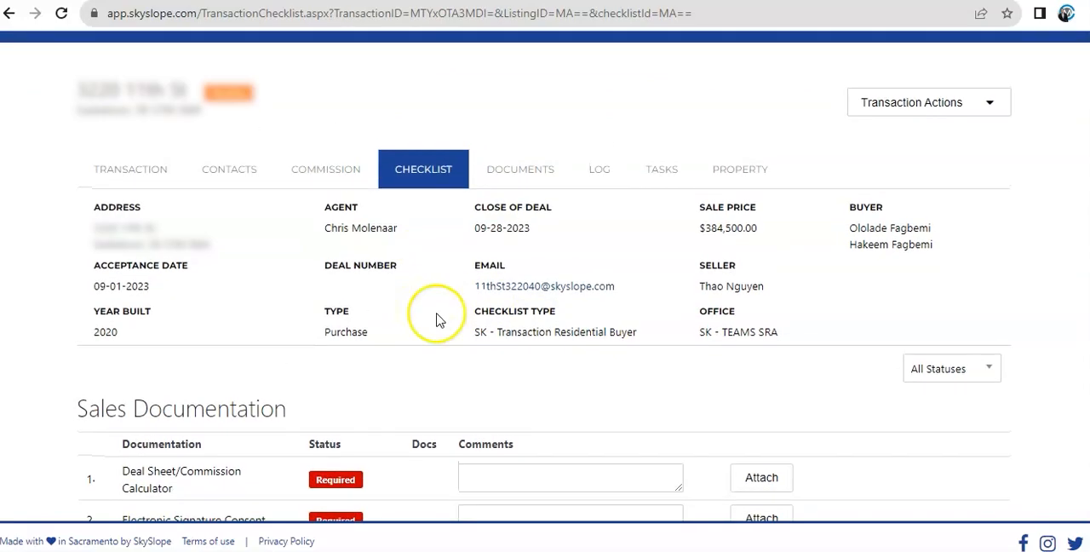
pyautogui.moveTo(441, 317)
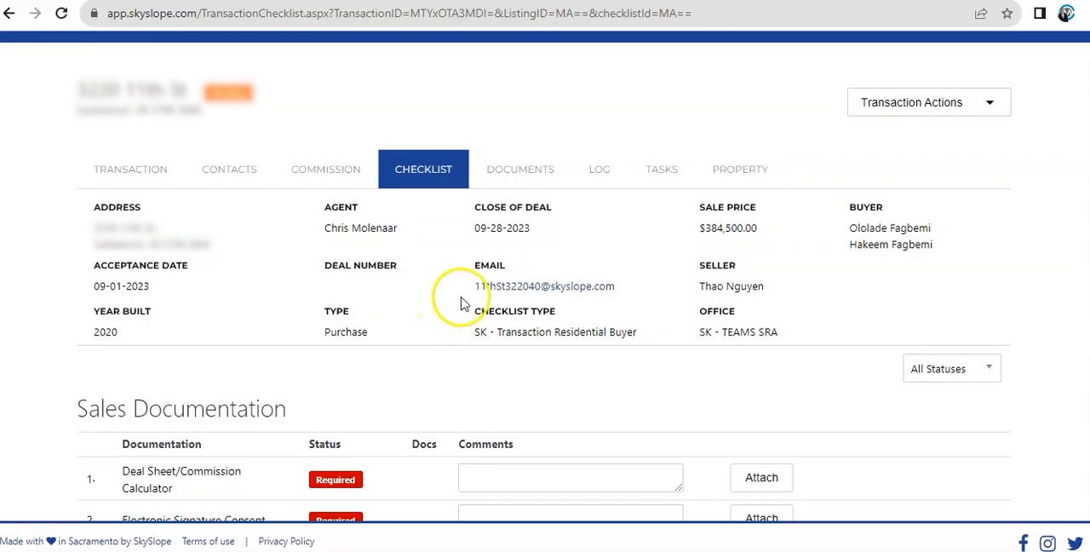
pyautogui.moveTo(463, 293)
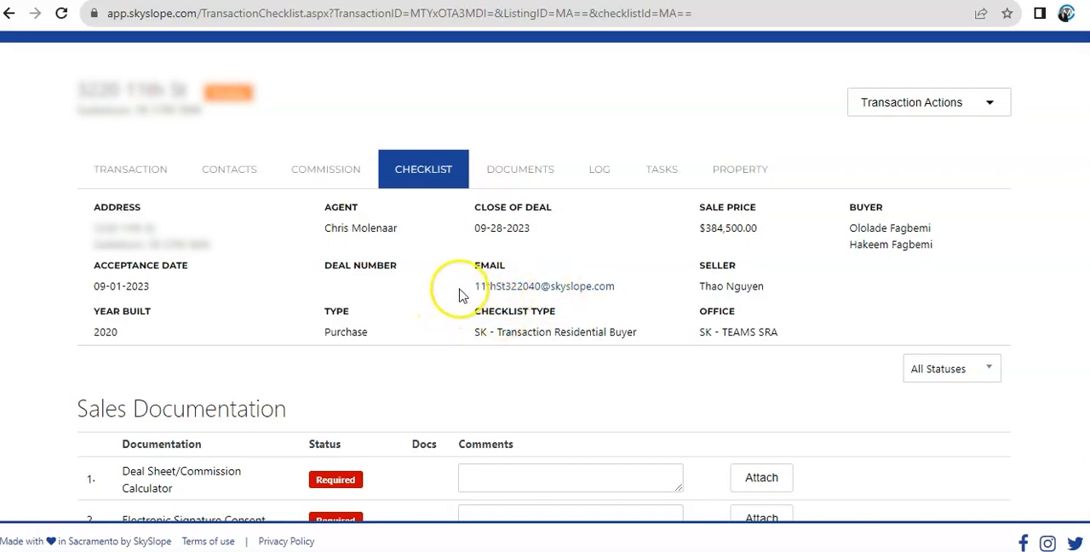
pyautogui.moveTo(460, 303)
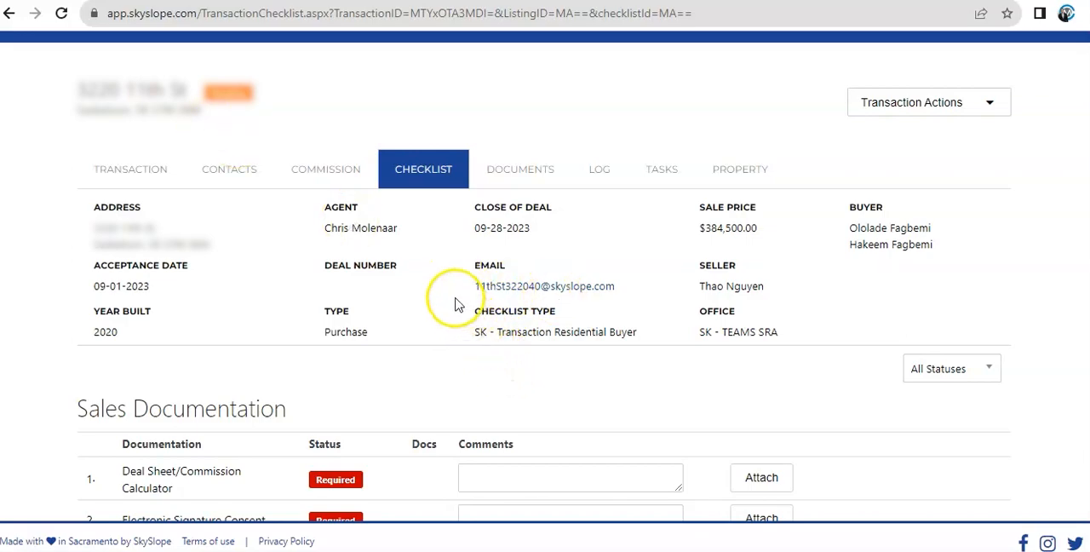
pyautogui.moveTo(501, 305)
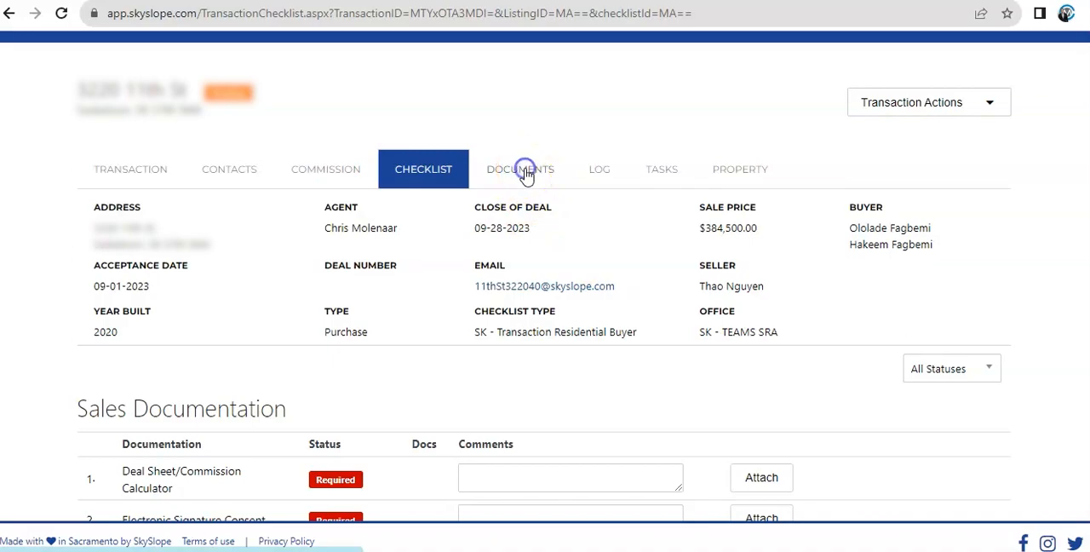
# Show the Documents List of uploaded PDFs with upload dates and split/rename actions
pyautogui.click(519, 169)
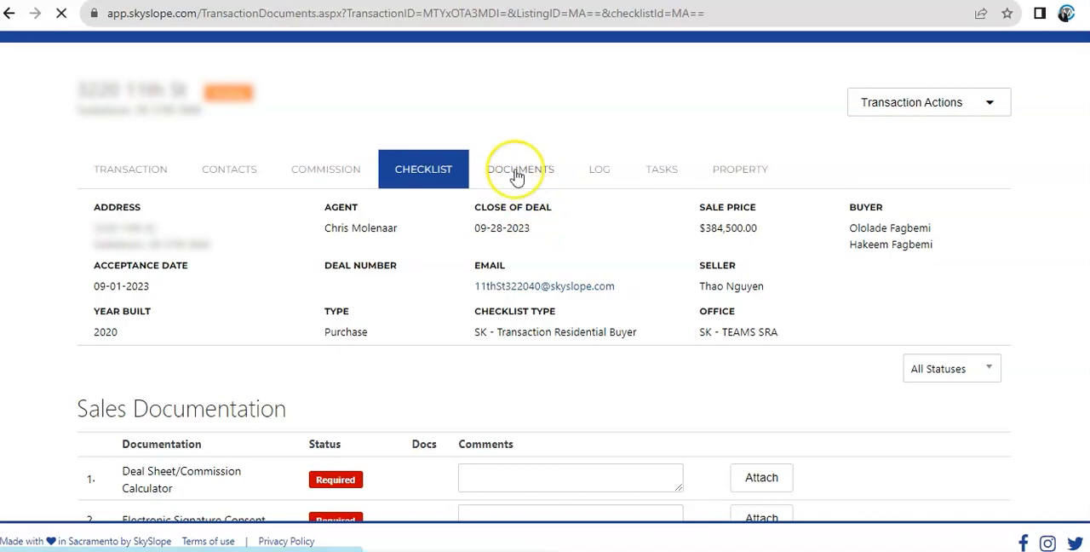
pyautogui.click(519, 168)
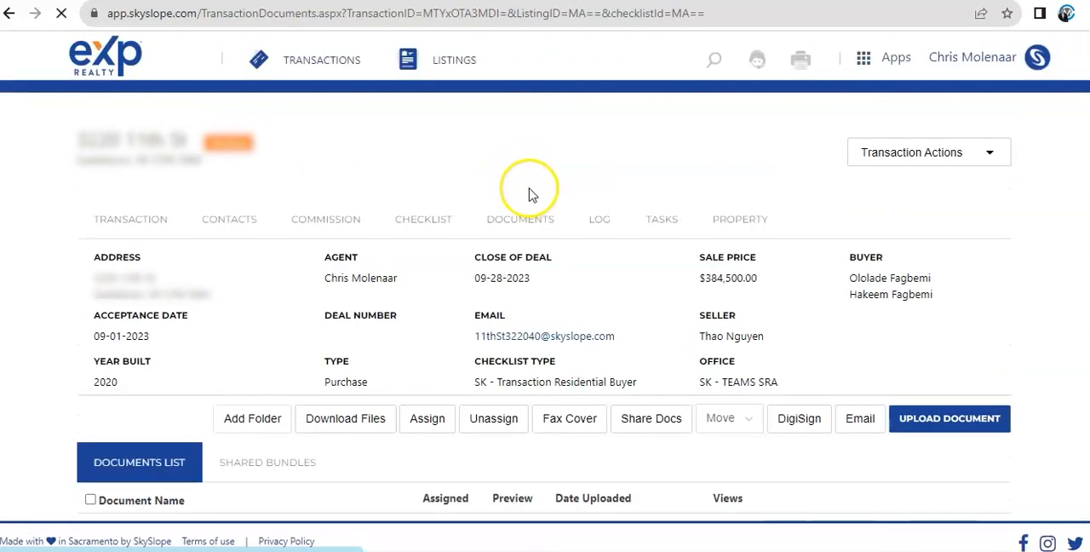
pyautogui.scroll(-3)
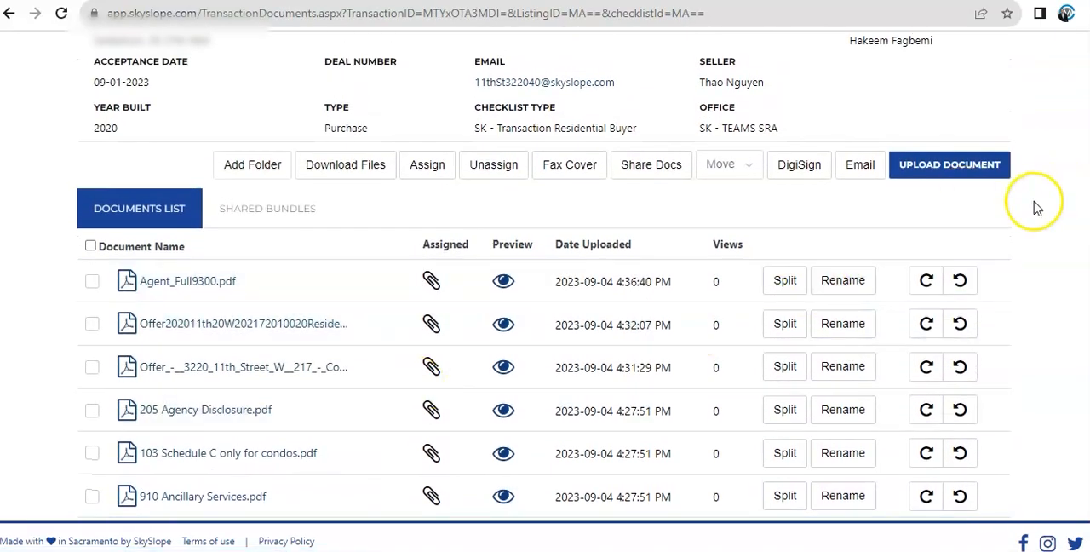
pyautogui.scroll(3)
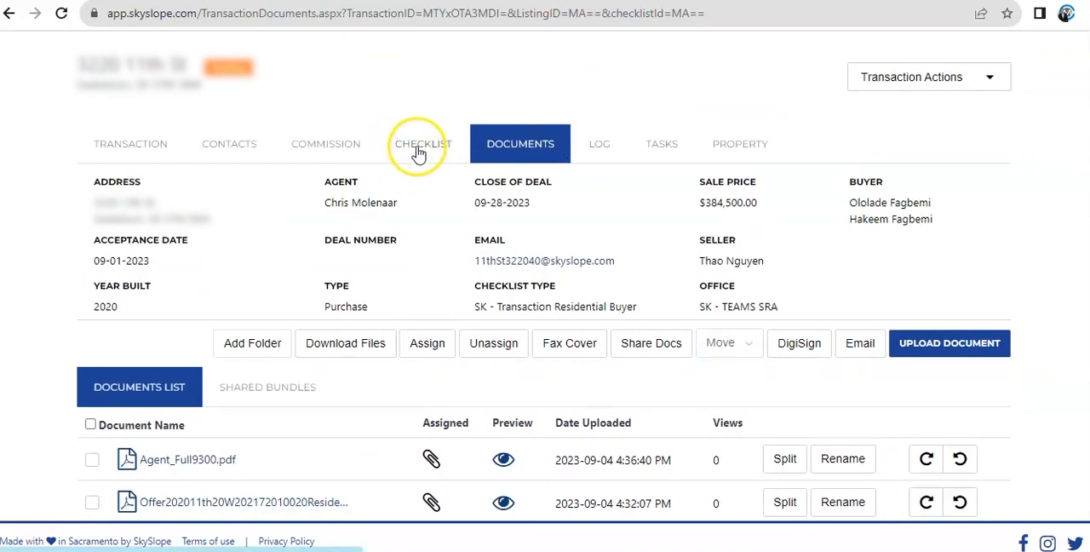
pyautogui.moveTo(293, 400)
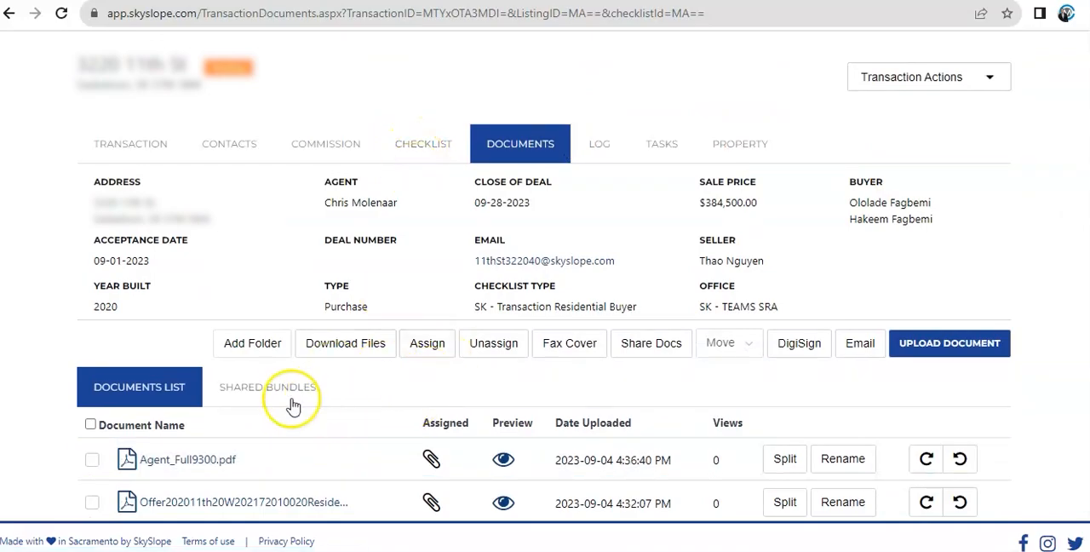
pyautogui.scroll(-3)
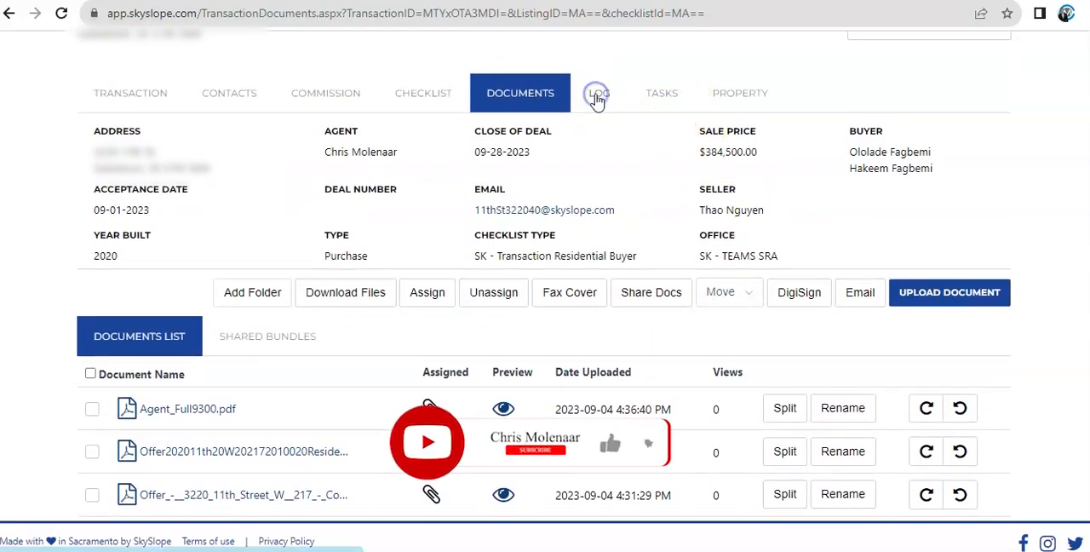
# View the Log tab, then return to the agent dashboard via the eXp Realty logo
pyautogui.click(600, 92)
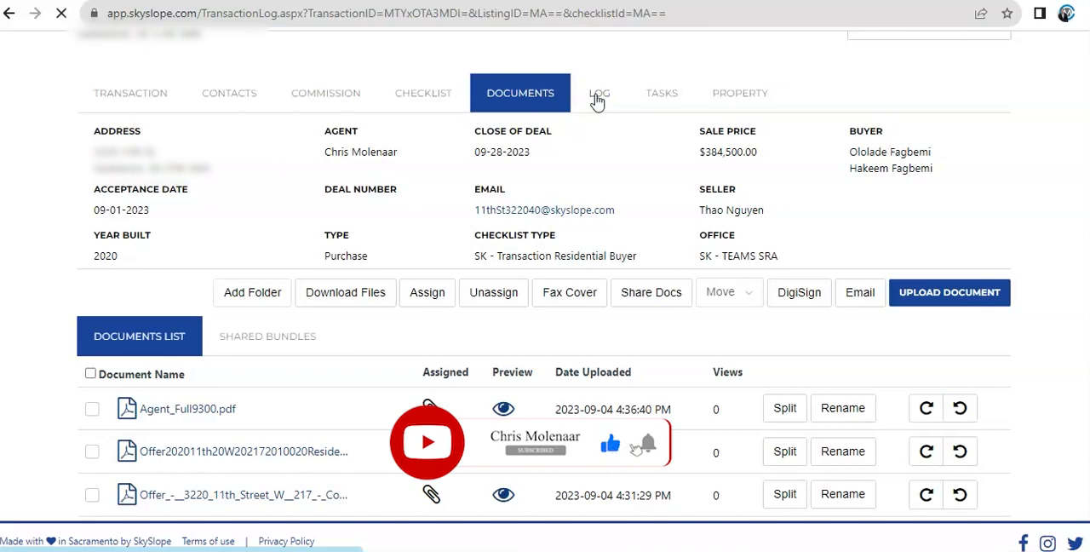
pyautogui.click(600, 92)
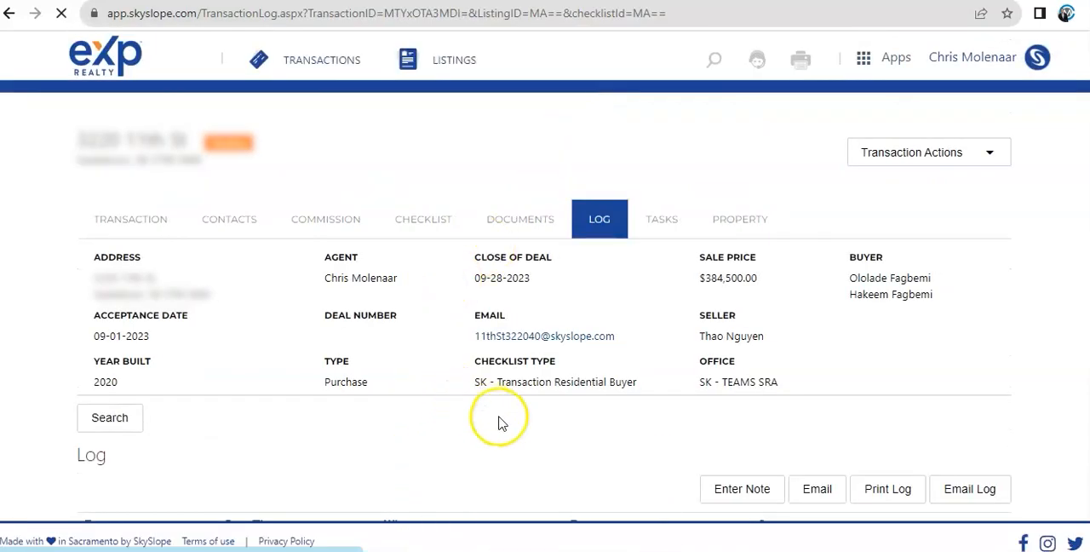
pyautogui.moveTo(623, 187)
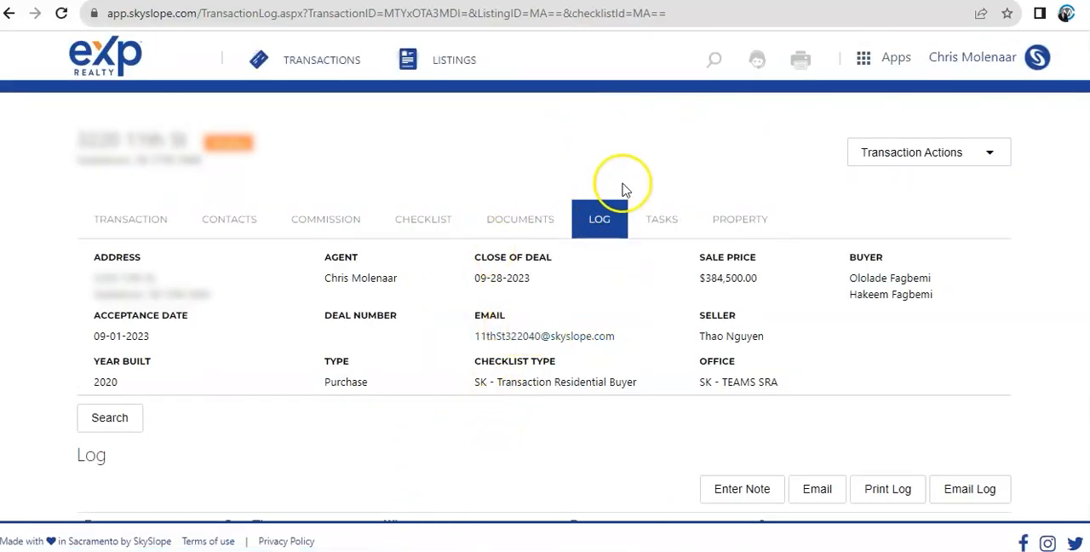
pyautogui.moveTo(661, 189)
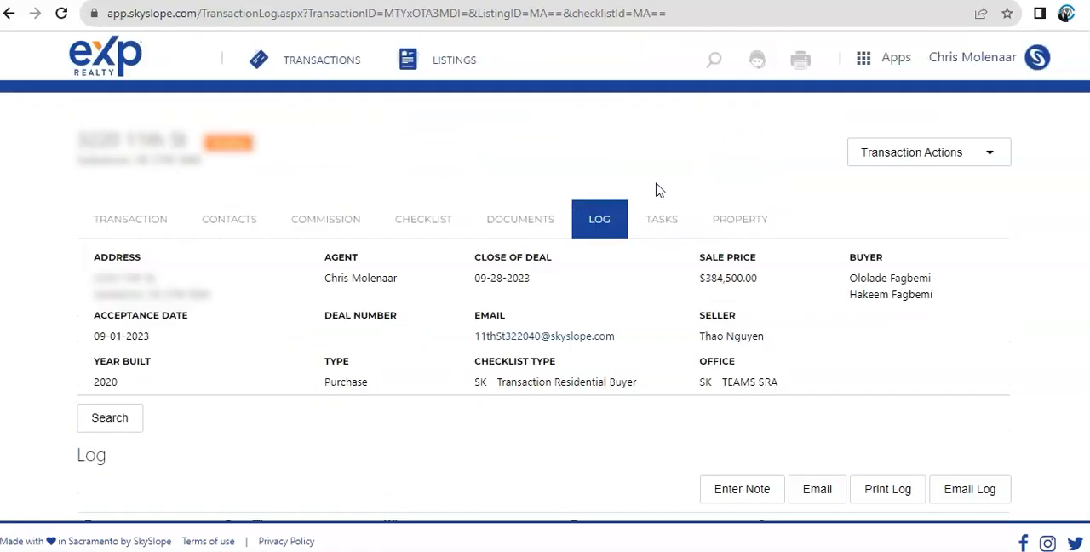
pyautogui.moveTo(1040, 159)
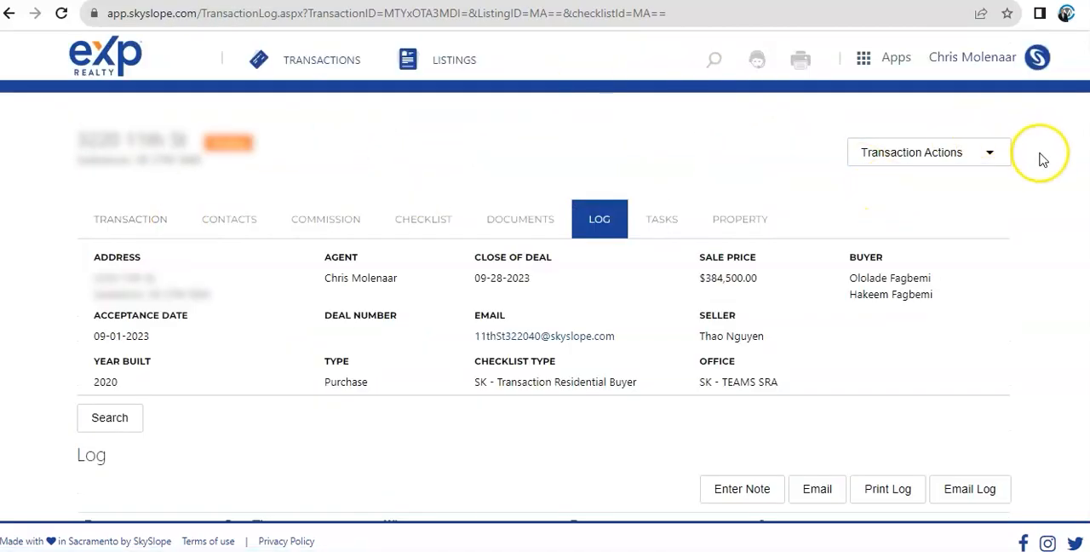
pyautogui.click(104, 57)
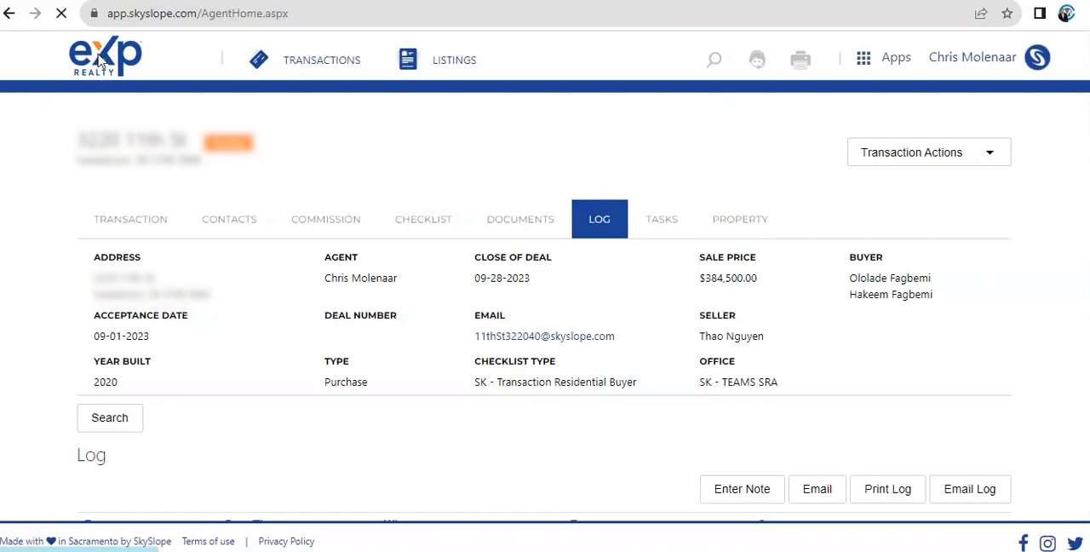
pyautogui.click(104, 56)
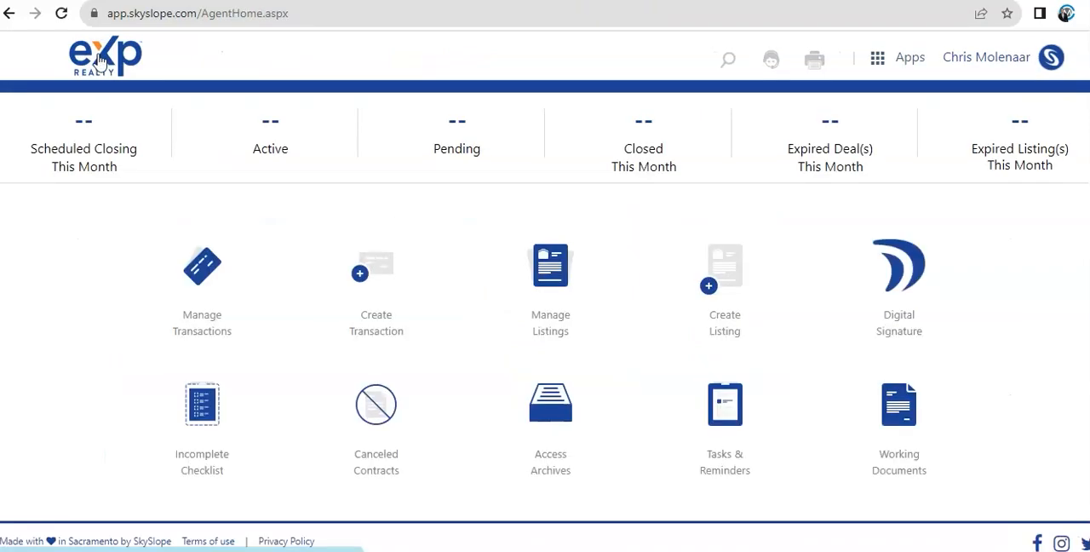